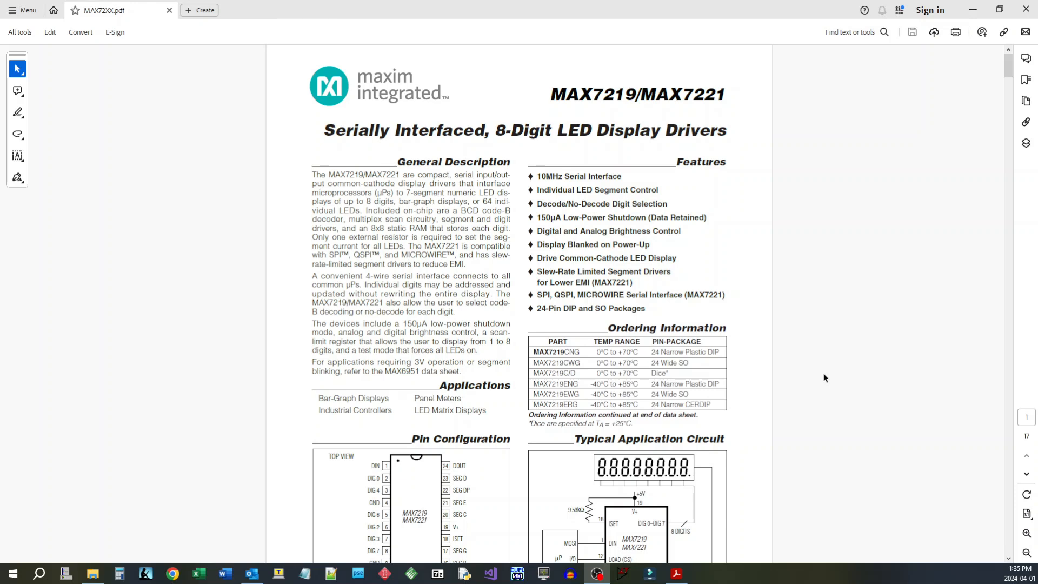
# Scroll page 1 of MAX72XX.pdf to show the Pin Configuration and Typical Application Circuit
pyautogui.scroll(-3)
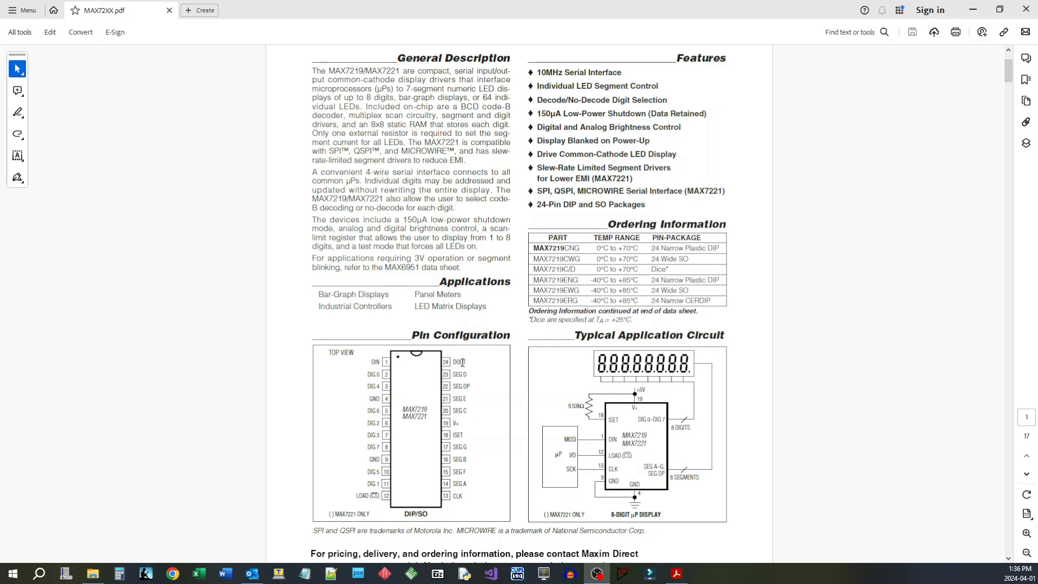
pyautogui.moveTo(479, 370)
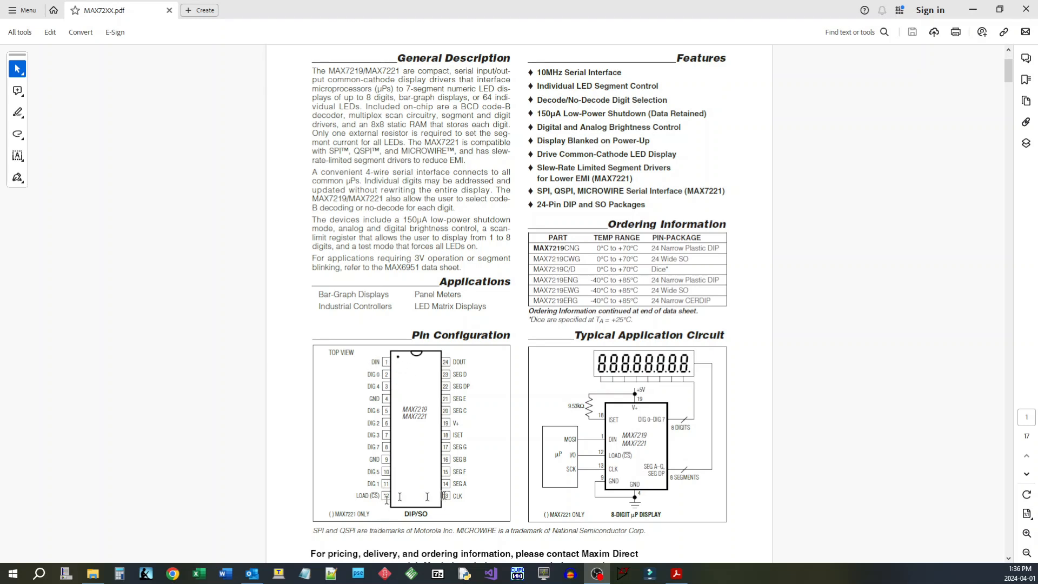
pyautogui.moveTo(466, 380)
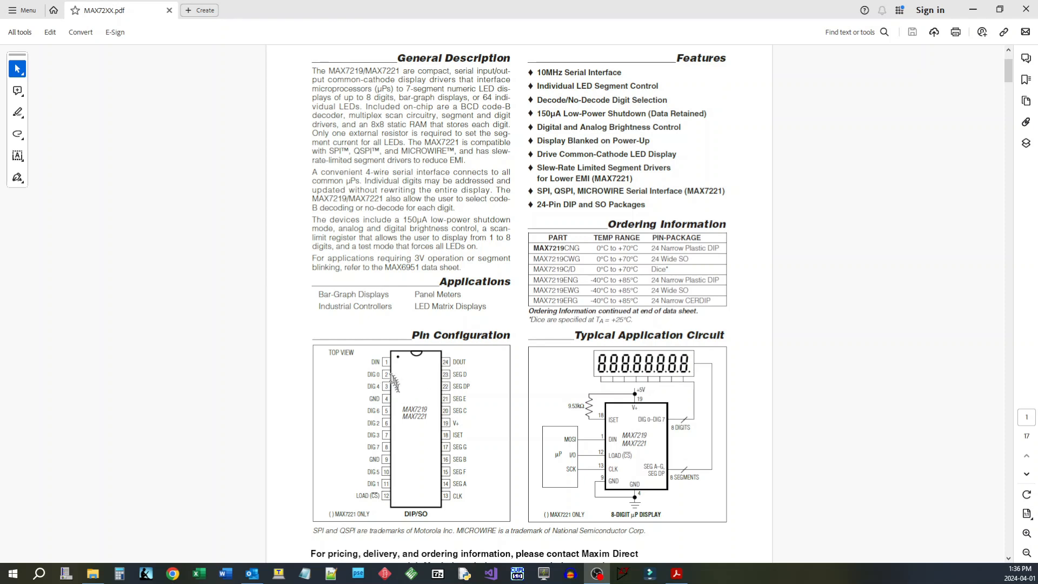
pyautogui.moveTo(387, 412)
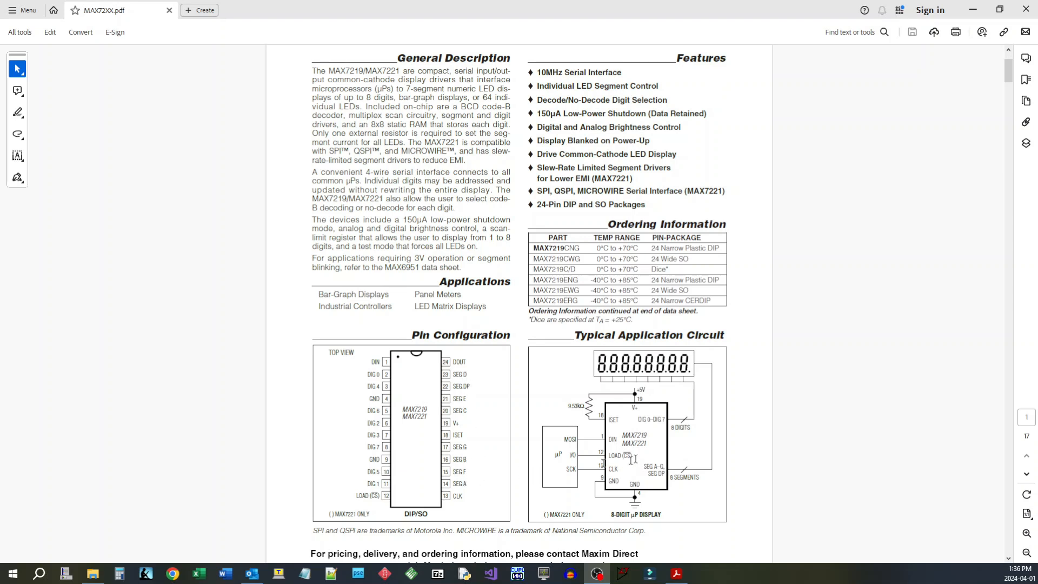
pyautogui.moveTo(695, 370)
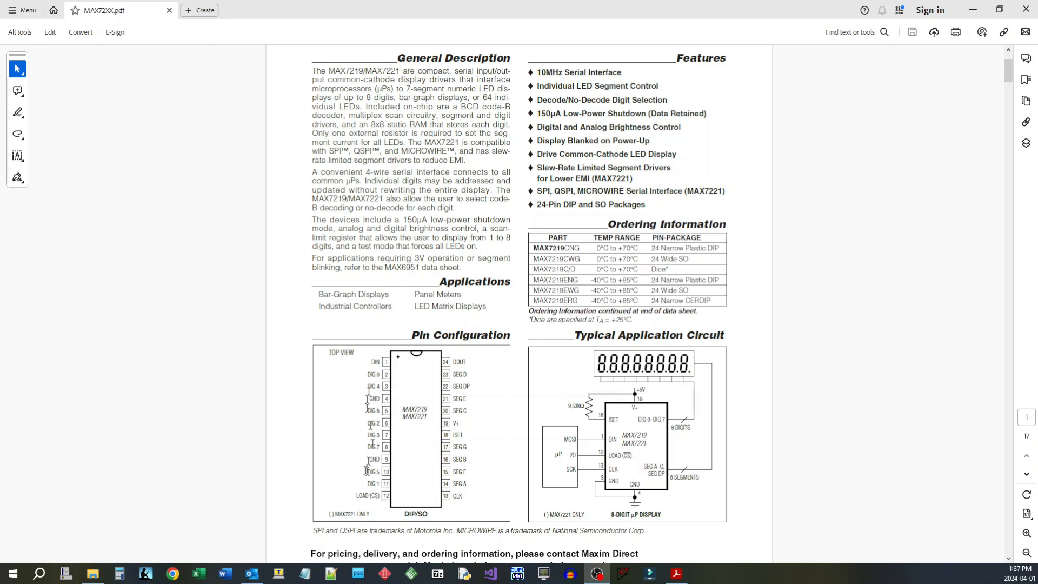
pyautogui.moveTo(384, 362)
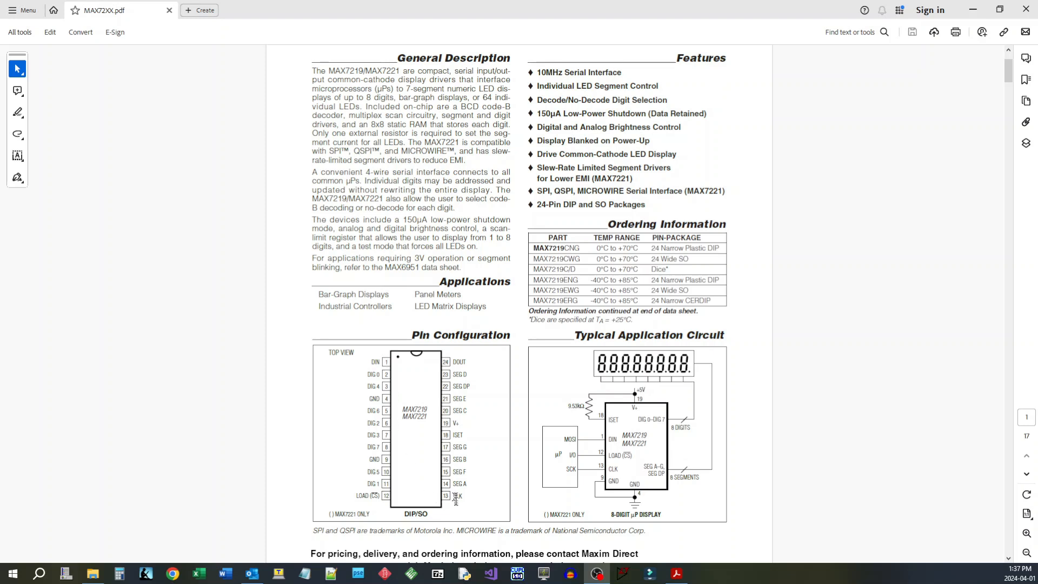
pyautogui.moveTo(454, 498)
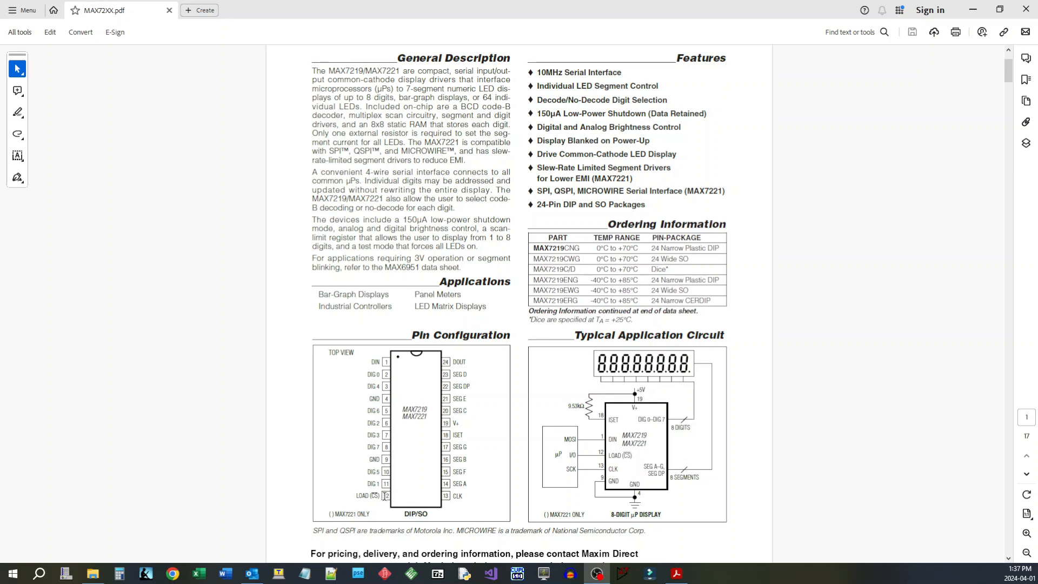
pyautogui.moveTo(384, 497)
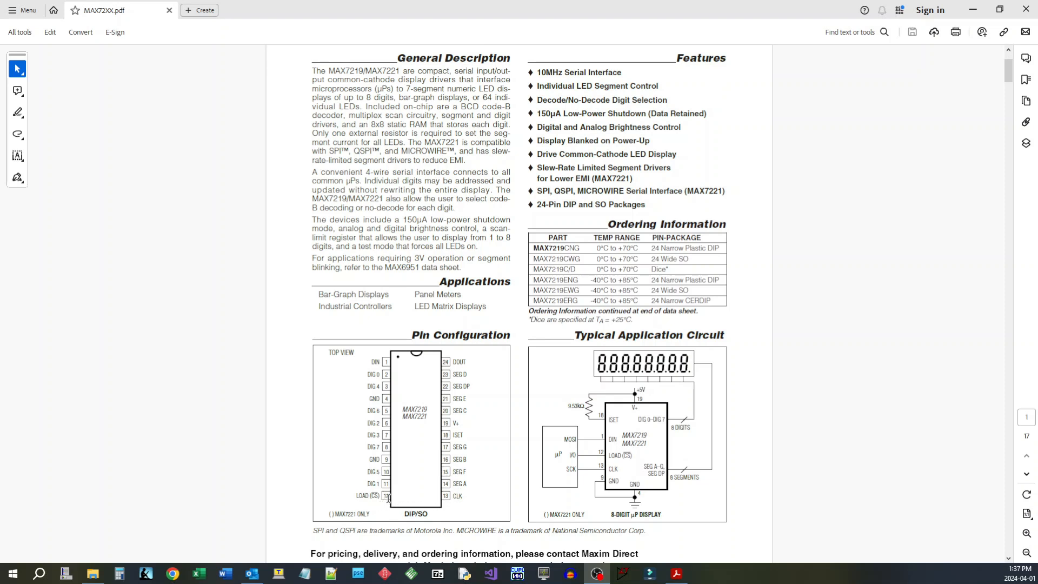
pyautogui.moveTo(460, 378)
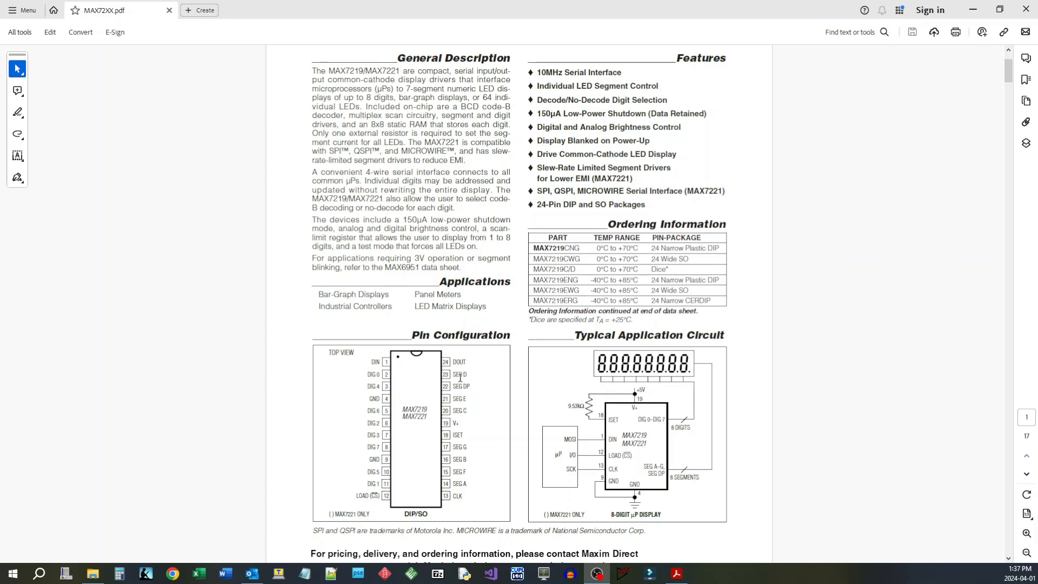
pyautogui.moveTo(394, 492)
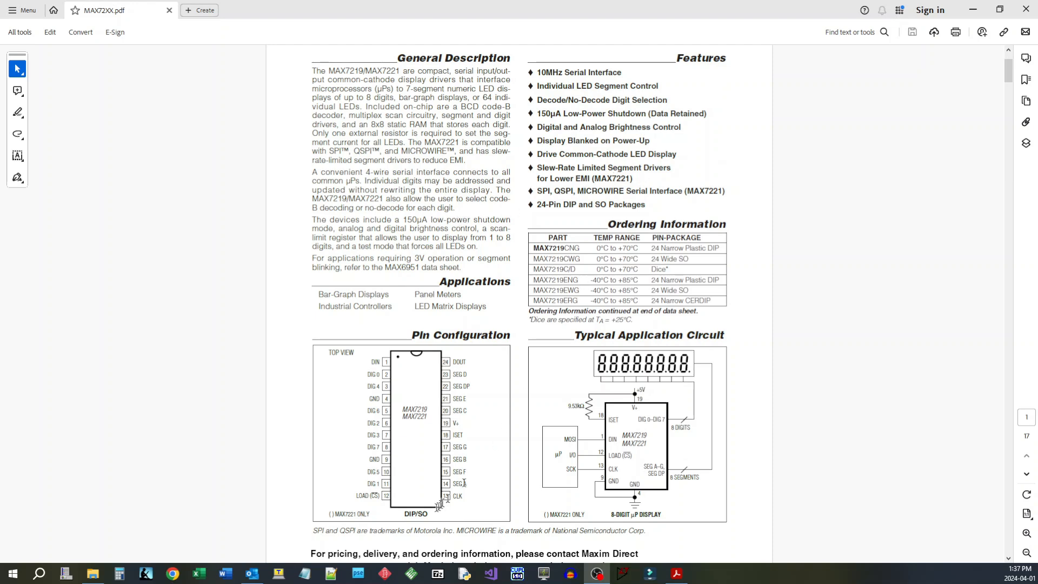
pyautogui.moveTo(420, 481)
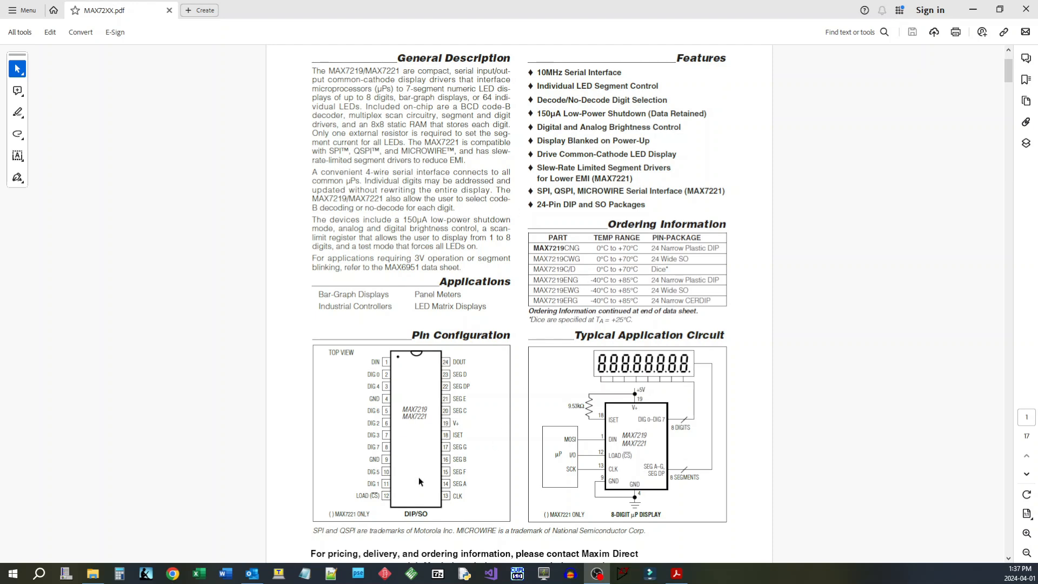
# Scroll past page 1's diagrams to the top of page 2's Absolute Maximum Ratings
pyautogui.scroll(-3)
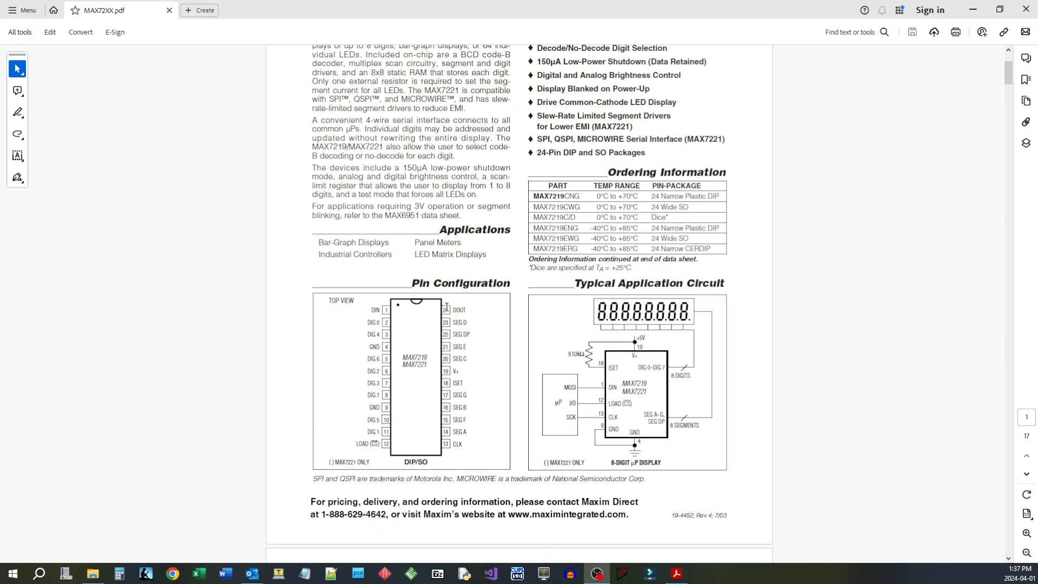
pyautogui.scroll(-3)
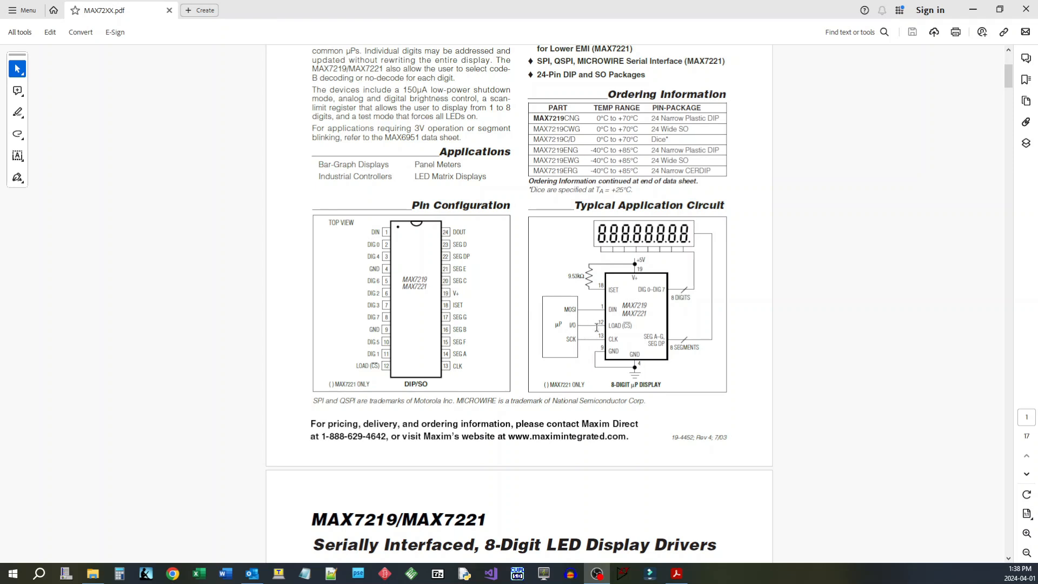
pyautogui.moveTo(589, 308)
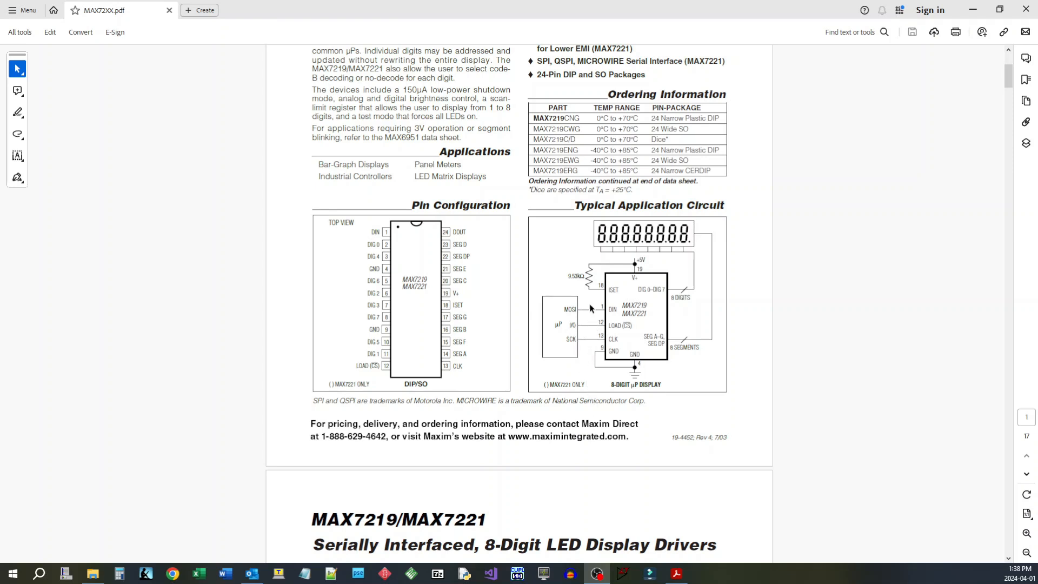
pyautogui.scroll(-3)
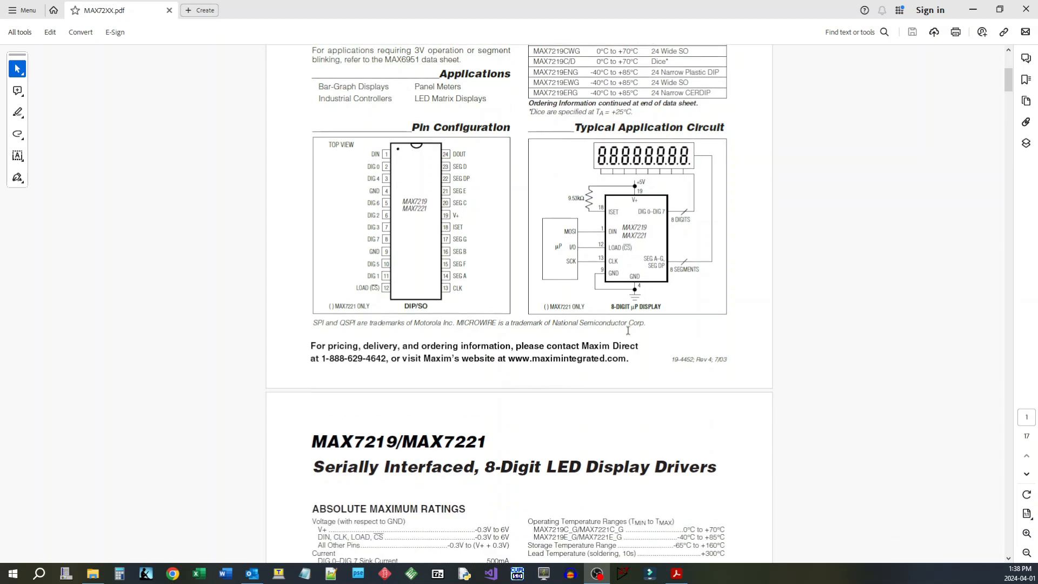
pyautogui.scroll(3)
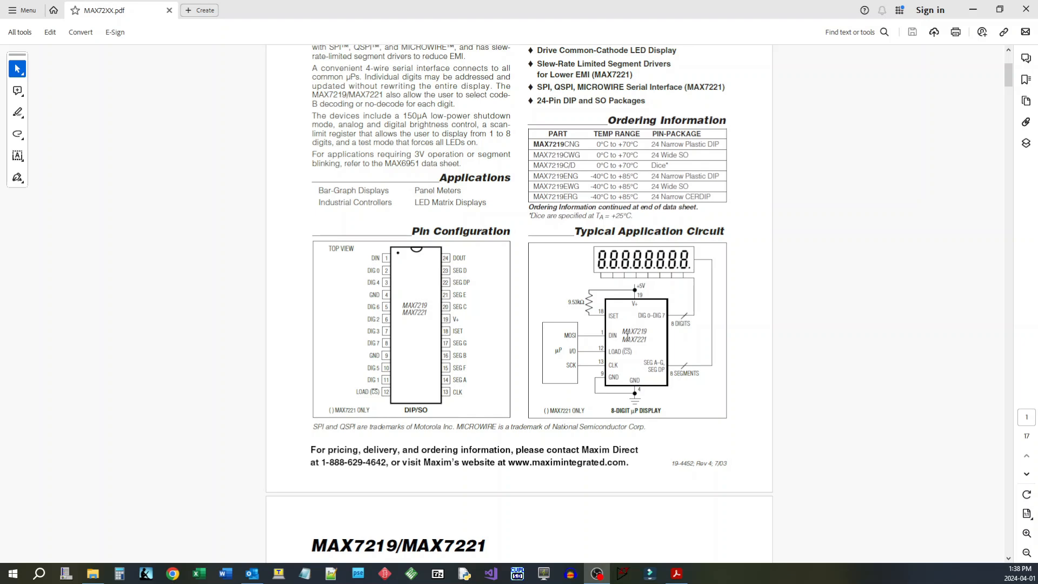
pyautogui.moveTo(537, 326)
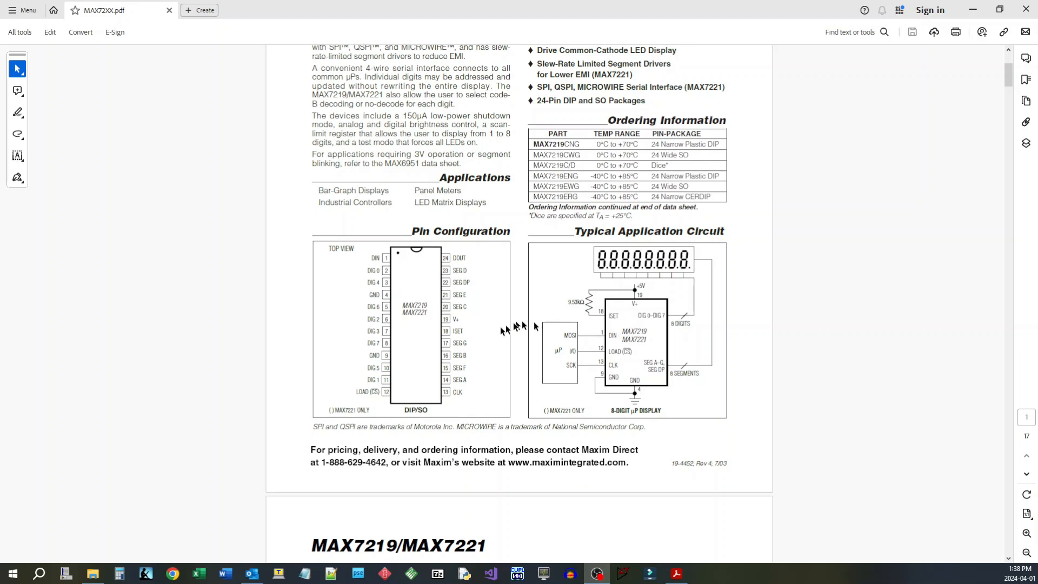
pyautogui.scroll(-3)
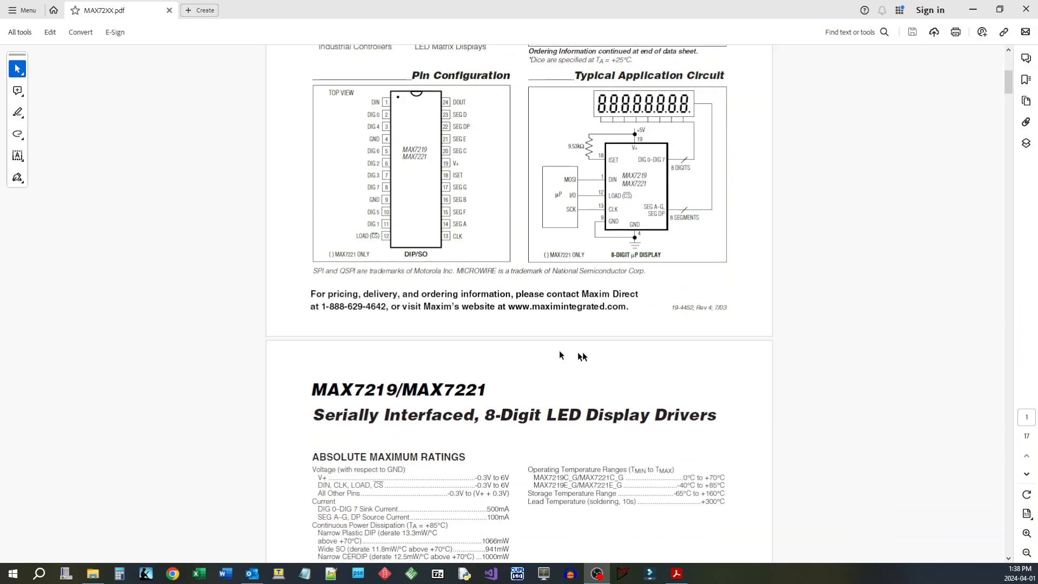
# Skim pages 2–10 and stop on page 11 with Tables 11 and 12 (RSET, thermal resistance)
pyautogui.scroll(-3)
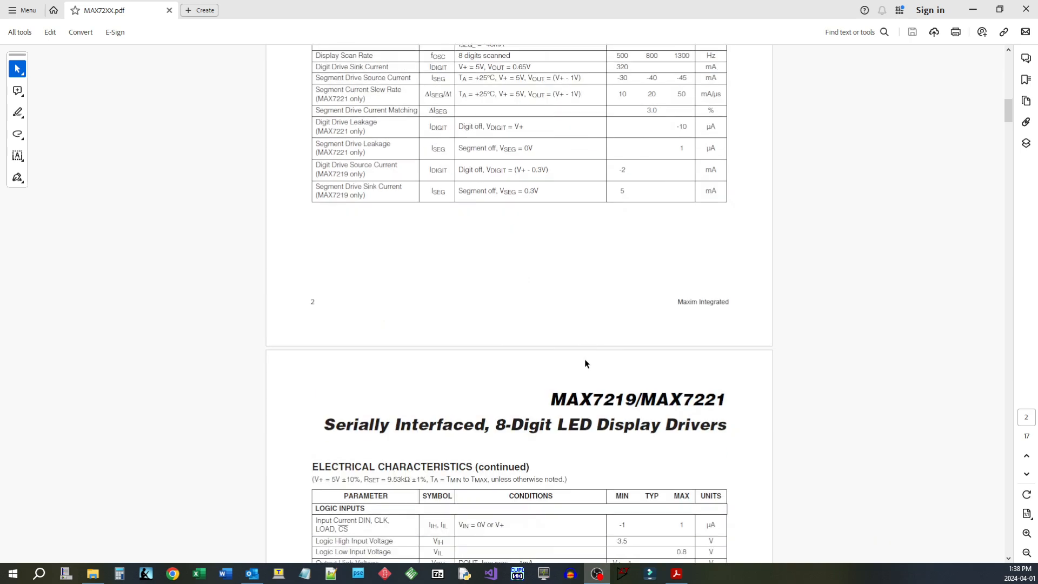
pyautogui.scroll(-3)
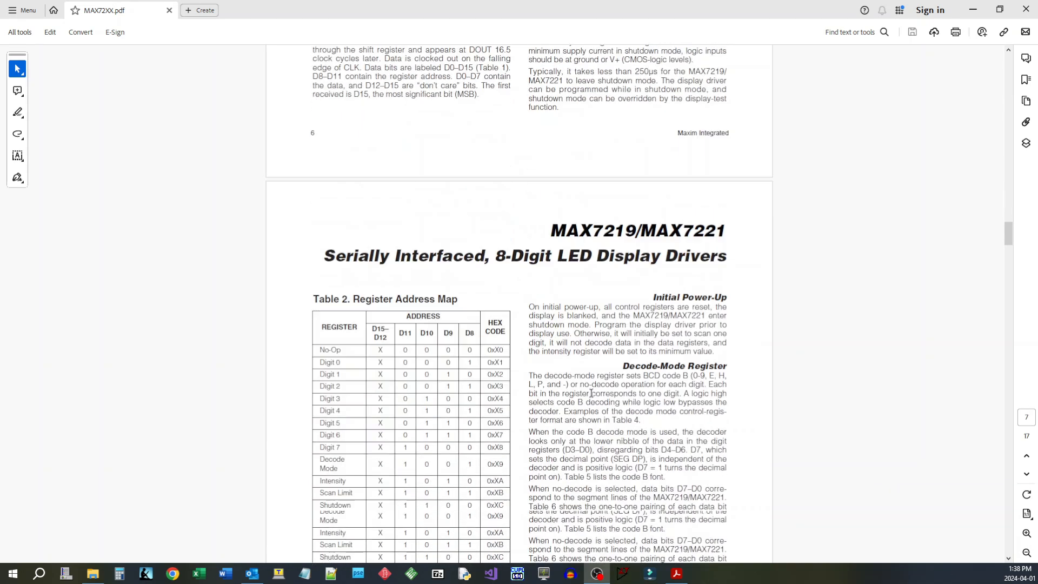
pyautogui.scroll(-3)
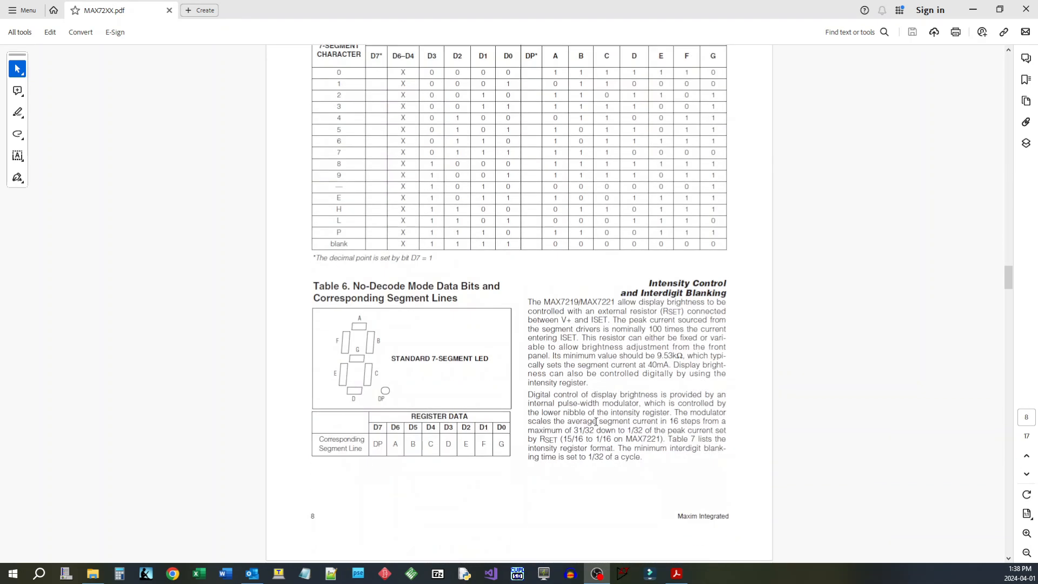
pyautogui.scroll(-3)
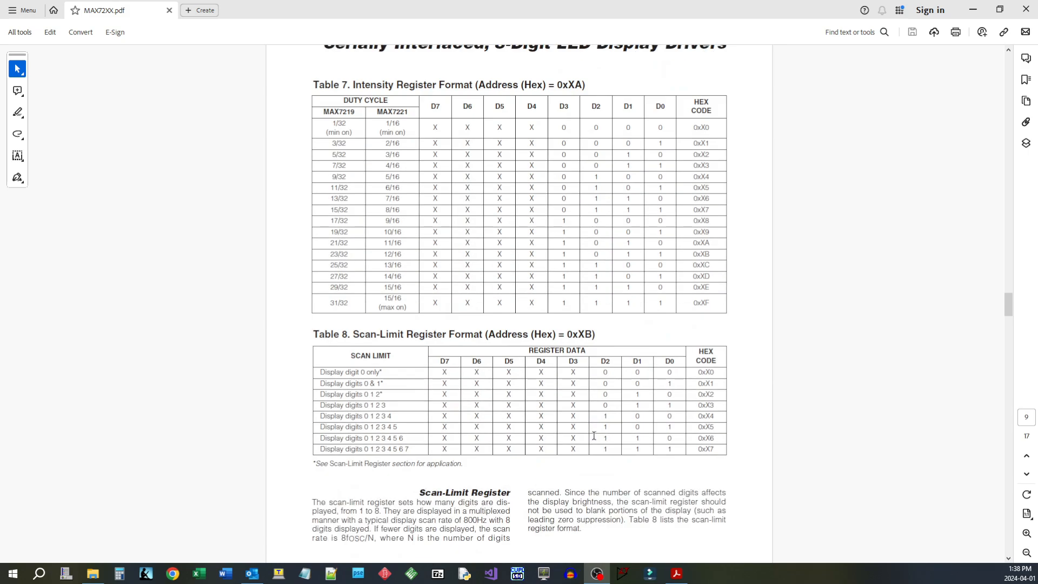
pyautogui.scroll(-3)
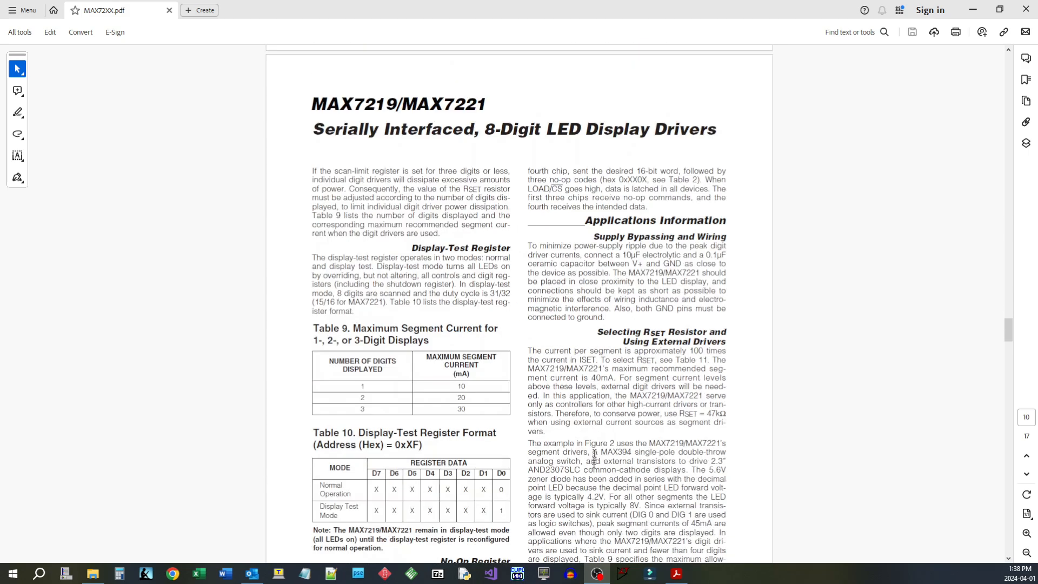
pyautogui.scroll(-3)
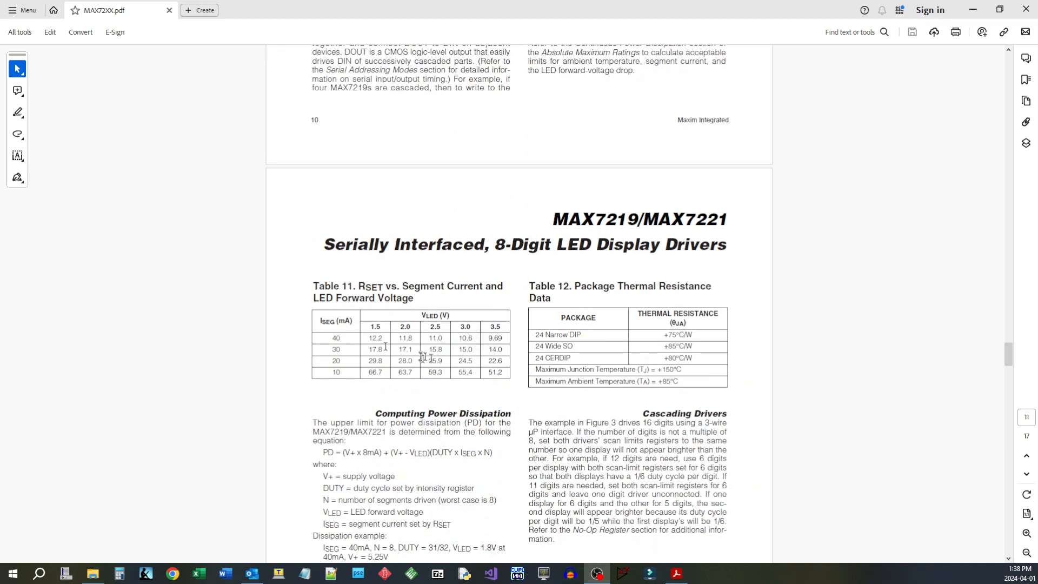
pyautogui.moveTo(374, 324)
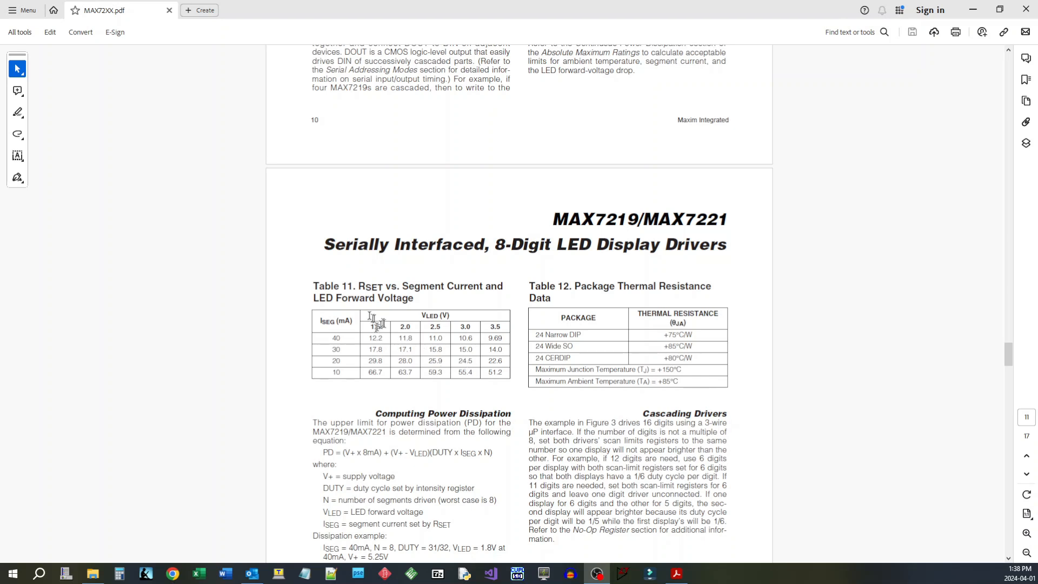
pyautogui.moveTo(425, 386)
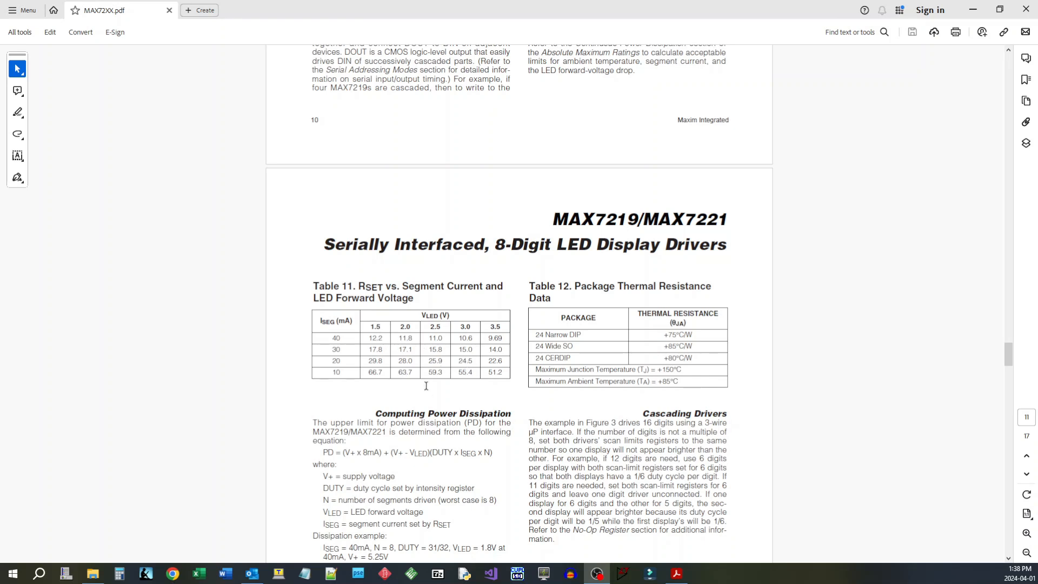
pyautogui.scroll(3)
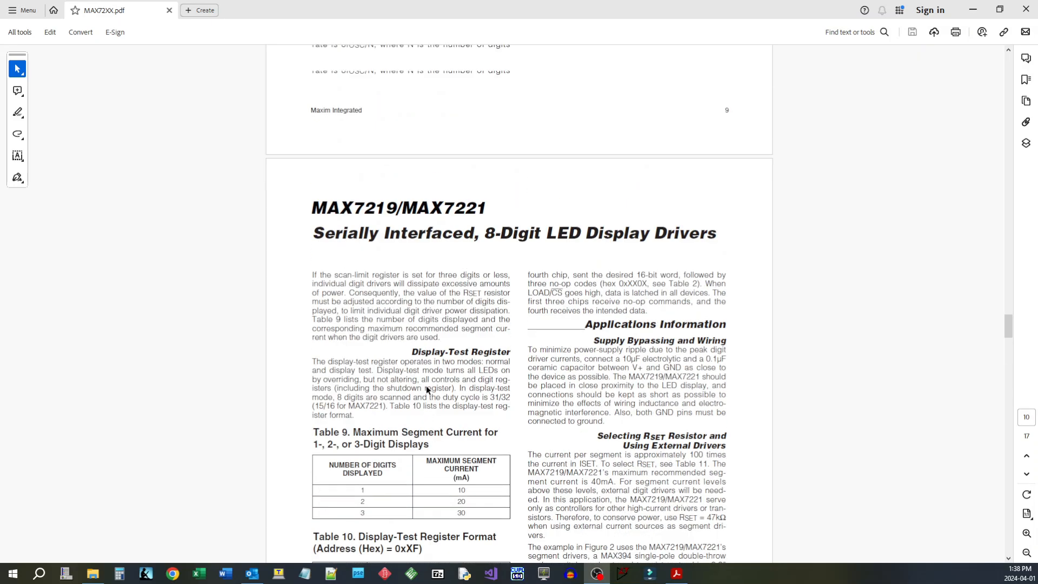
pyautogui.scroll(3)
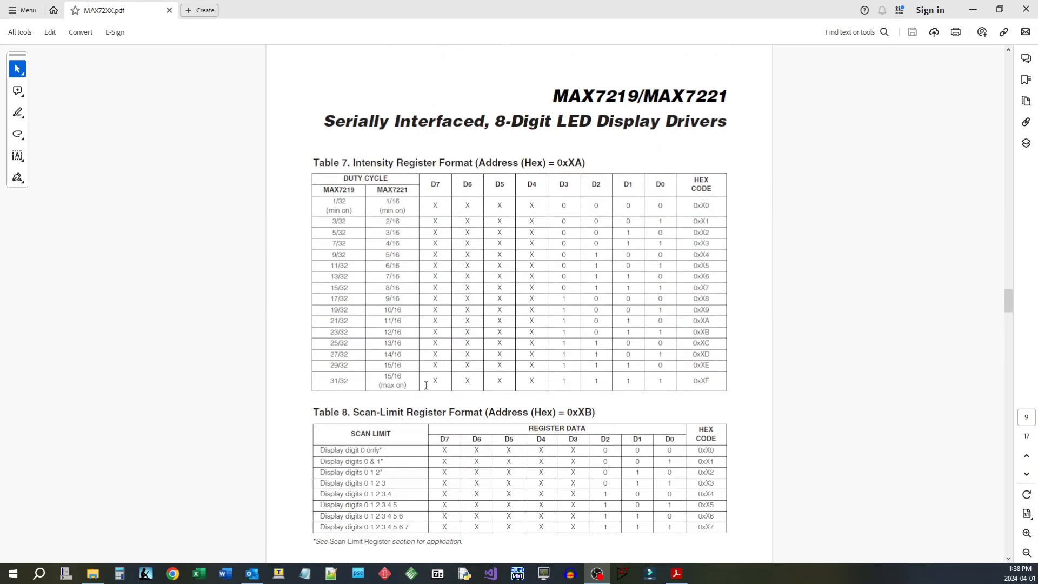
pyautogui.scroll(3)
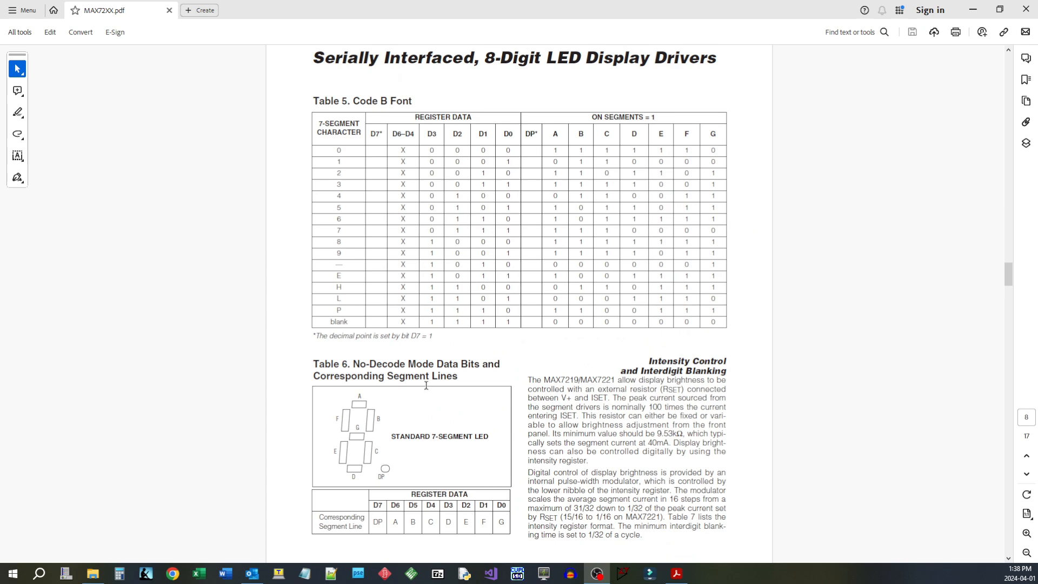
pyautogui.scroll(3)
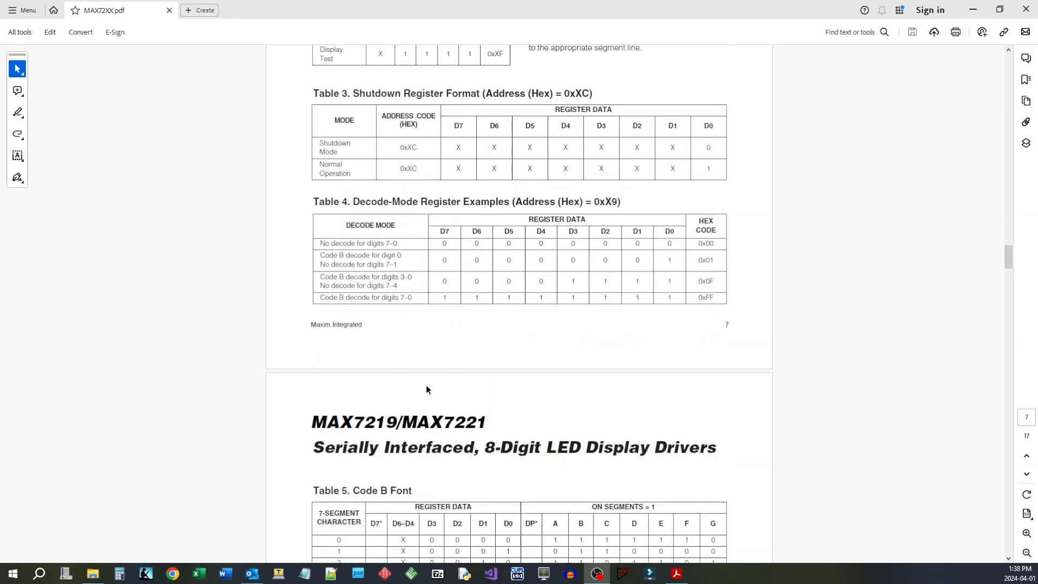
pyautogui.scroll(3)
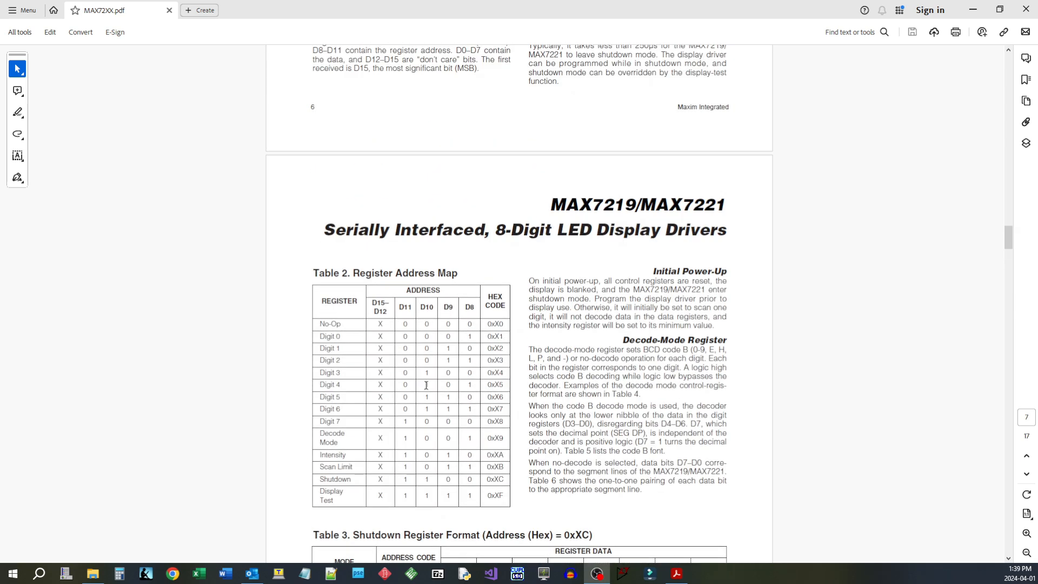
pyautogui.scroll(3)
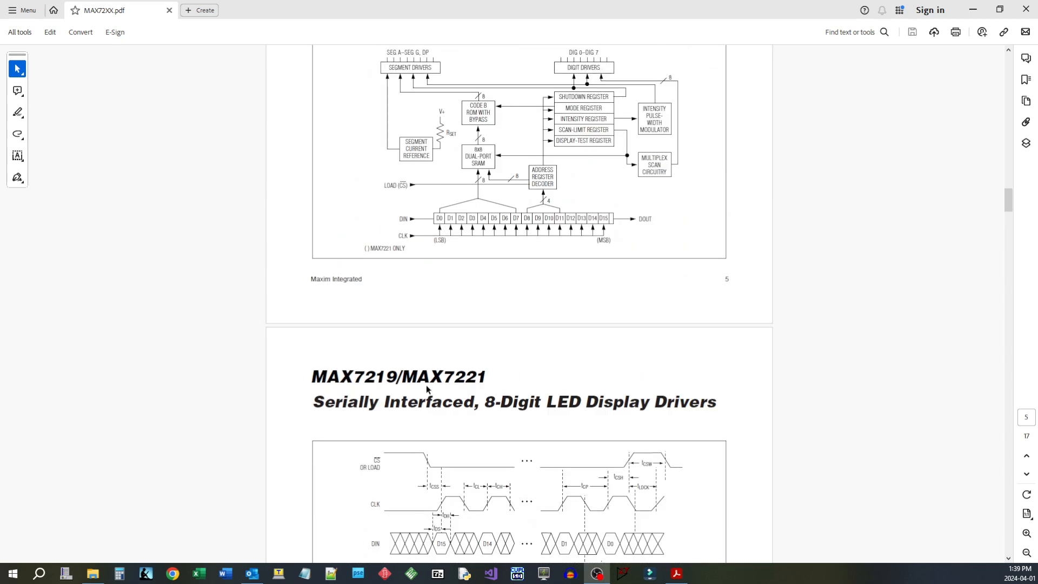
pyautogui.scroll(3)
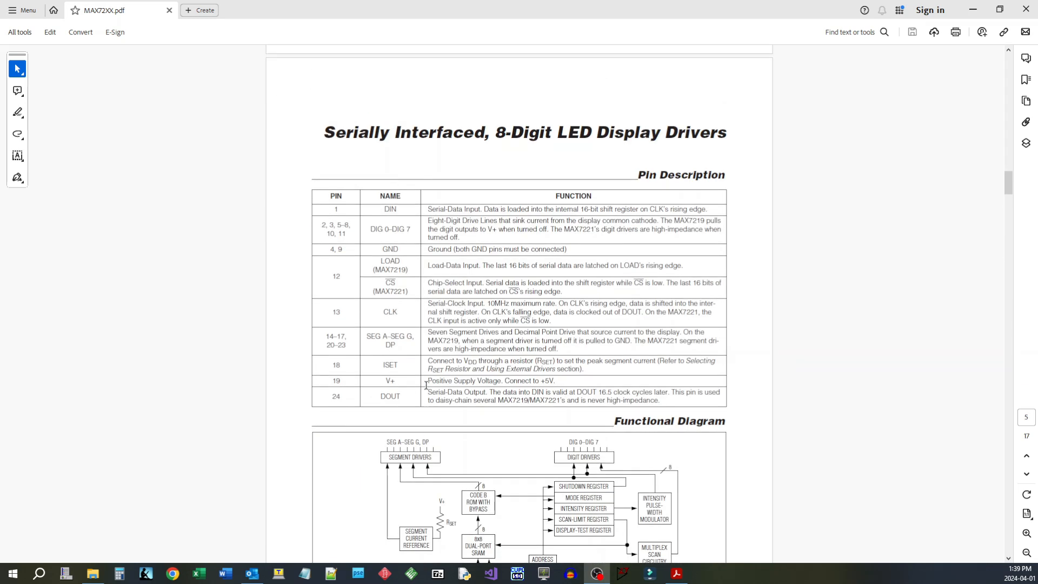
pyautogui.scroll(-3)
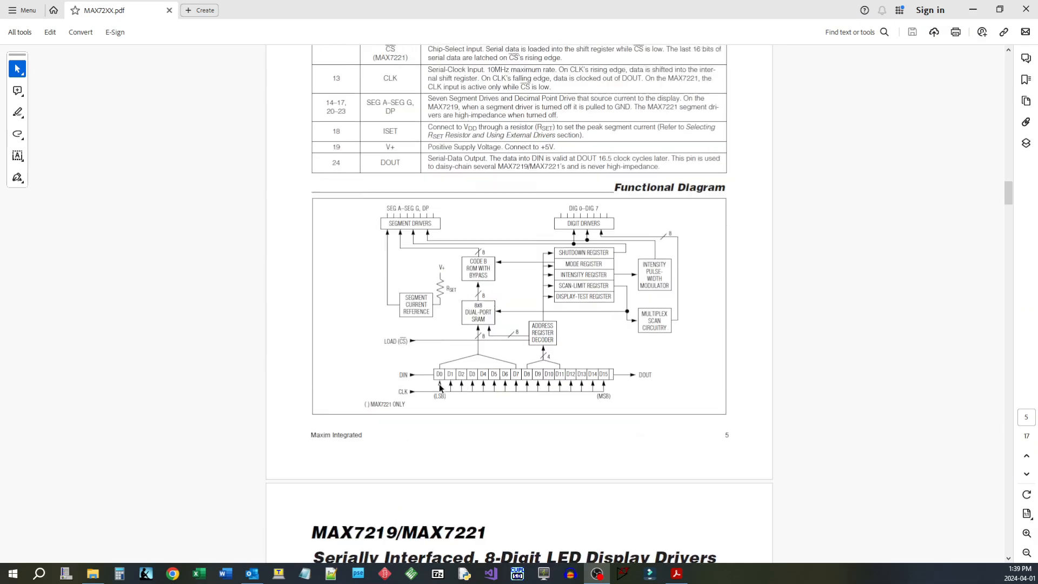
pyautogui.scroll(-3)
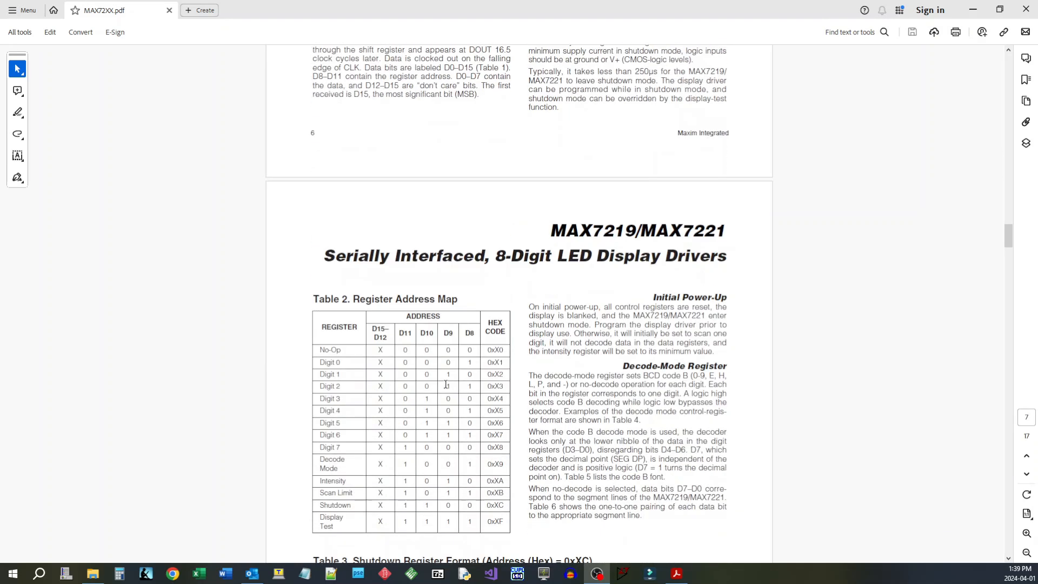
pyautogui.scroll(-3)
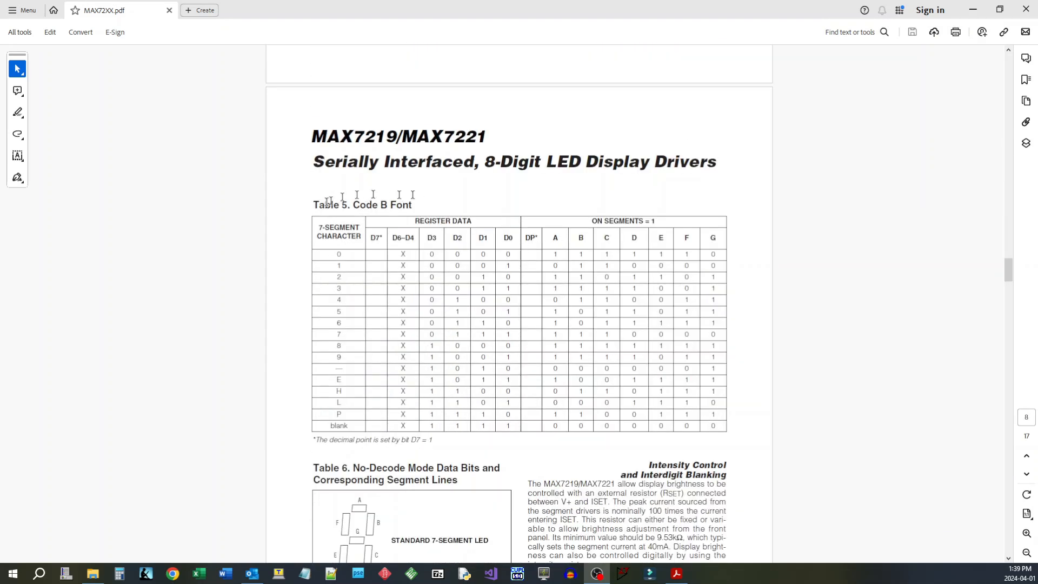
pyautogui.moveTo(491, 274)
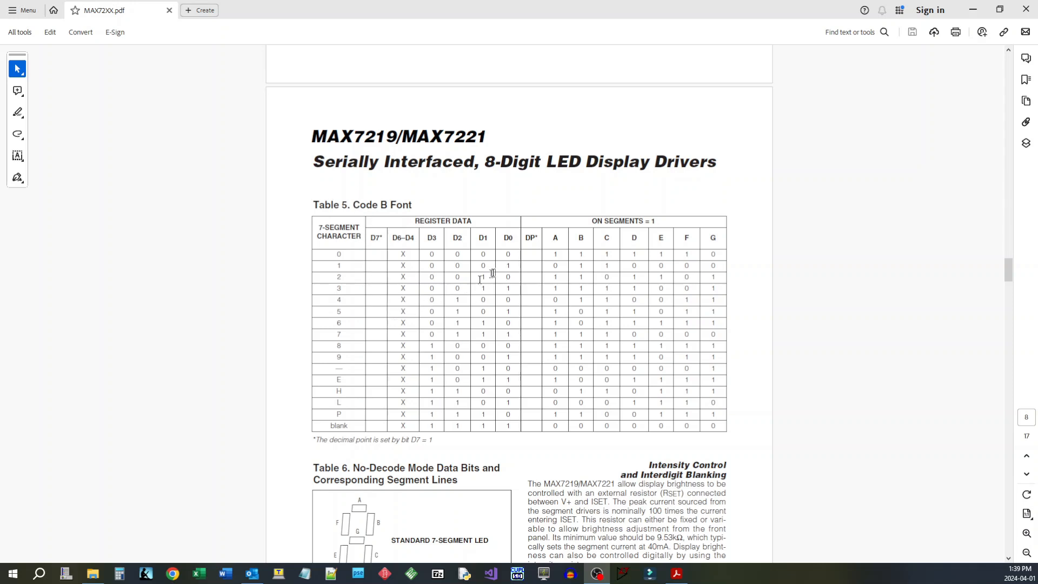
pyautogui.moveTo(491, 299)
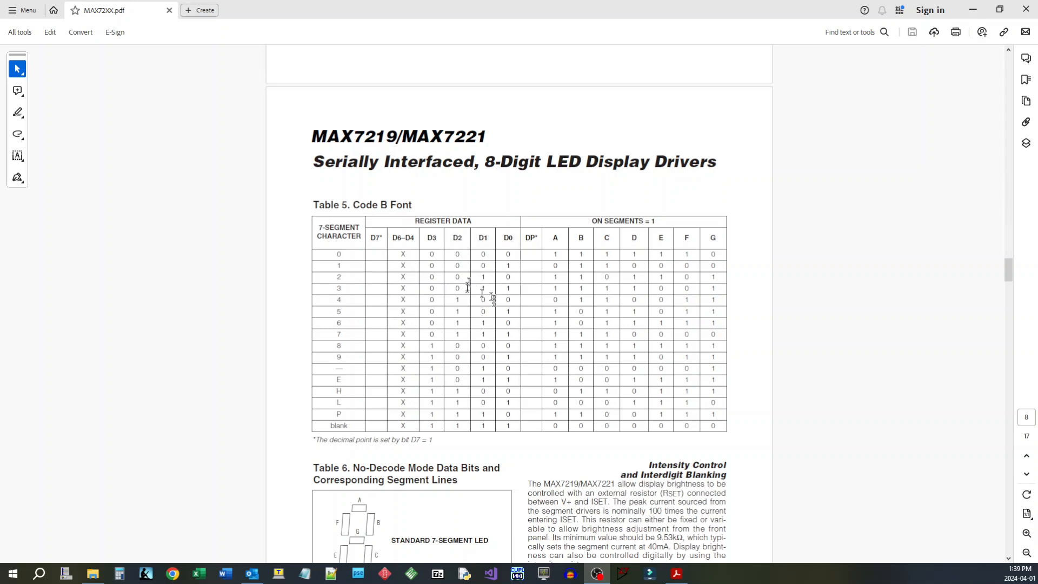
pyautogui.moveTo(397, 267)
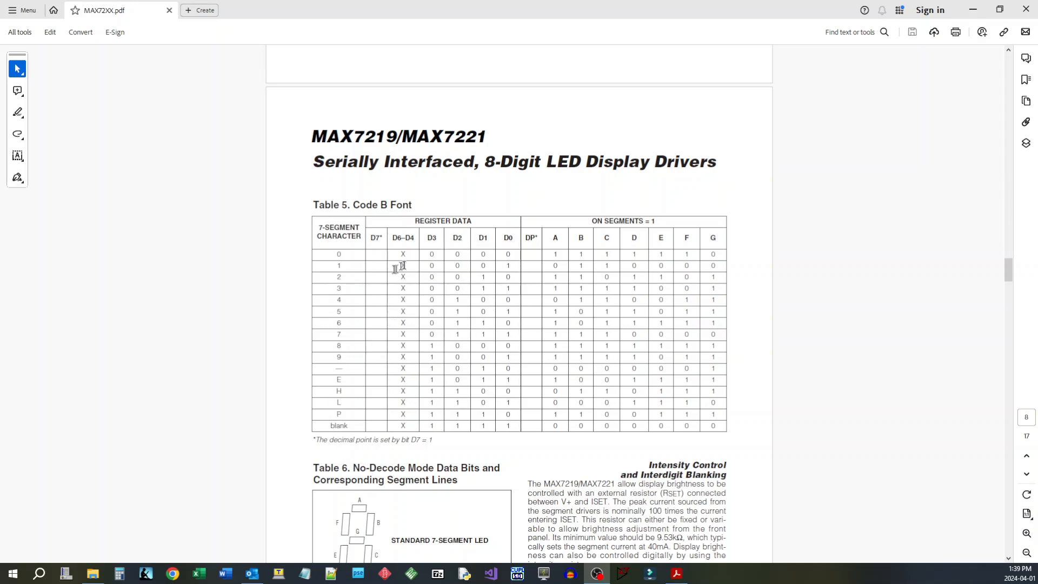
pyautogui.moveTo(322, 249)
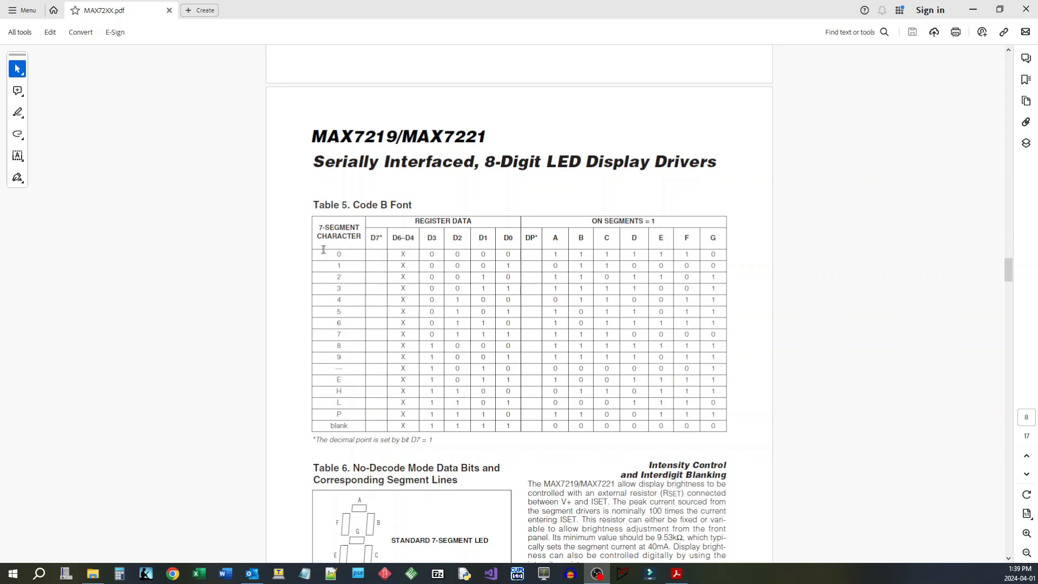
pyautogui.moveTo(415, 277)
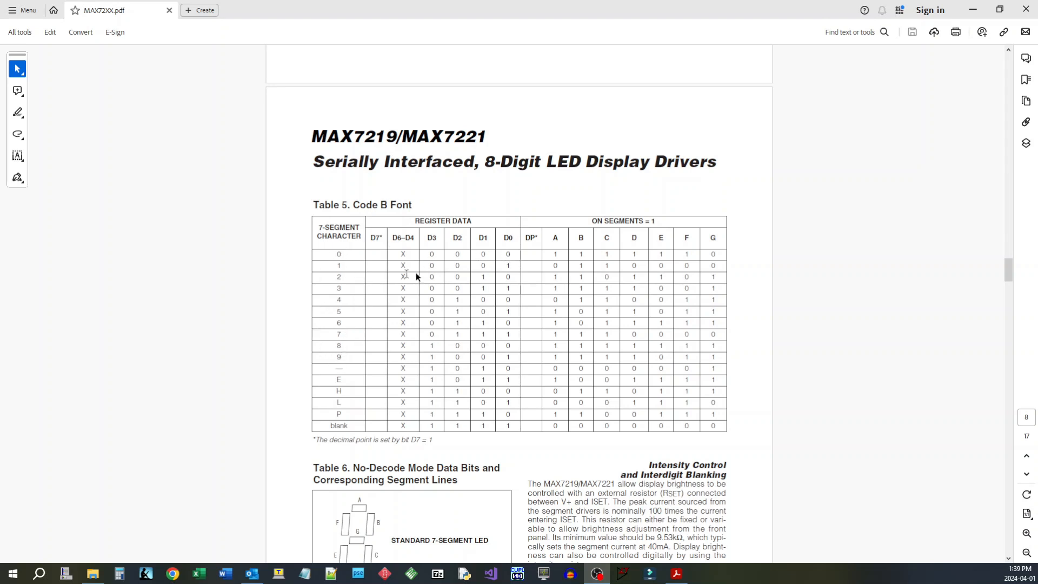
pyautogui.moveTo(337, 378)
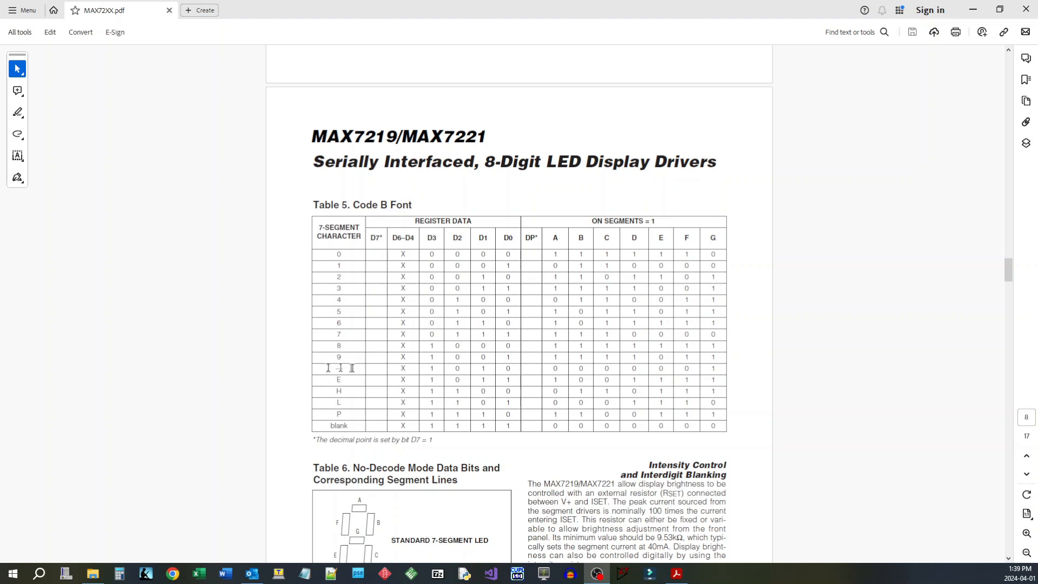
pyautogui.scroll(-3)
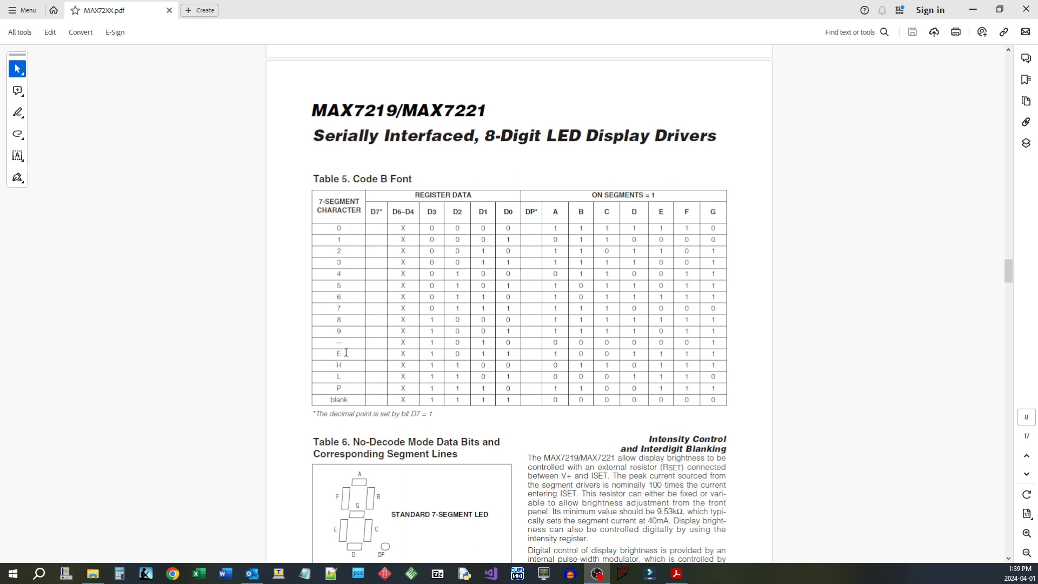
pyautogui.moveTo(350, 393)
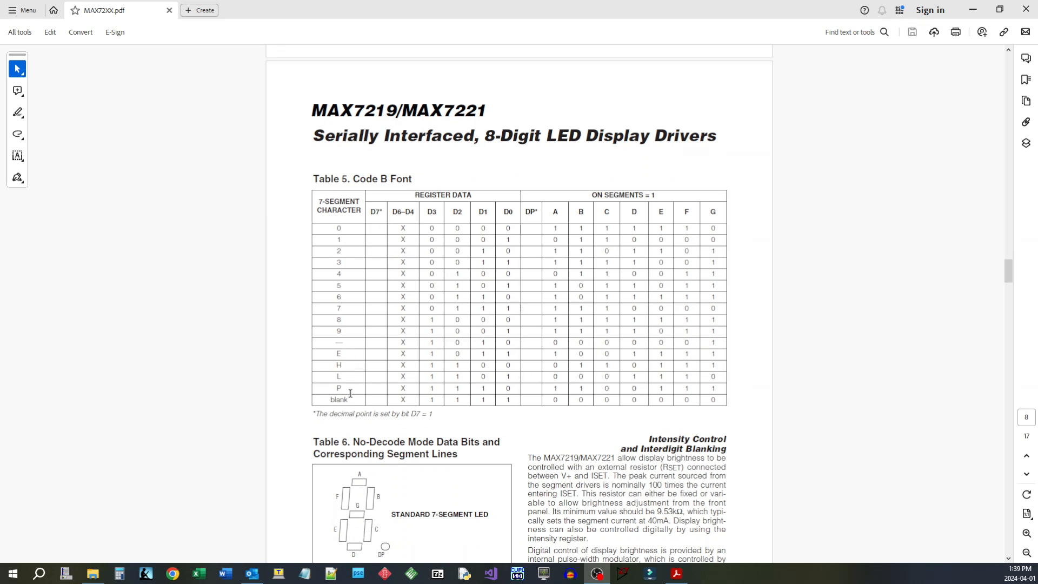
pyautogui.moveTo(348, 365)
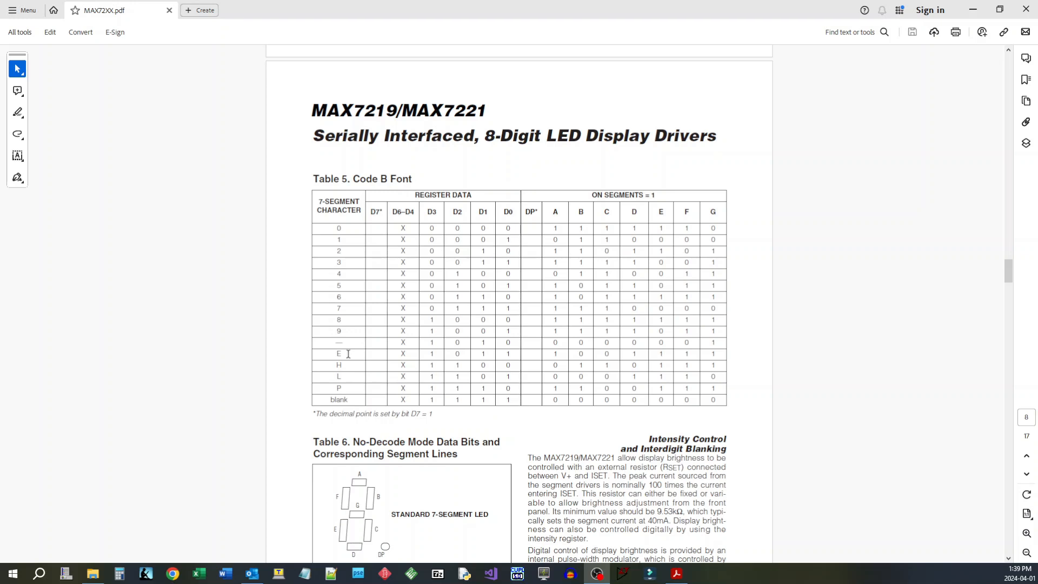
pyautogui.scroll(-3)
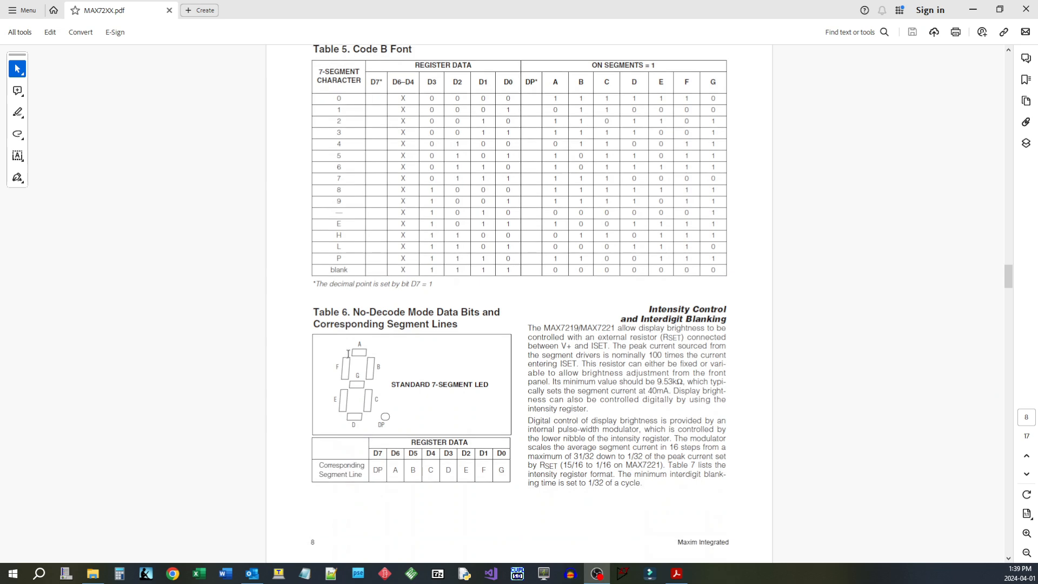
pyautogui.scroll(-3)
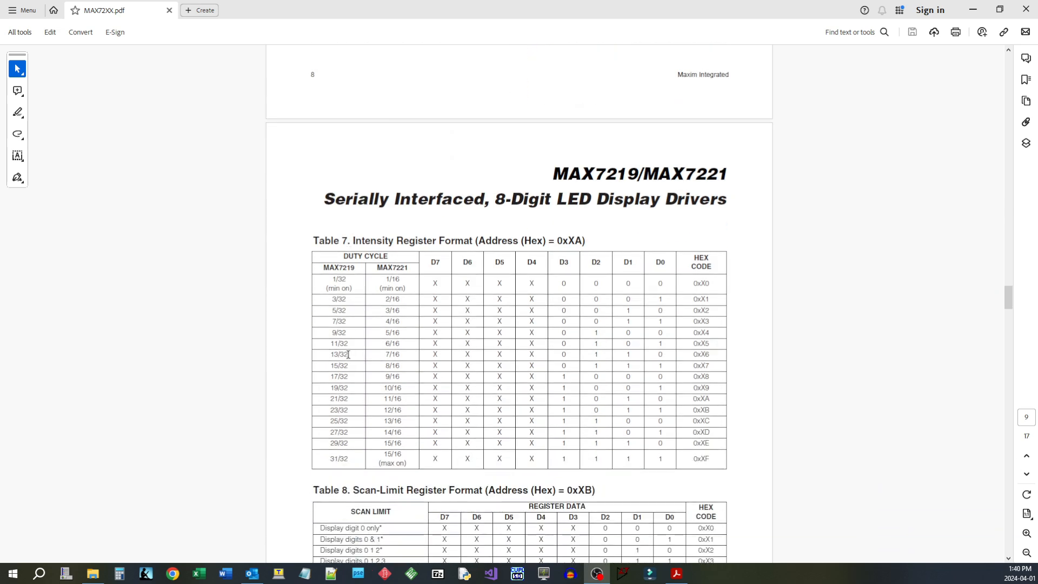
pyautogui.scroll(-3)
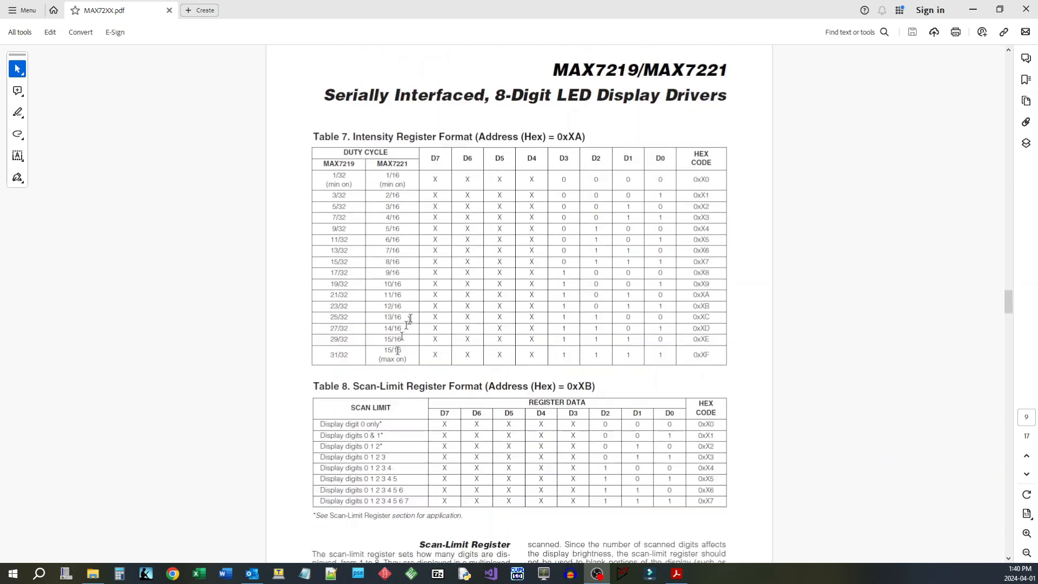
pyautogui.scroll(3)
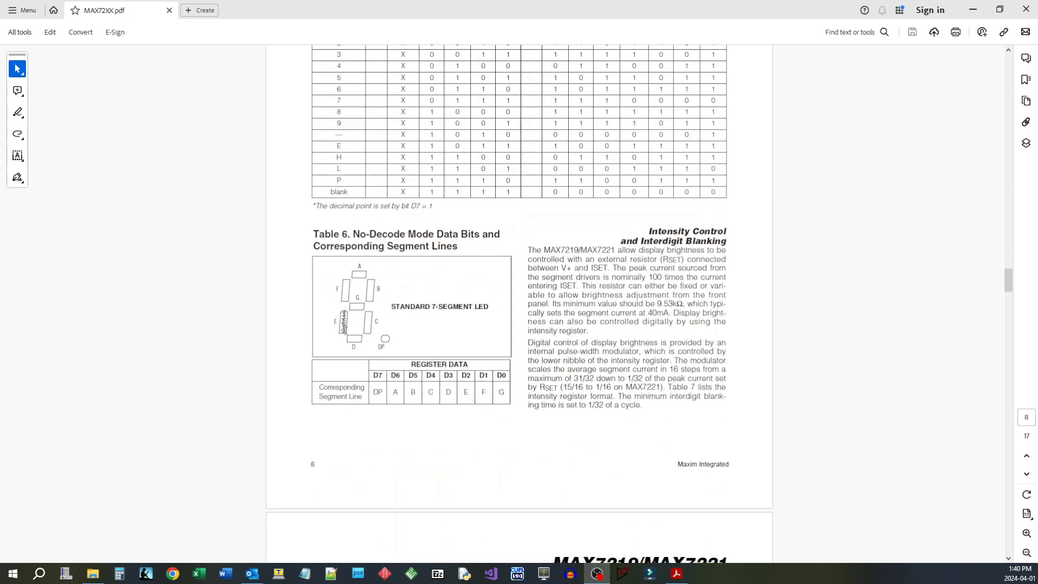
pyautogui.moveTo(387, 342)
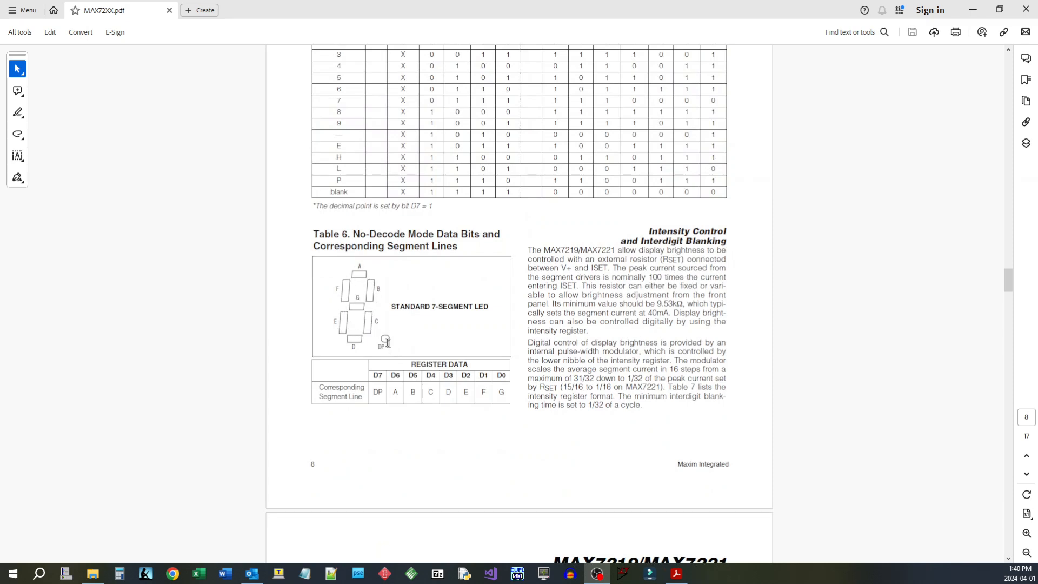
pyautogui.moveTo(386, 341)
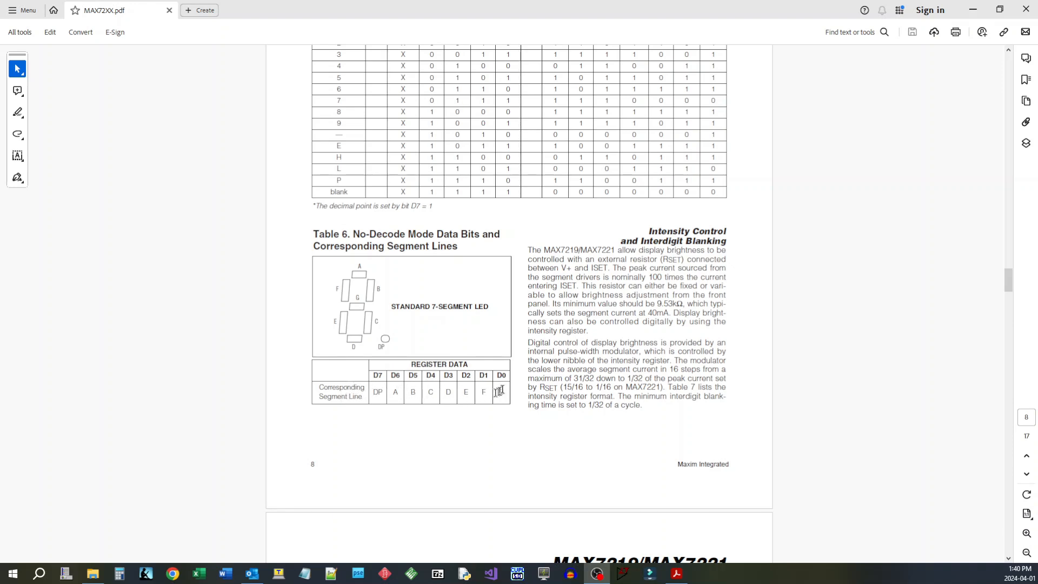
pyautogui.moveTo(488, 385)
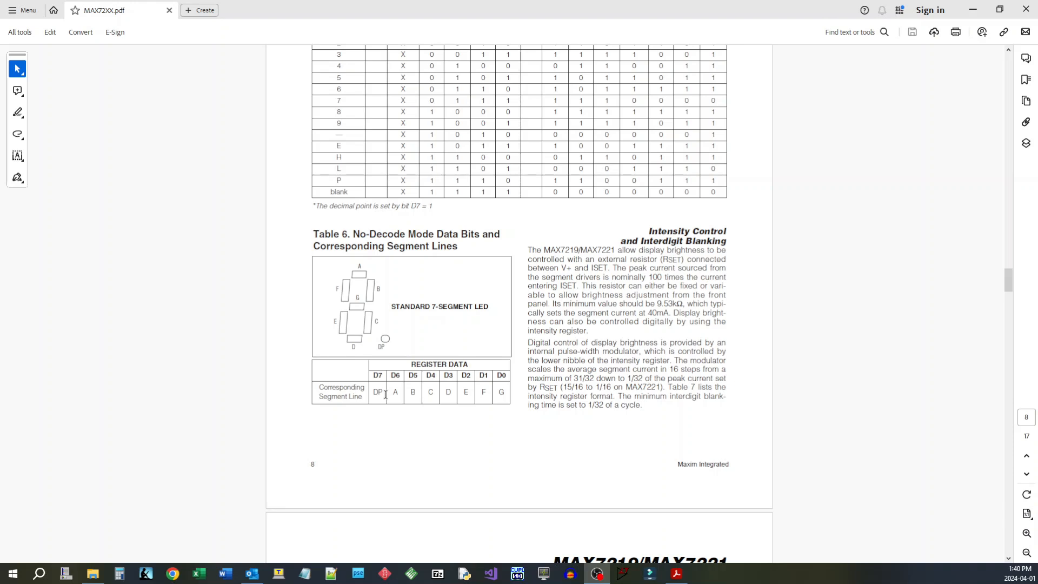
pyautogui.moveTo(504, 394)
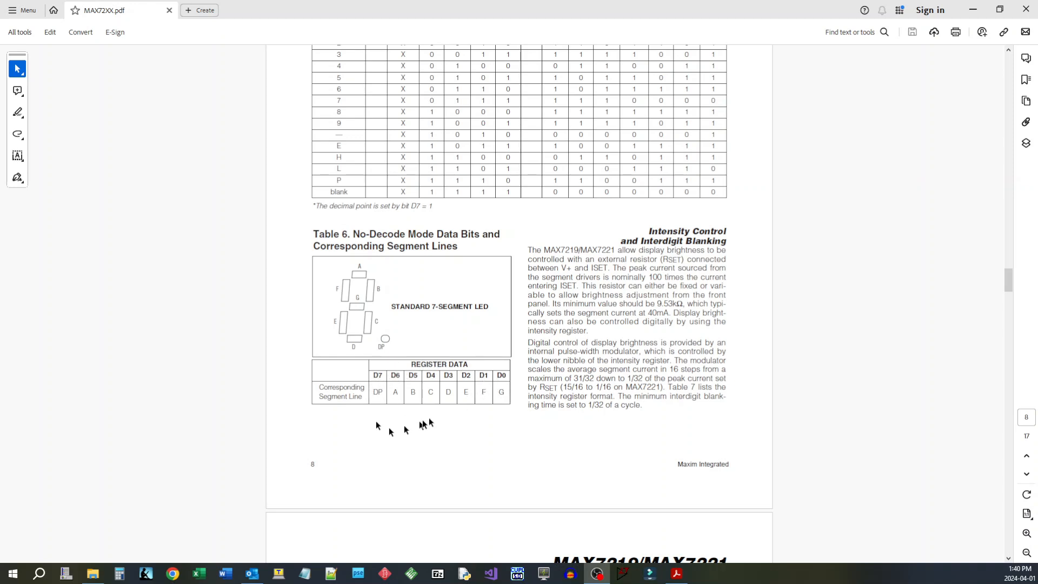
pyautogui.moveTo(443, 417)
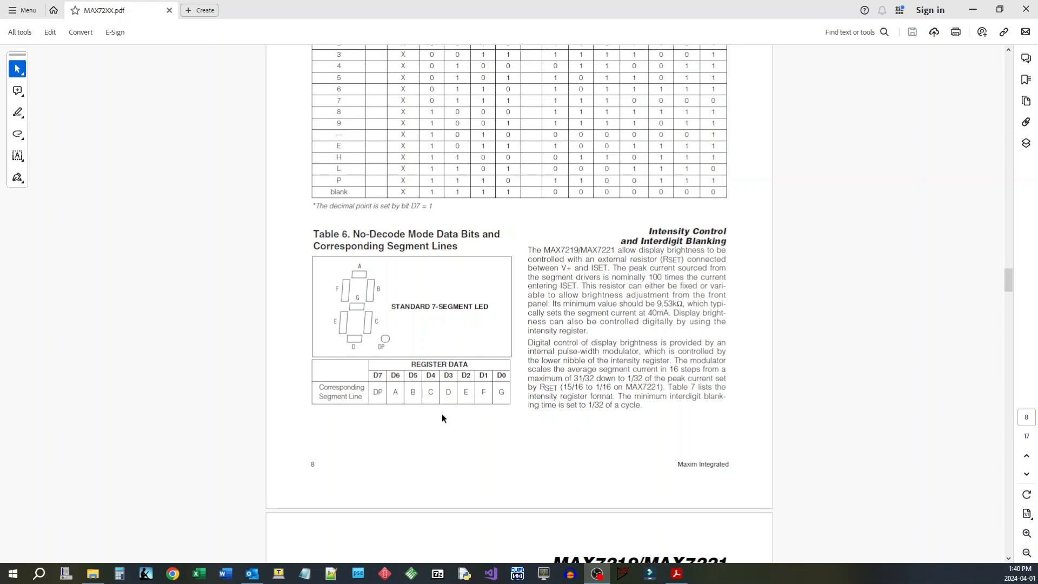
# Reread page 1's pin configuration and application circuit down to the start of page 2
pyautogui.scroll(-3)
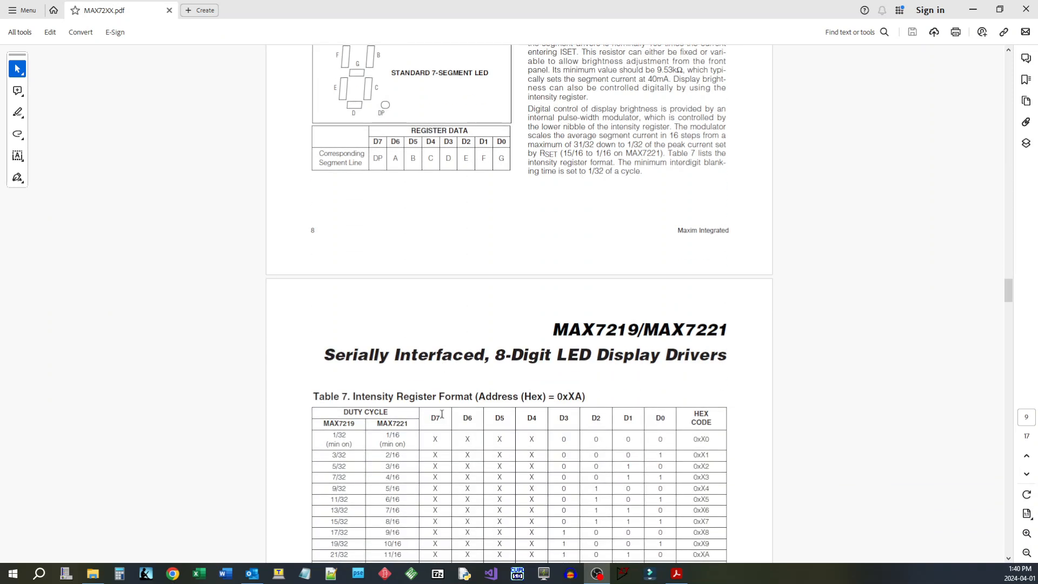
pyautogui.scroll(3)
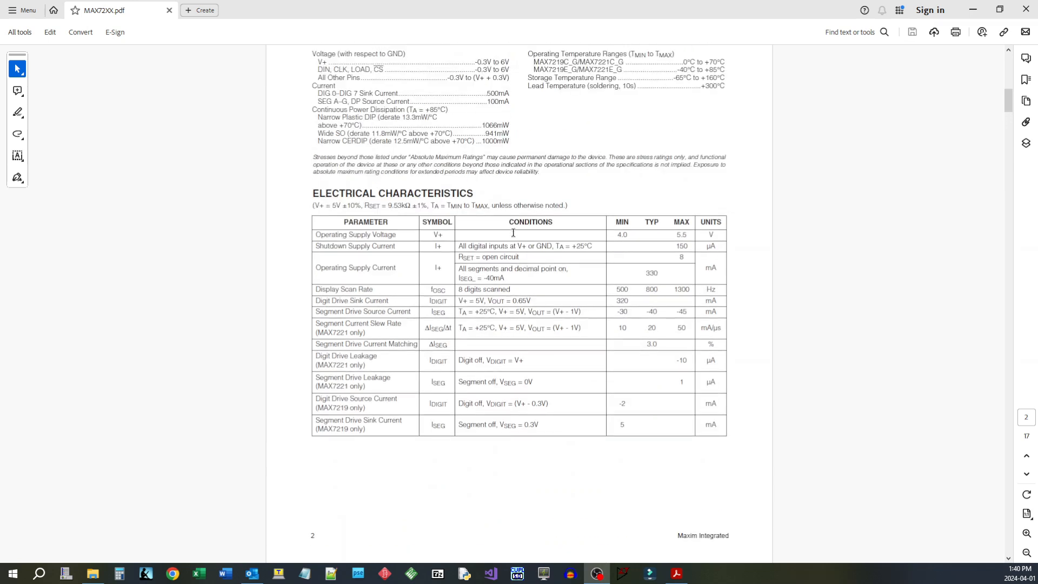
pyautogui.scroll(3)
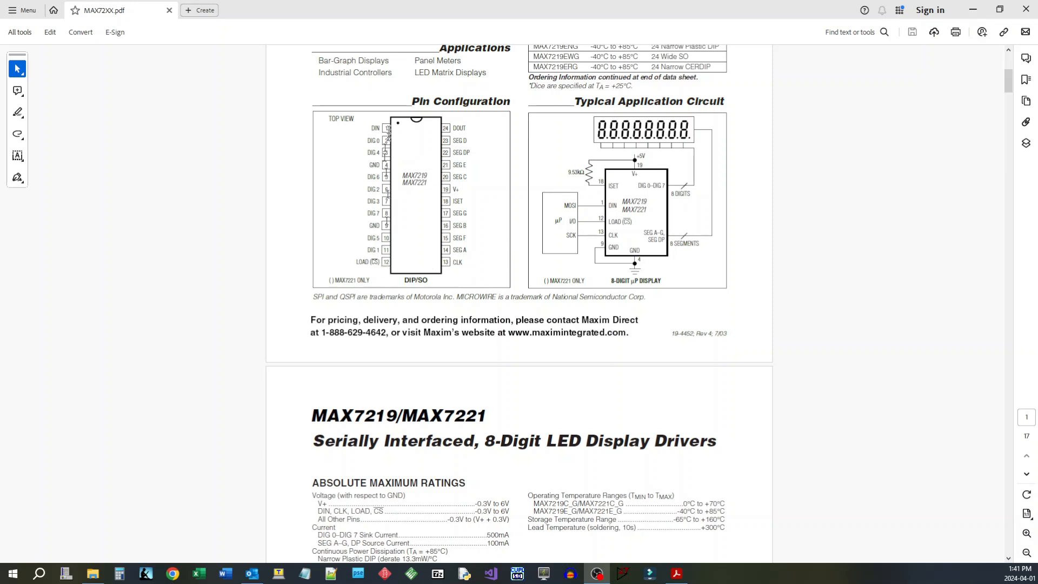
pyautogui.scroll(3)
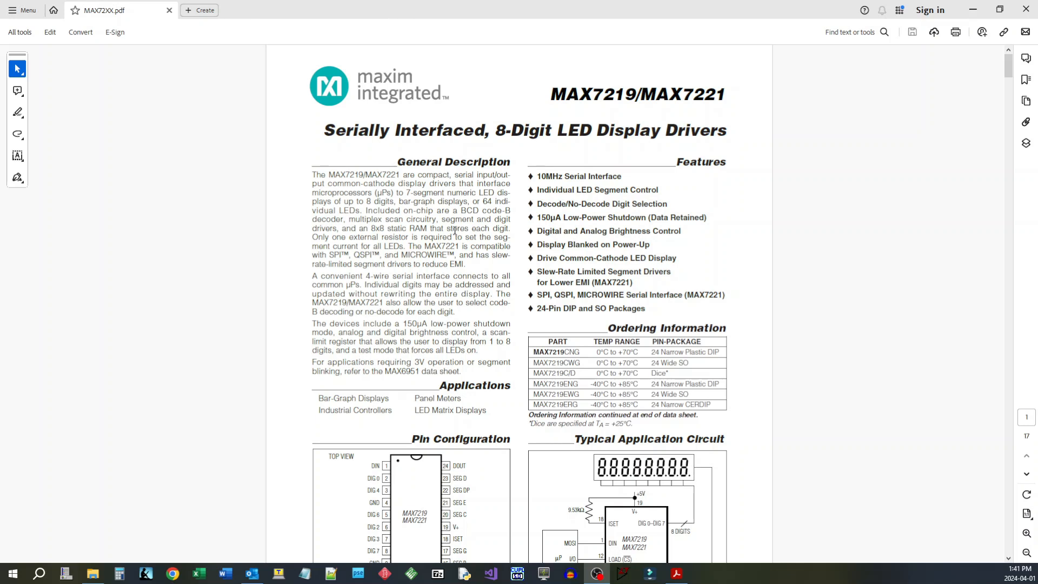
pyautogui.scroll(-3)
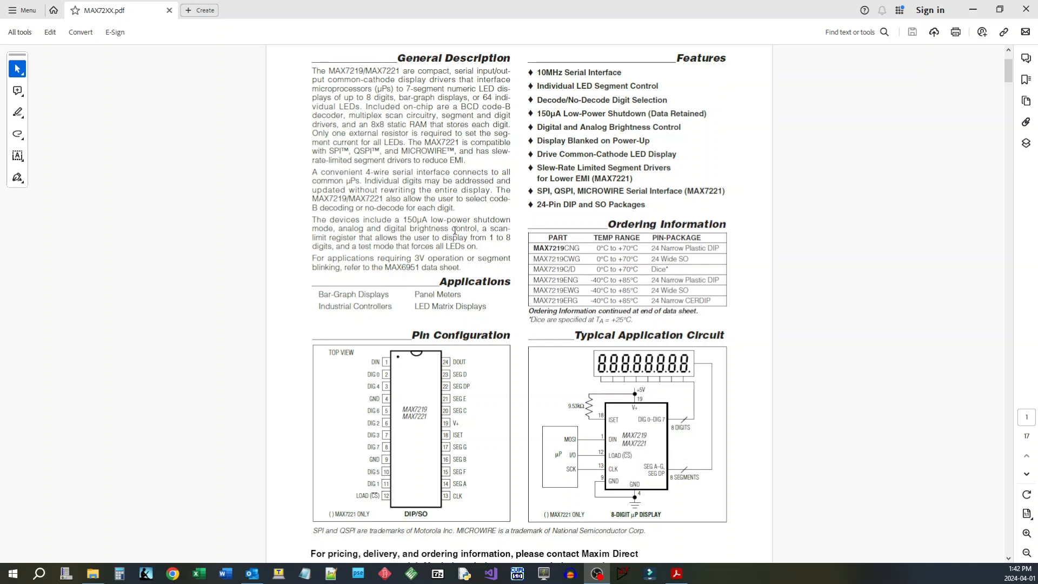
pyautogui.scroll(-3)
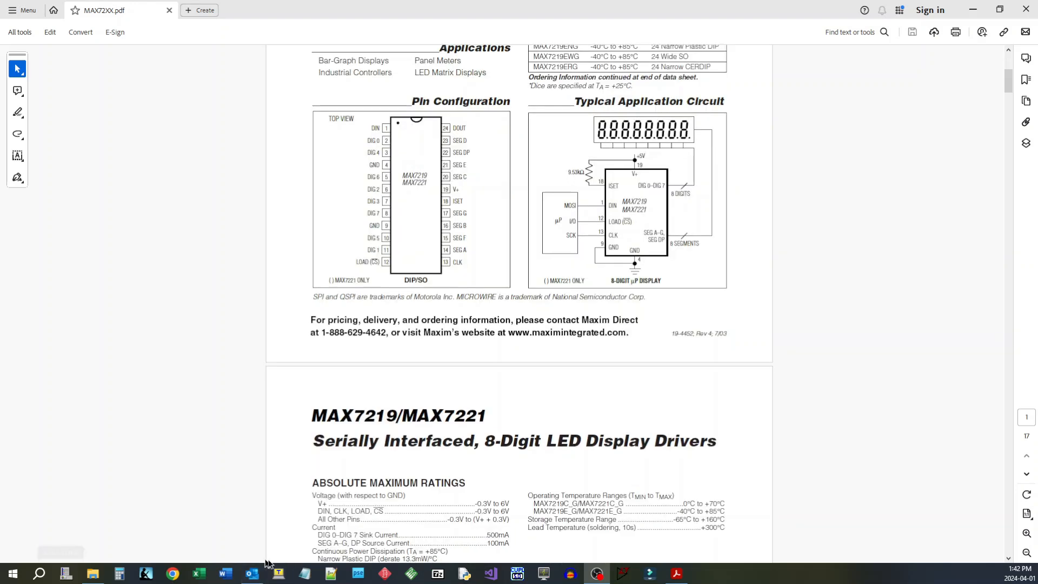
# Bring the MAX7219_Template.bas window in Notepad++ to the front from the taskbar
pyautogui.click(329, 573)
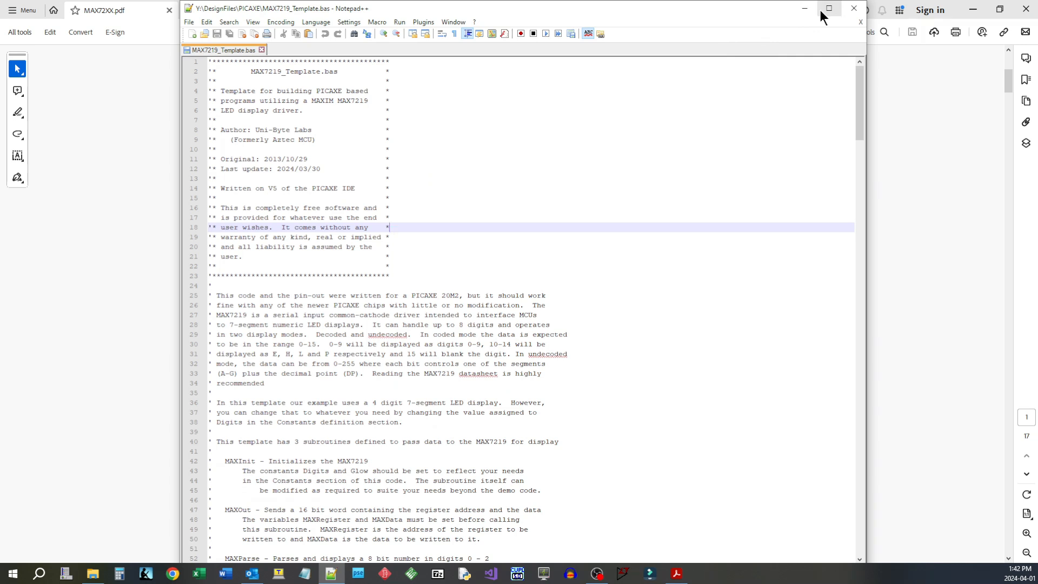
pyautogui.moveTo(303, 169)
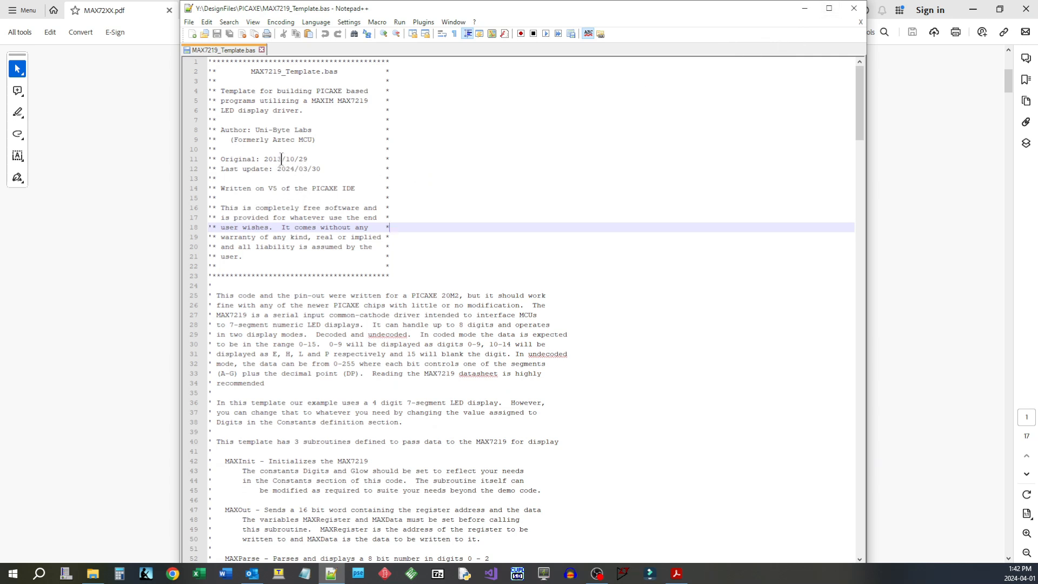
pyautogui.moveTo(331, 180)
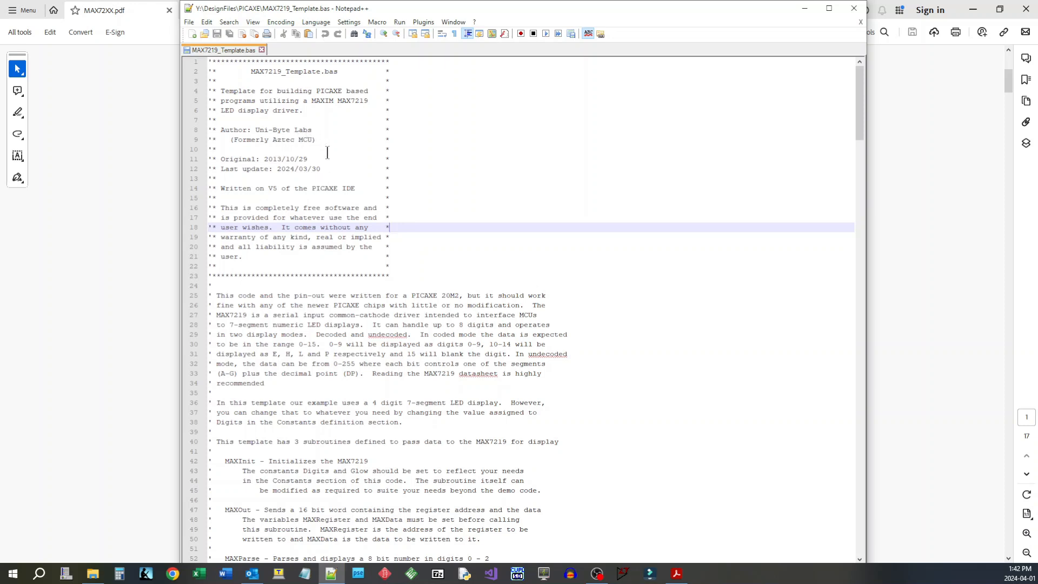
# Review the template's pin definitions, constants and variables
pyautogui.scroll(-3)
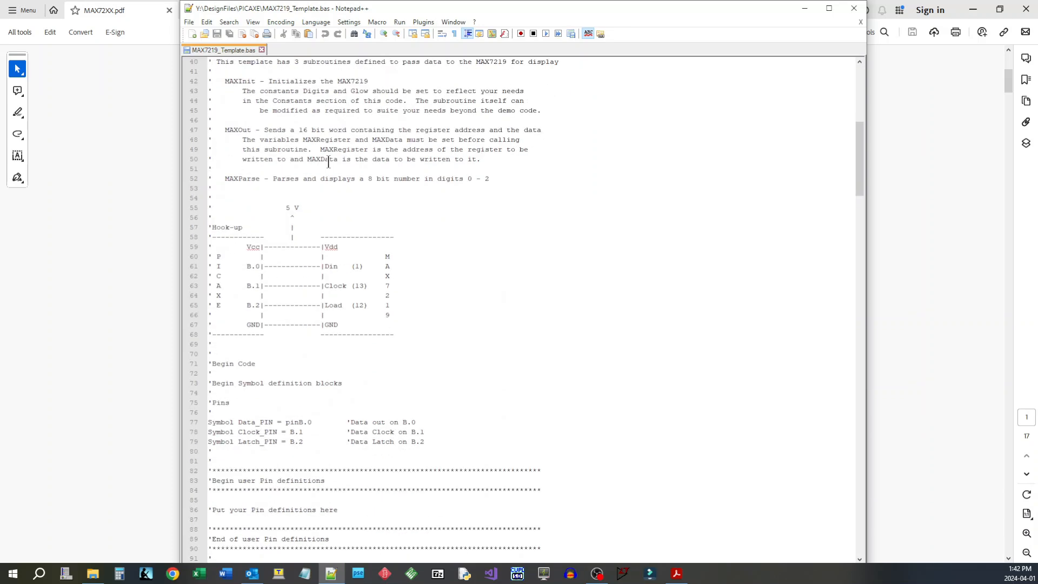
pyautogui.scroll(3)
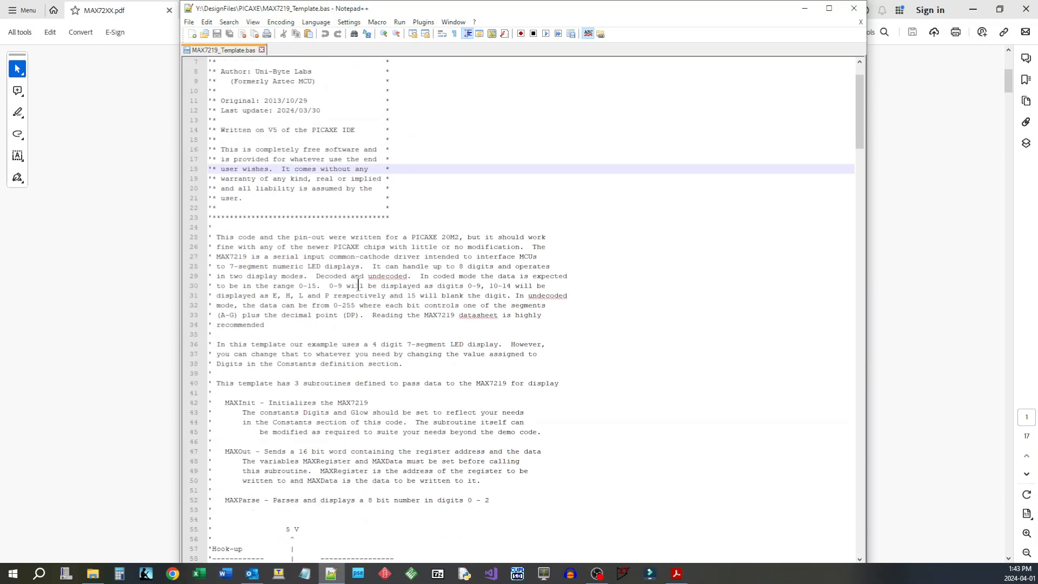
pyautogui.scroll(-3)
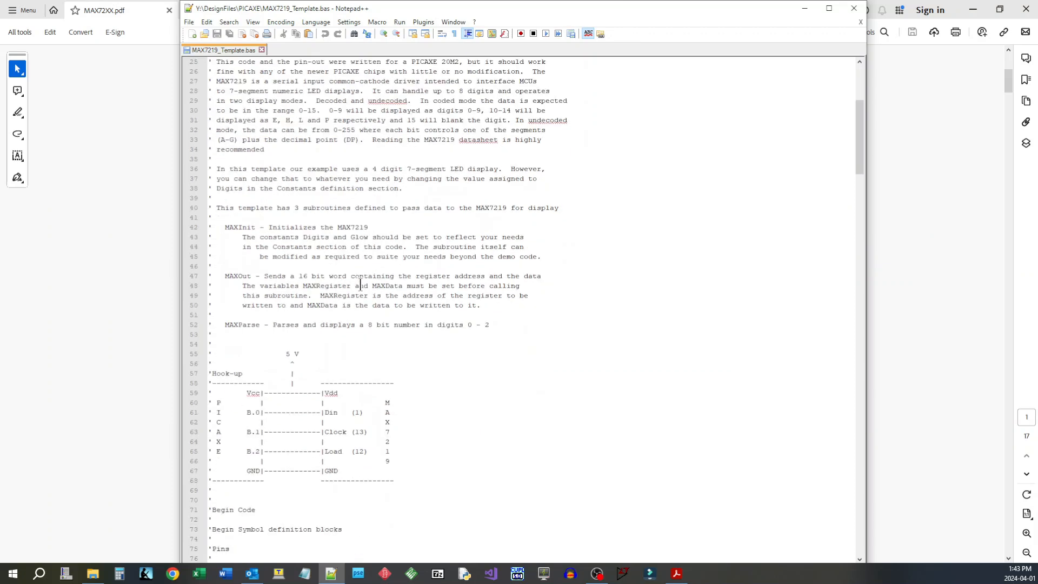
pyautogui.scroll(-3)
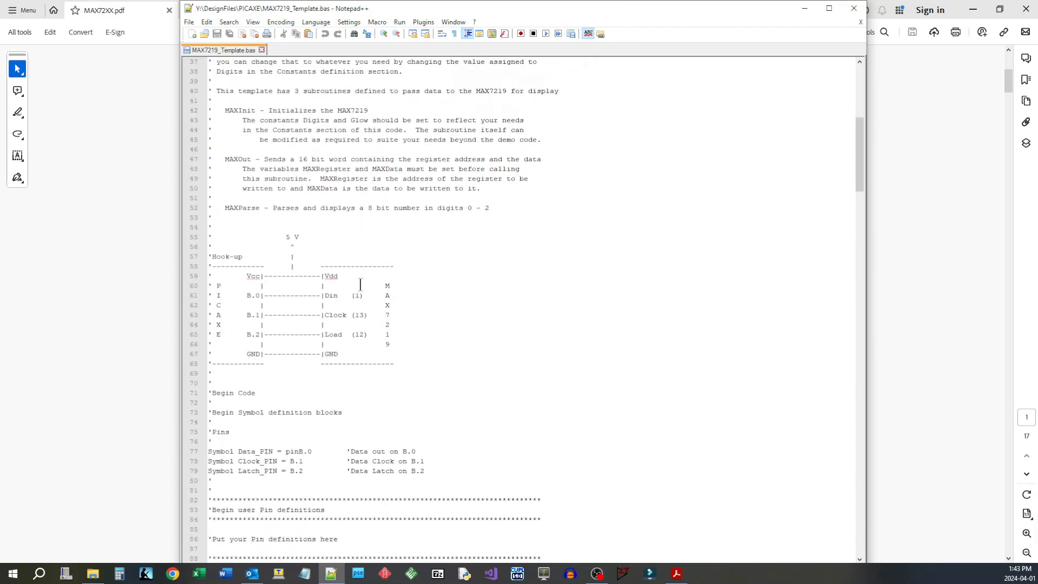
pyautogui.click(263, 315)
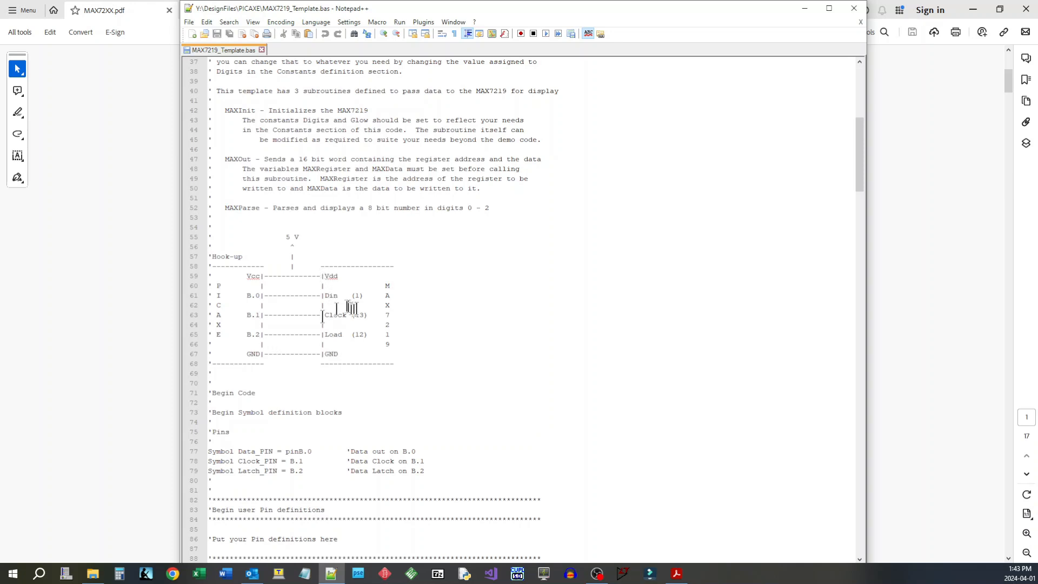
pyautogui.scroll(-3)
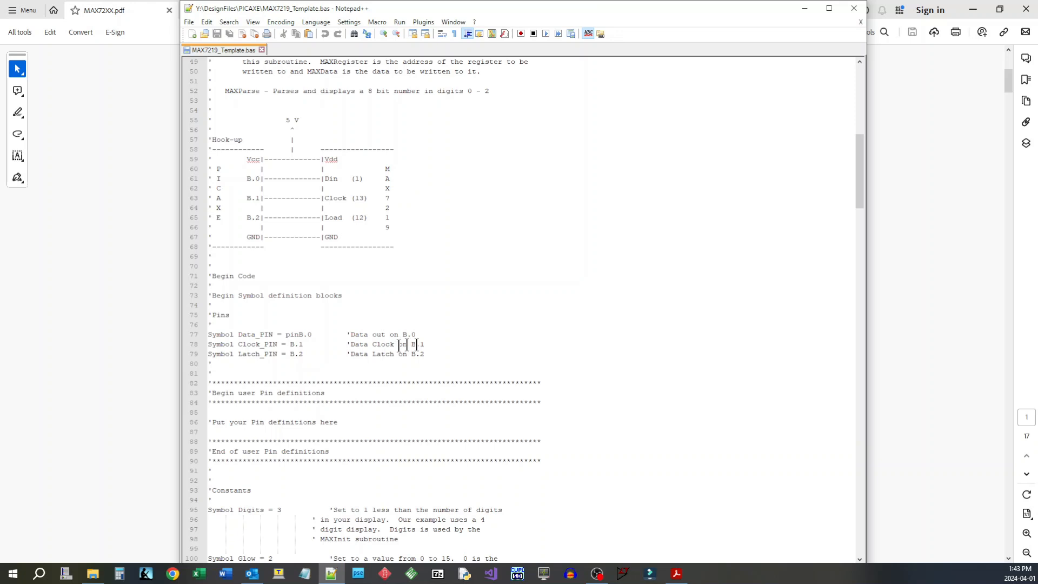
pyautogui.scroll(-3)
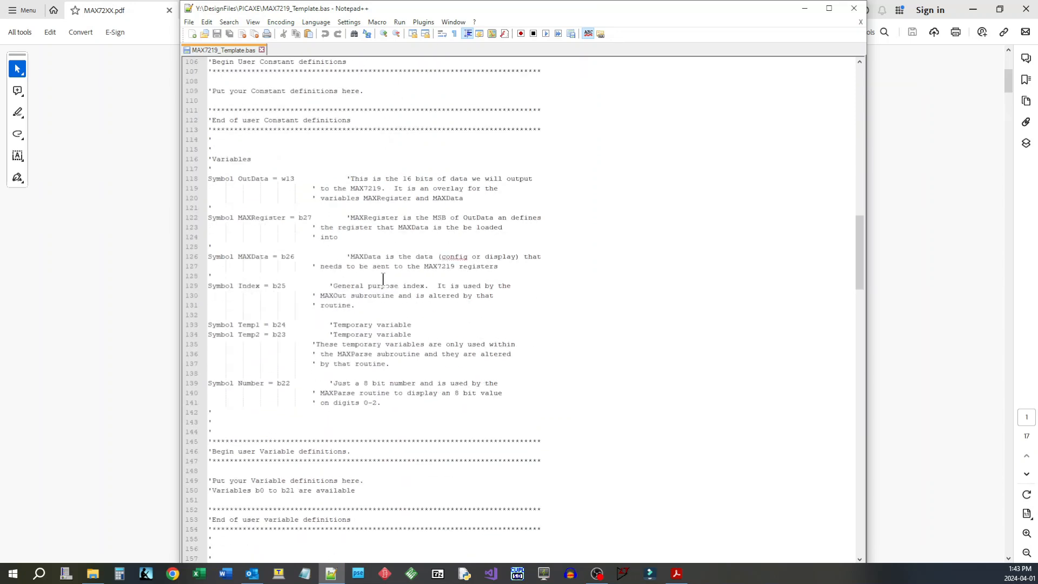
pyautogui.scroll(3)
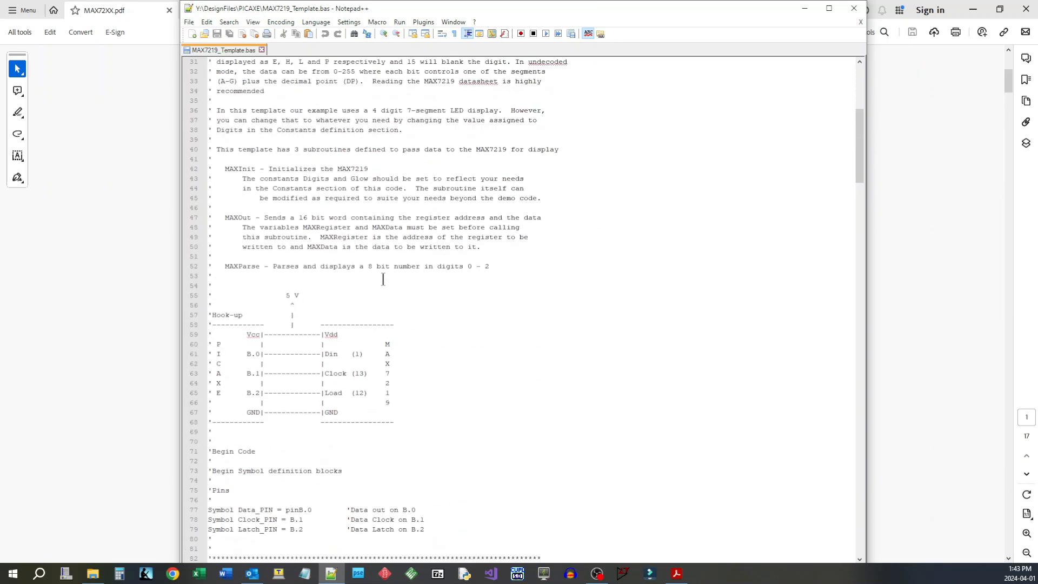
pyautogui.scroll(-3)
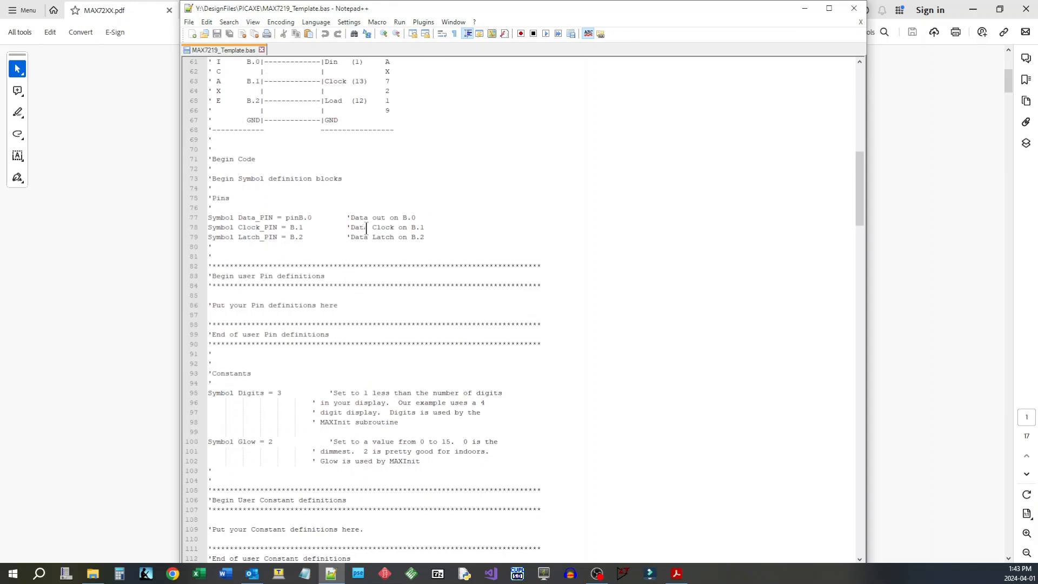
pyautogui.click(298, 305)
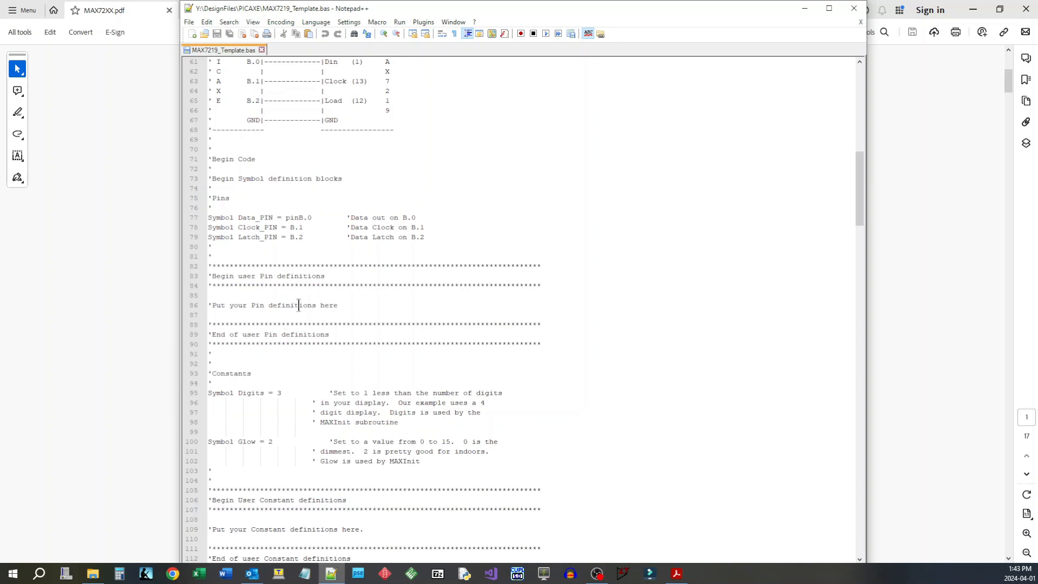
pyautogui.moveTo(266, 305)
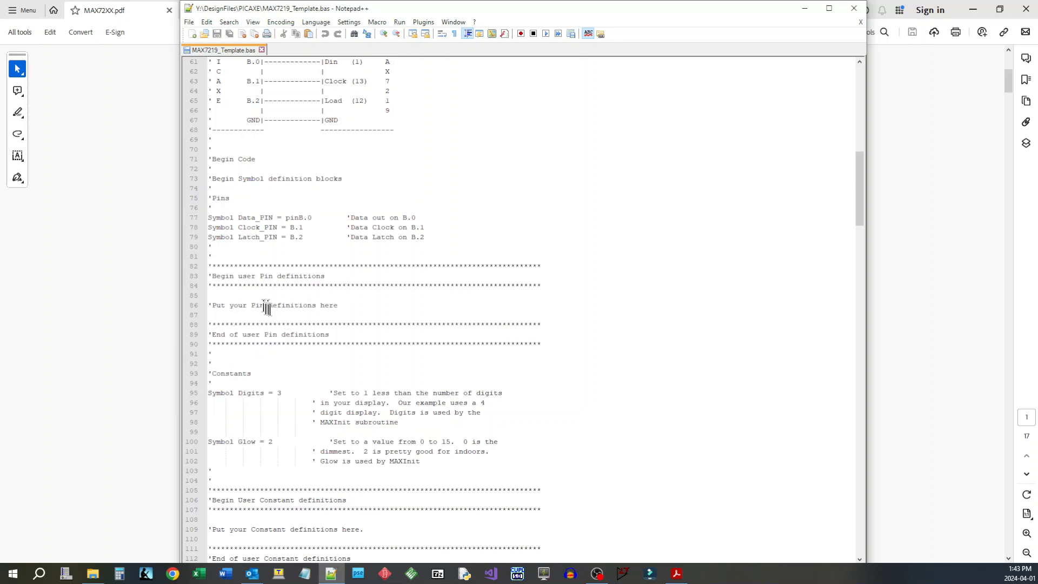
# Read through the set-up code down to the sample Main Program block
pyautogui.scroll(-3)
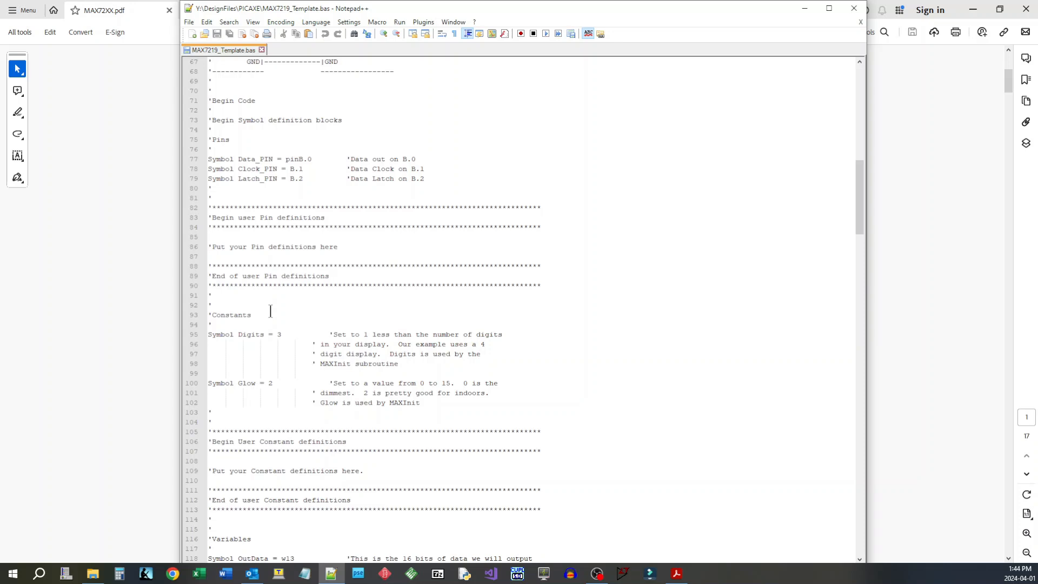
pyautogui.scroll(-3)
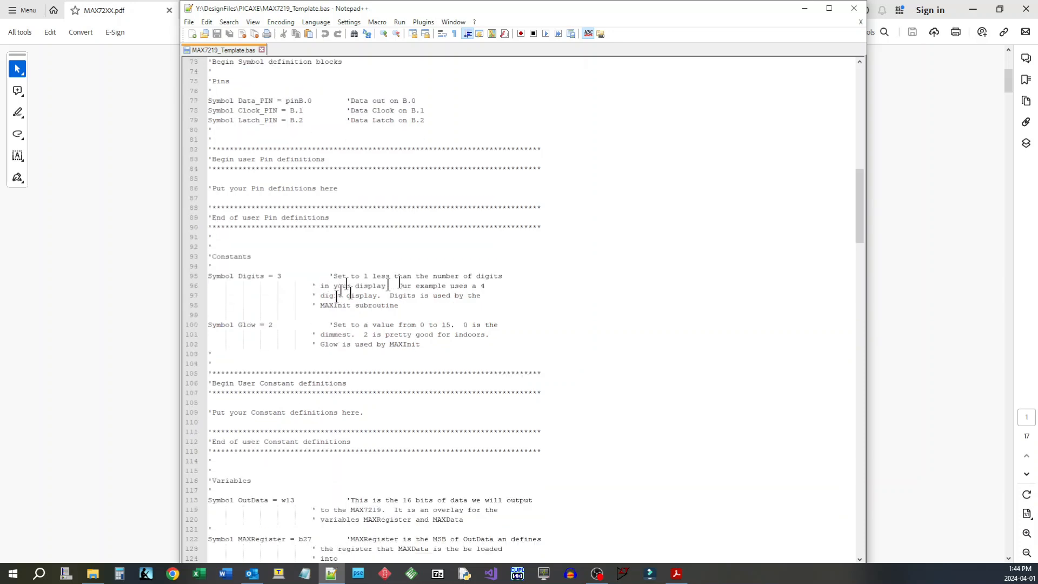
pyautogui.scroll(-3)
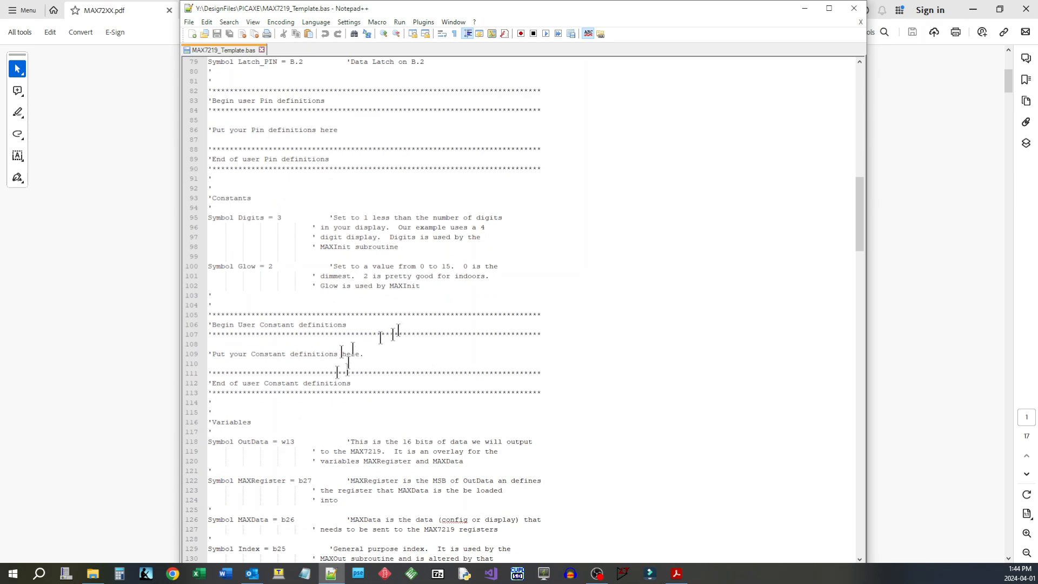
pyautogui.scroll(-3)
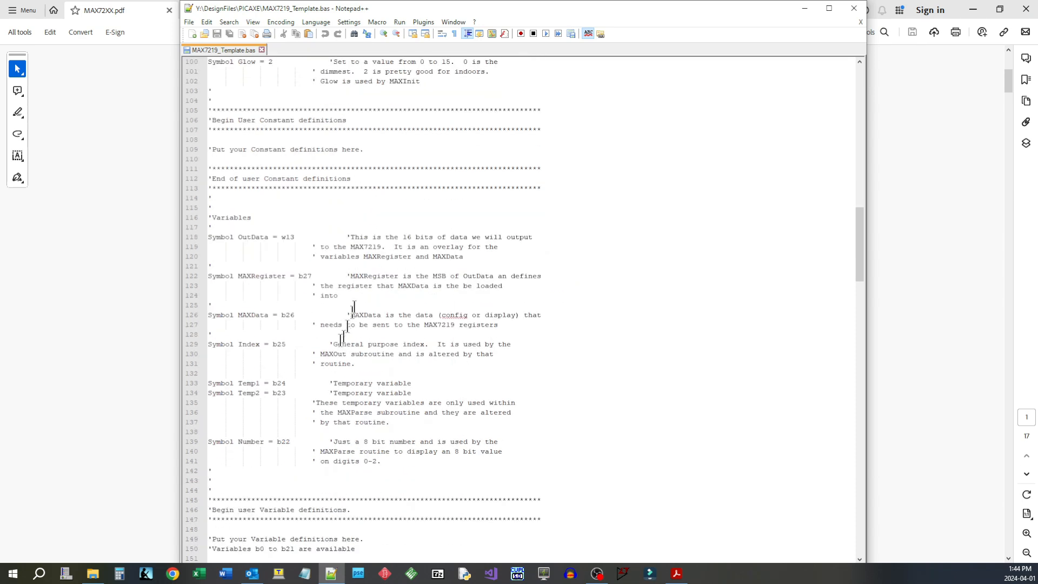
pyautogui.scroll(-3)
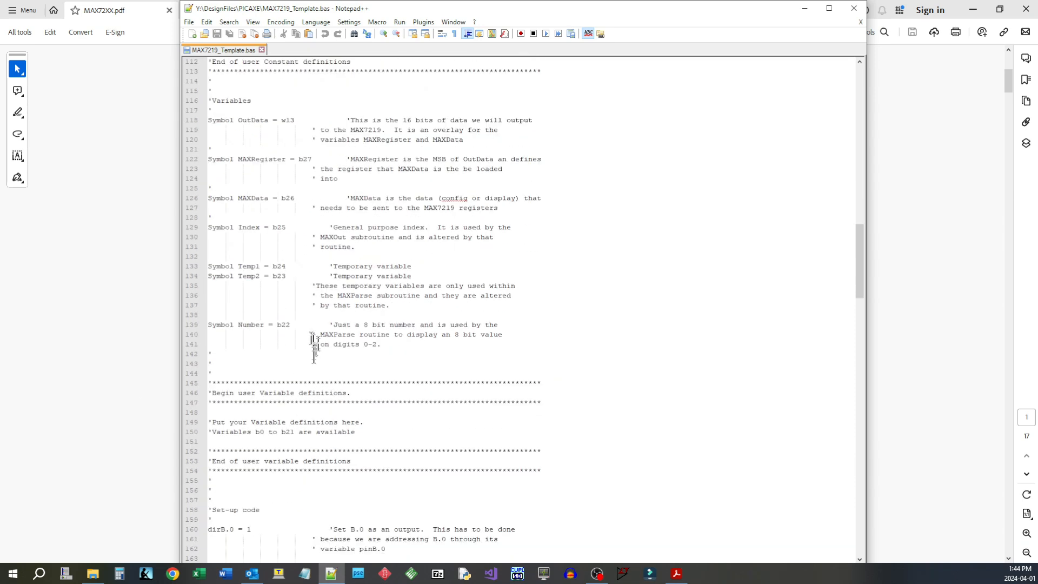
pyautogui.scroll(-3)
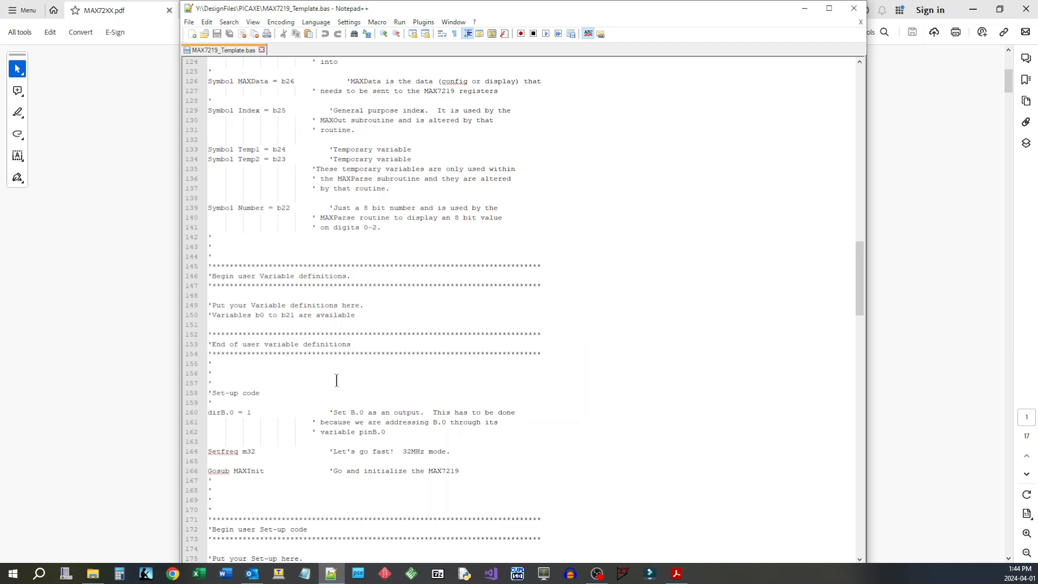
pyautogui.scroll(-3)
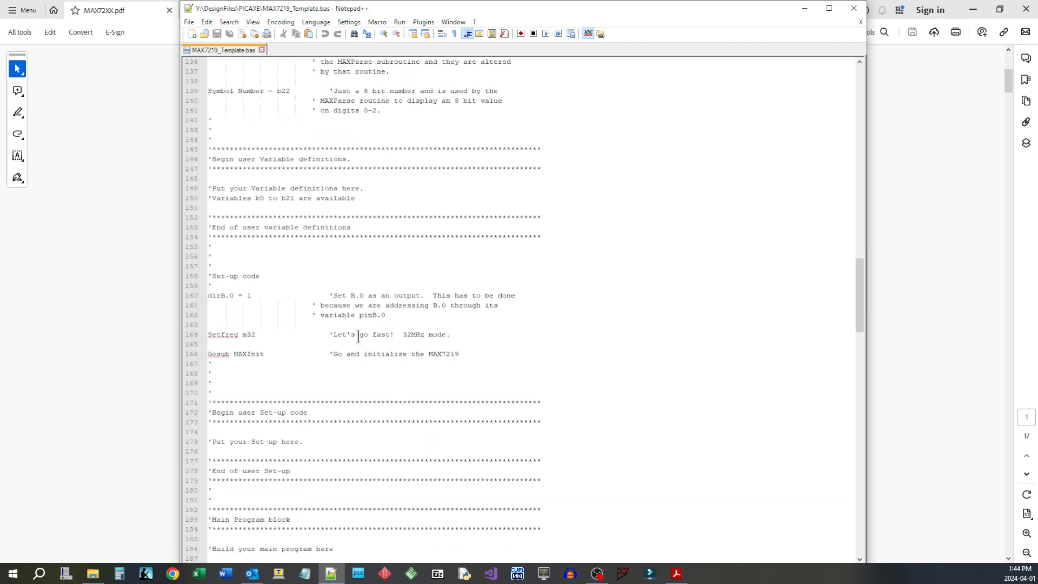
pyautogui.scroll(-3)
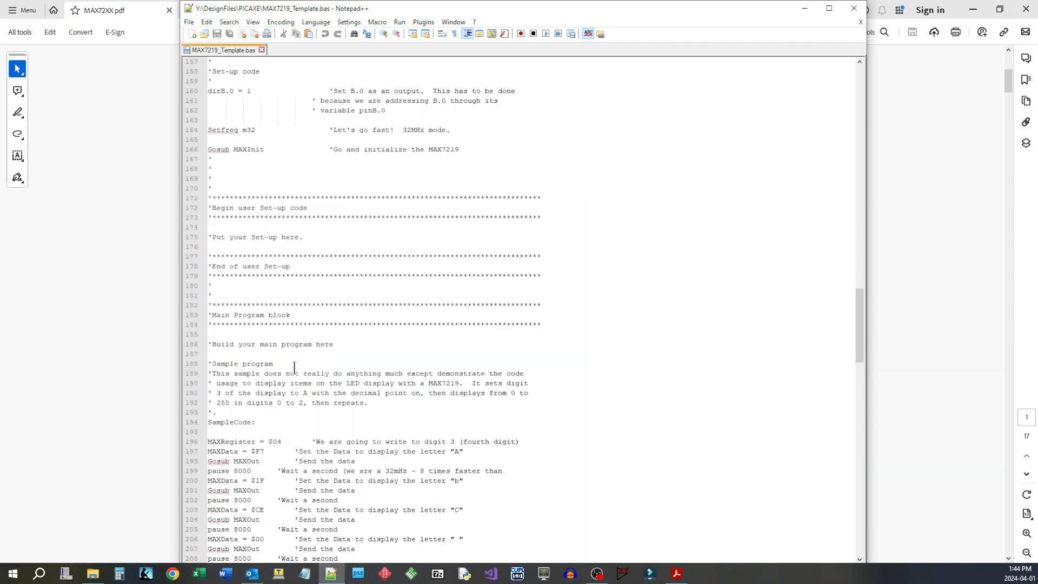
pyautogui.scroll(-3)
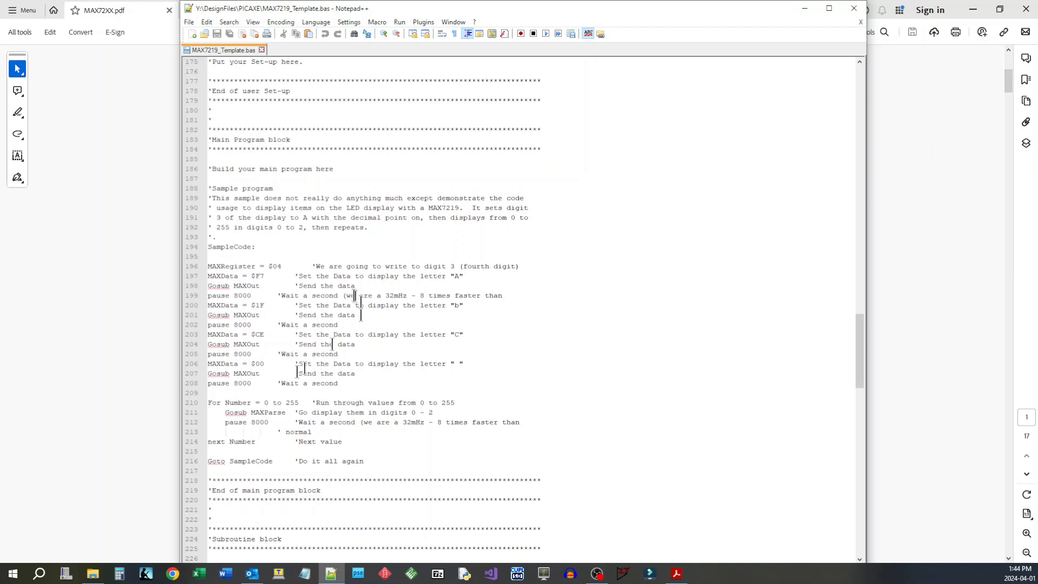
pyautogui.scroll(-3)
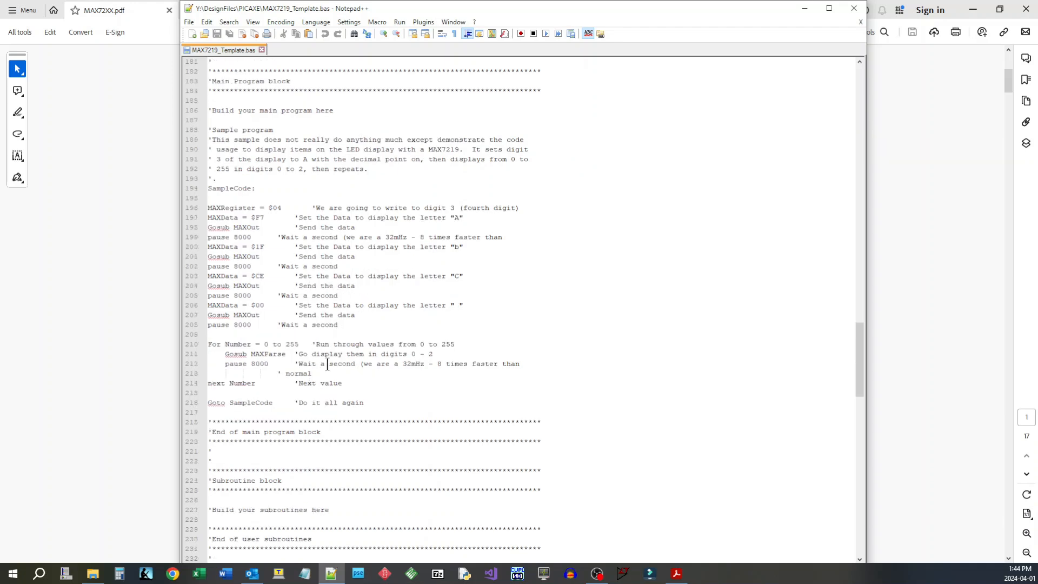
pyautogui.scroll(-3)
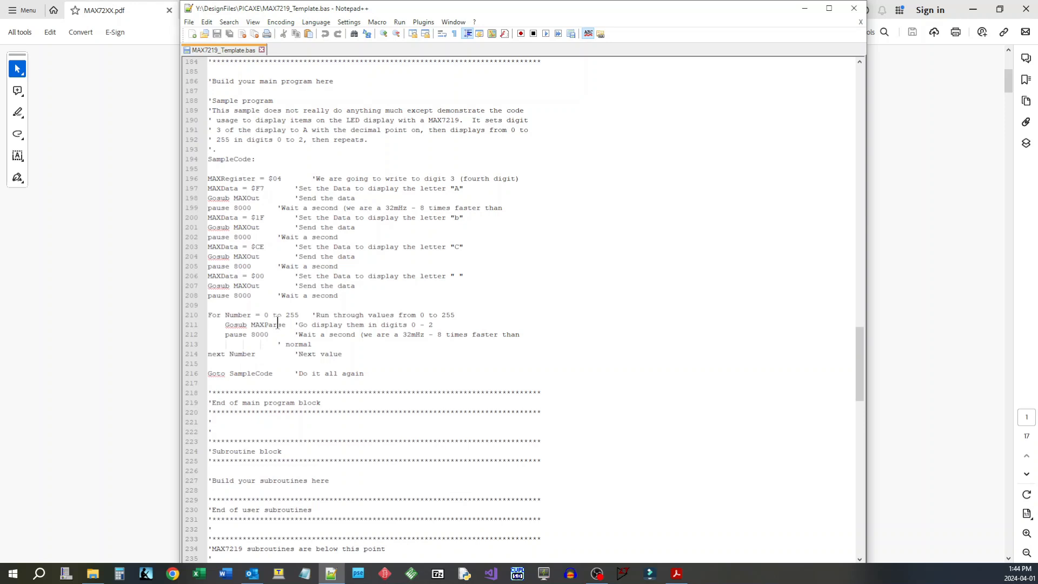
pyautogui.scroll(-3)
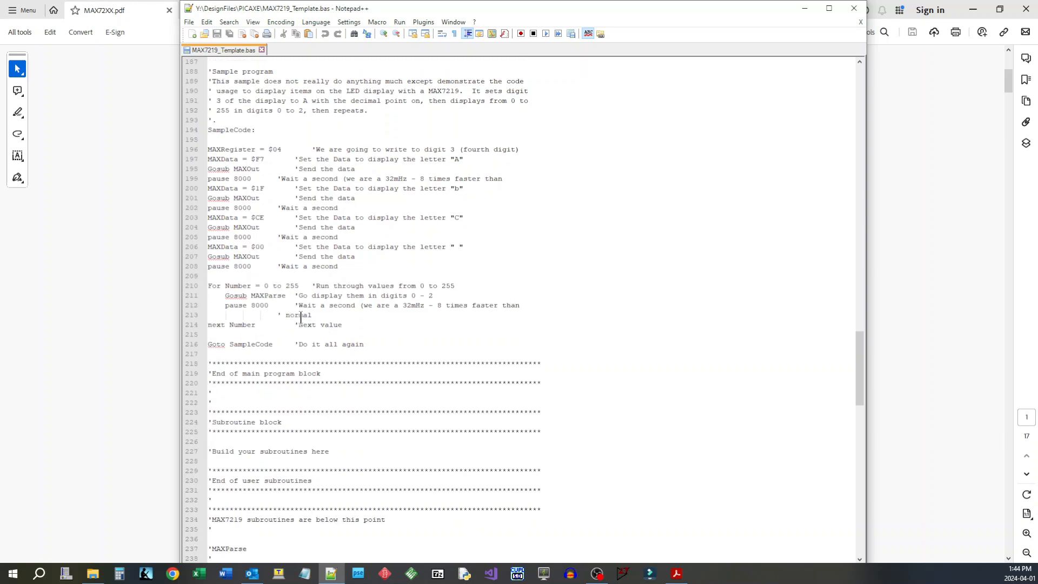
pyautogui.scroll(-3)
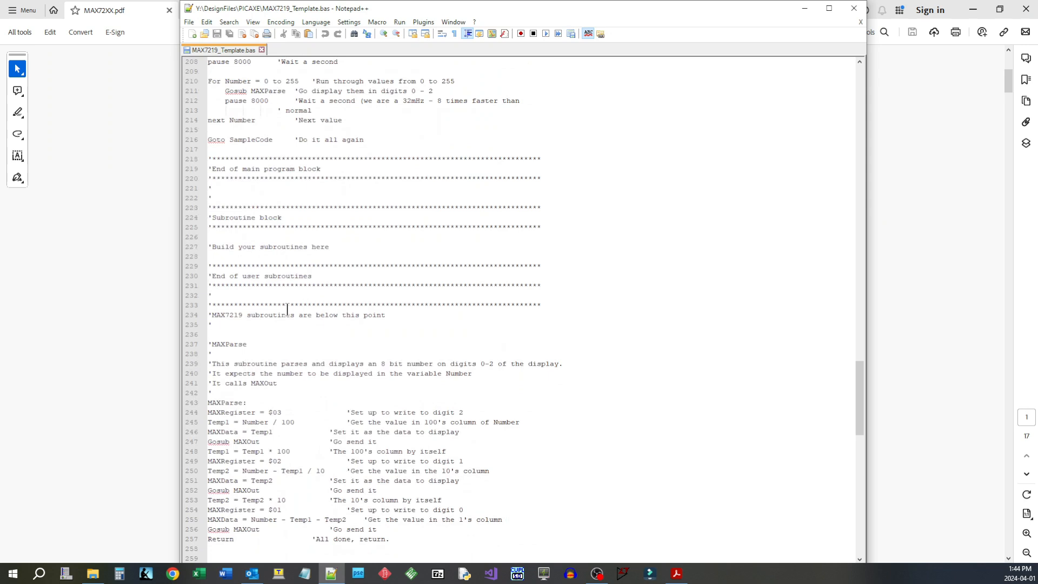
pyautogui.scroll(-3)
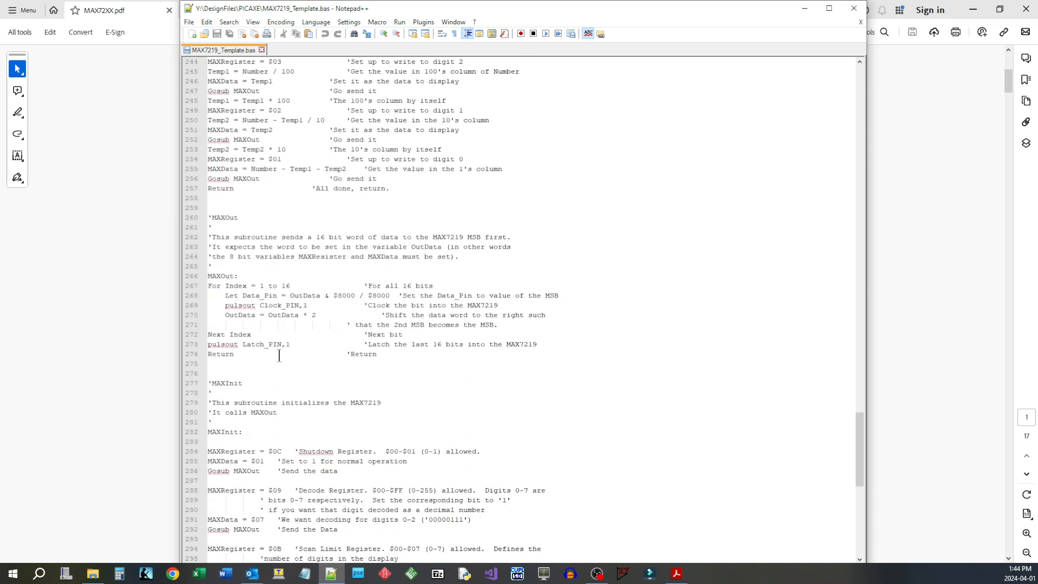
pyautogui.scroll(3)
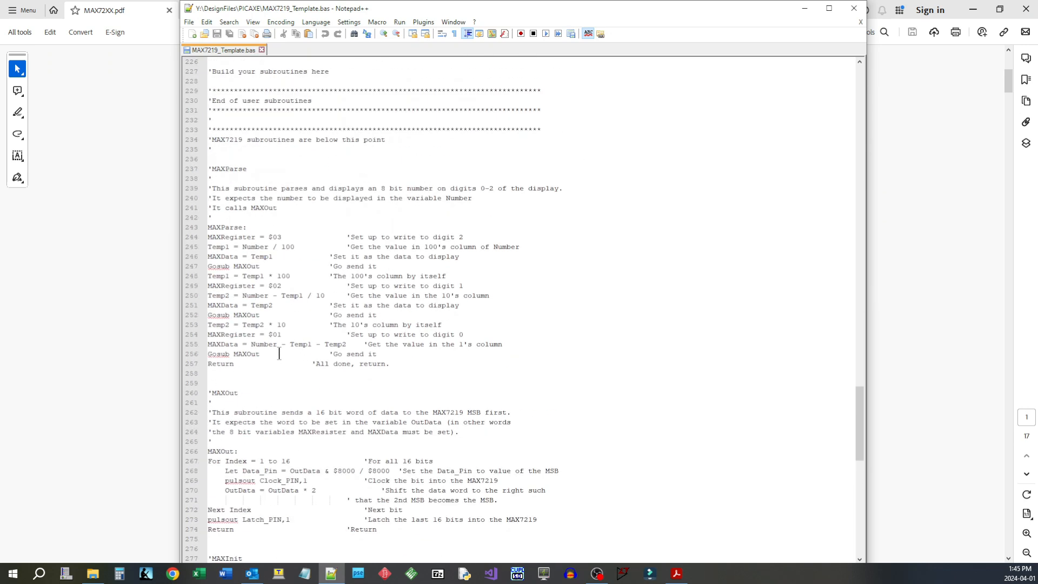
pyautogui.scroll(3)
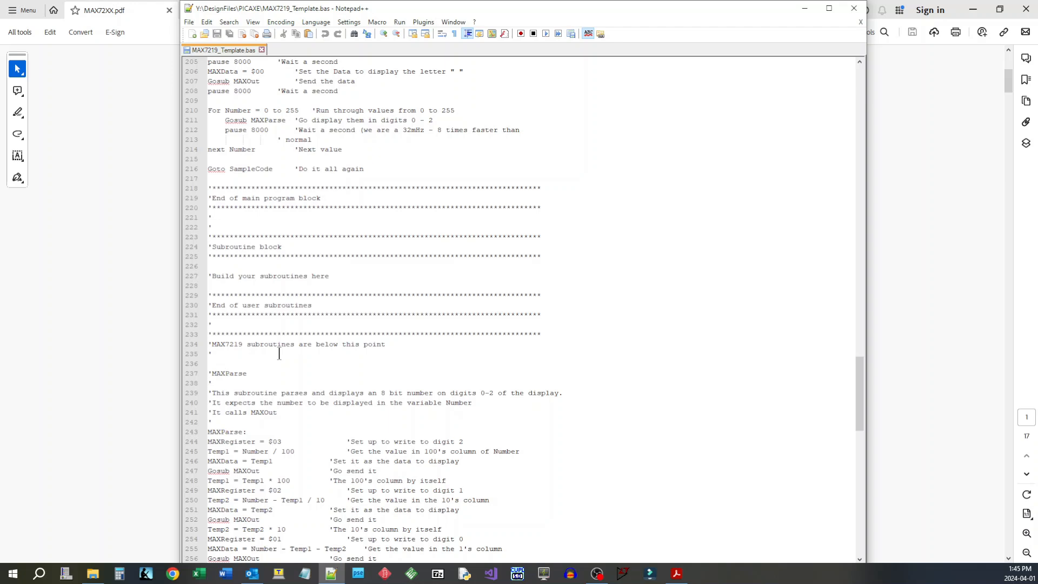
pyautogui.scroll(3)
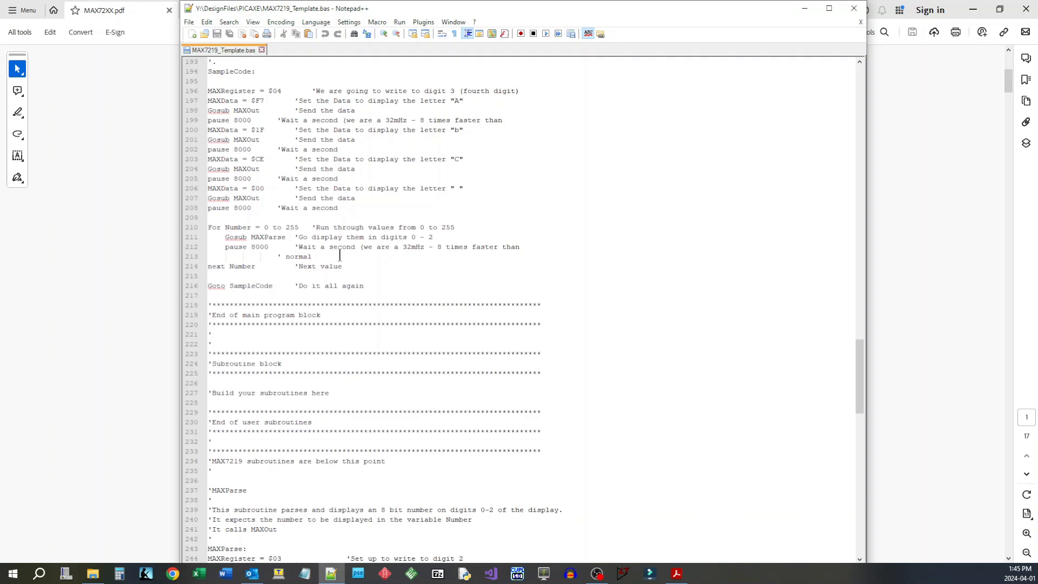
pyautogui.scroll(-3)
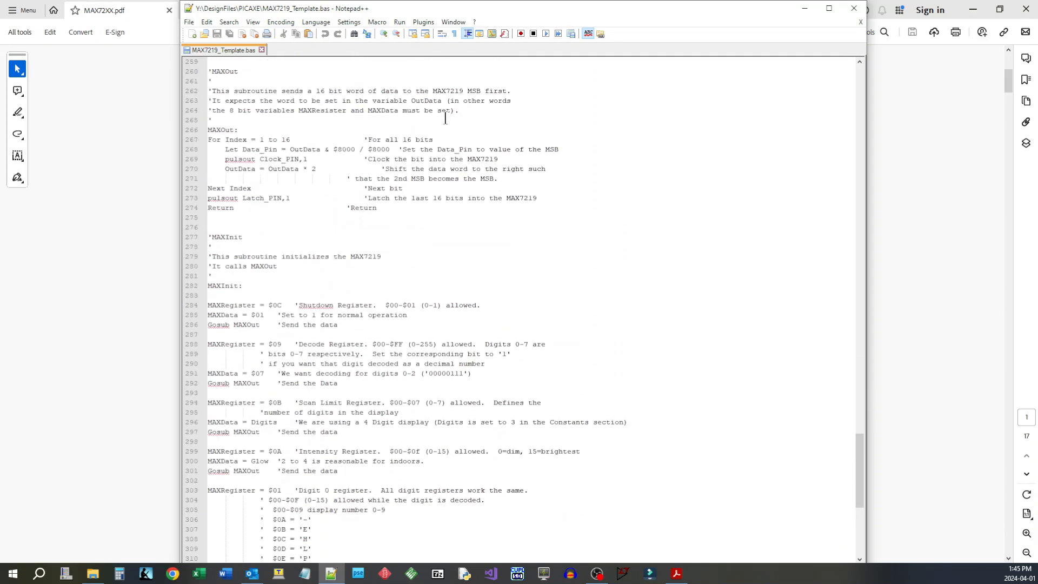
pyautogui.scroll(3)
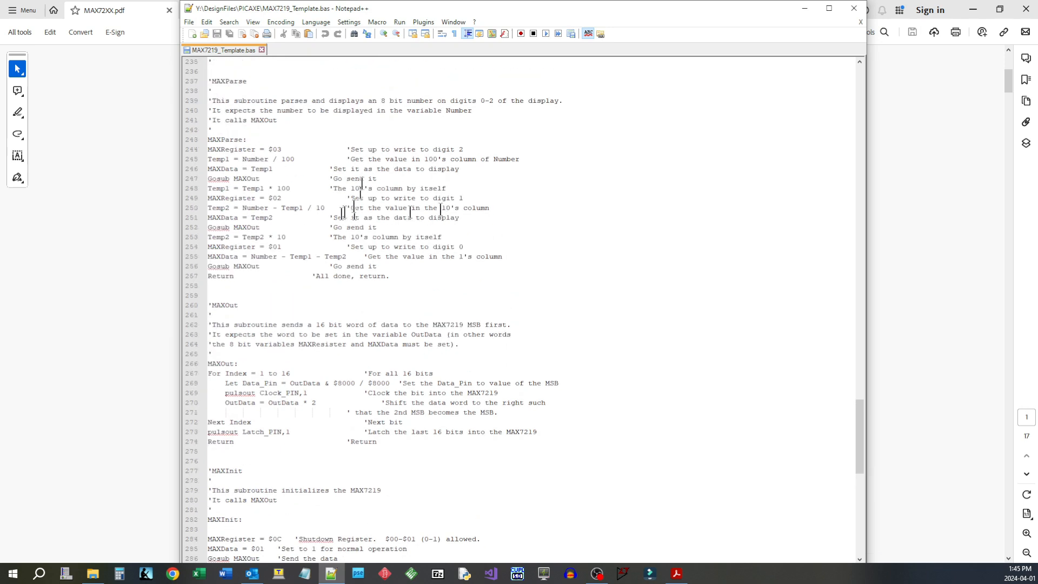
pyautogui.scroll(3)
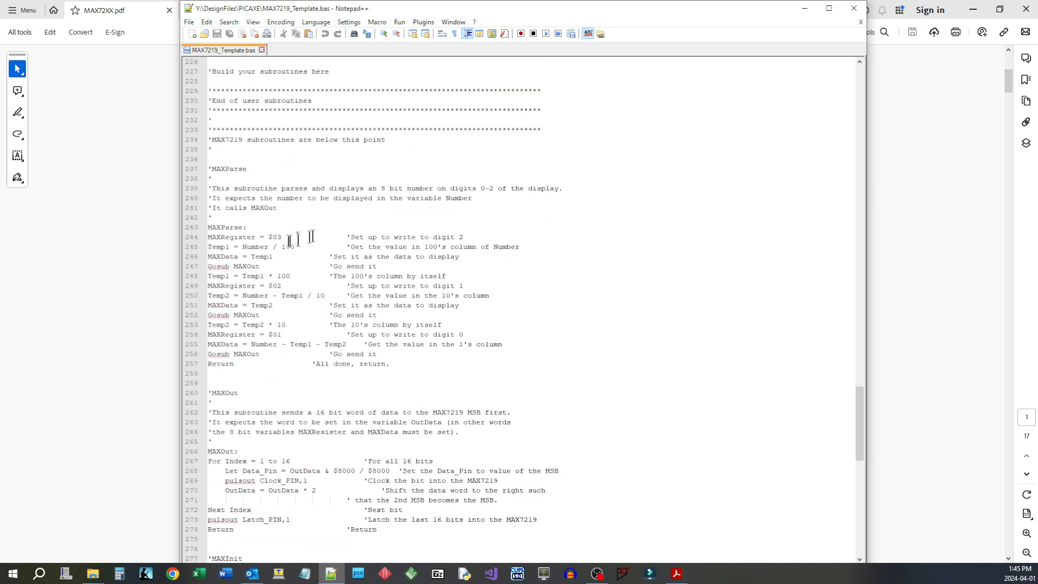
pyautogui.scroll(3)
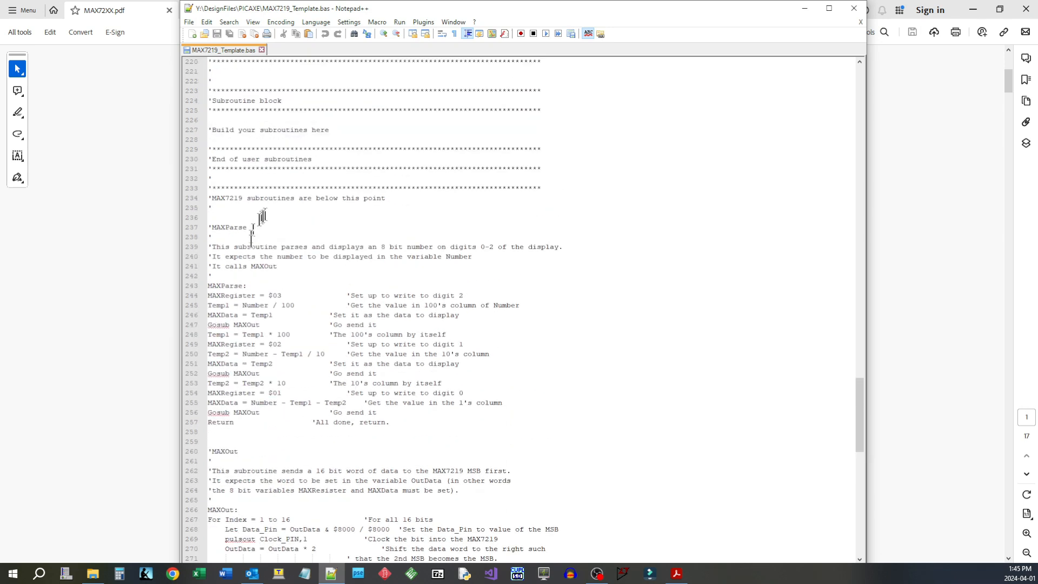
pyautogui.scroll(-3)
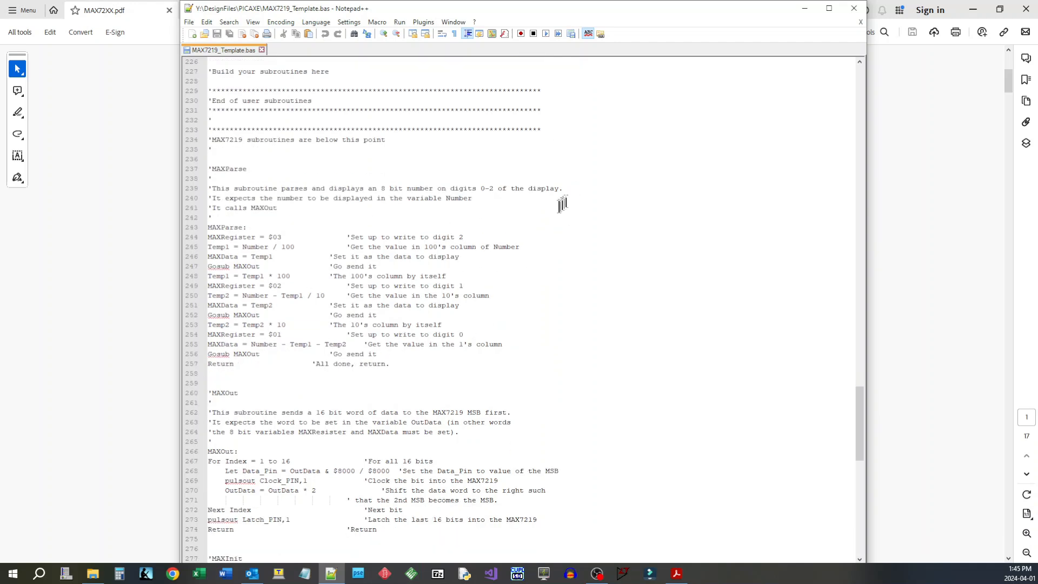
pyautogui.scroll(-3)
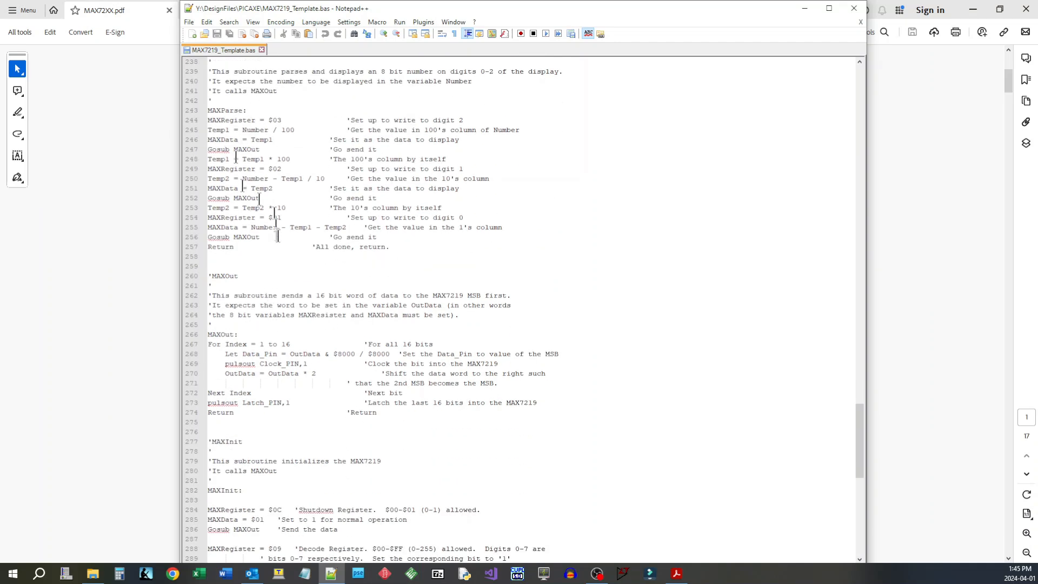
pyautogui.scroll(-3)
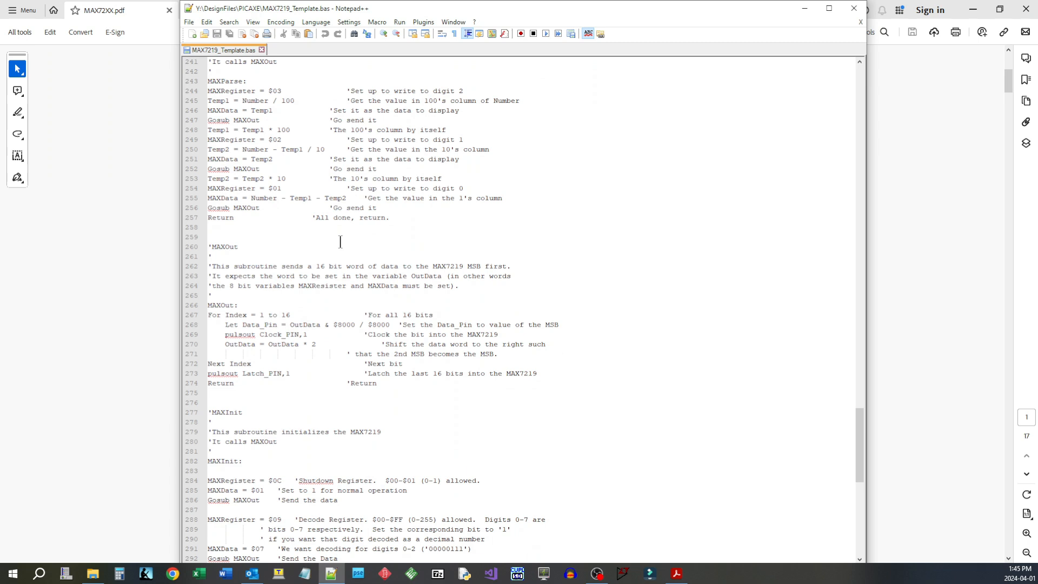
pyautogui.scroll(-3)
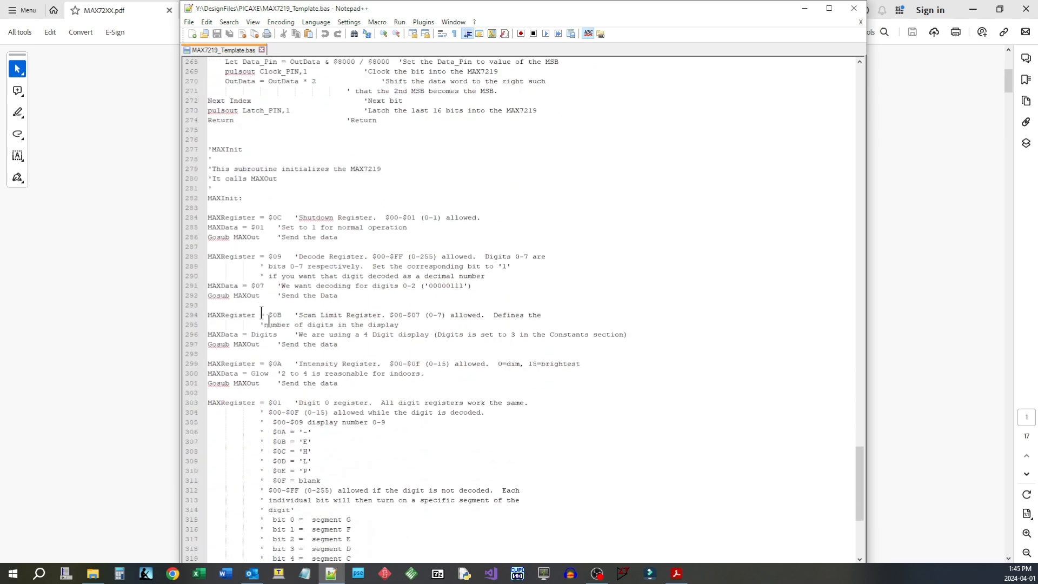
pyautogui.scroll(-3)
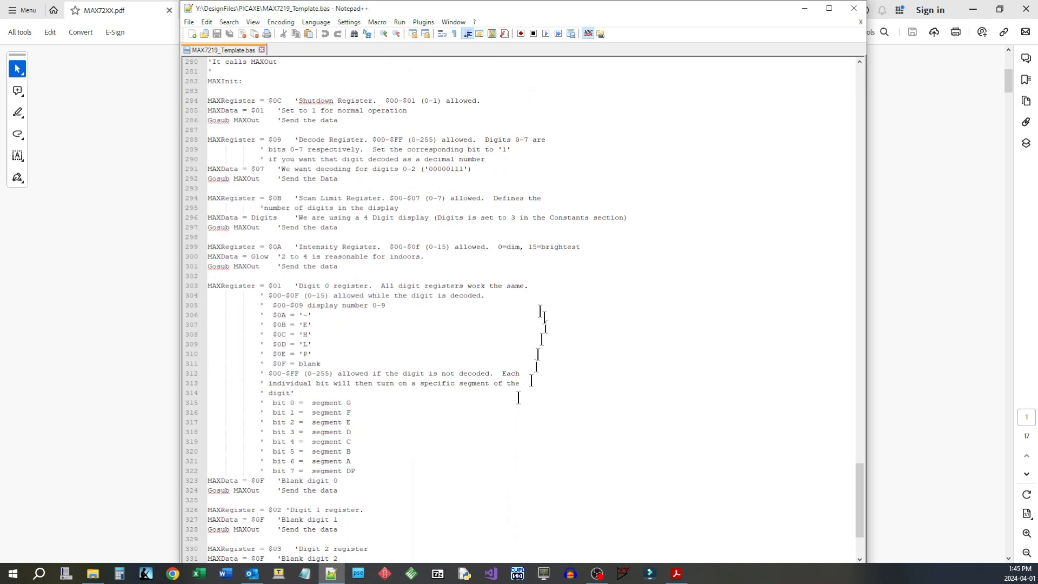
pyautogui.moveTo(363, 436)
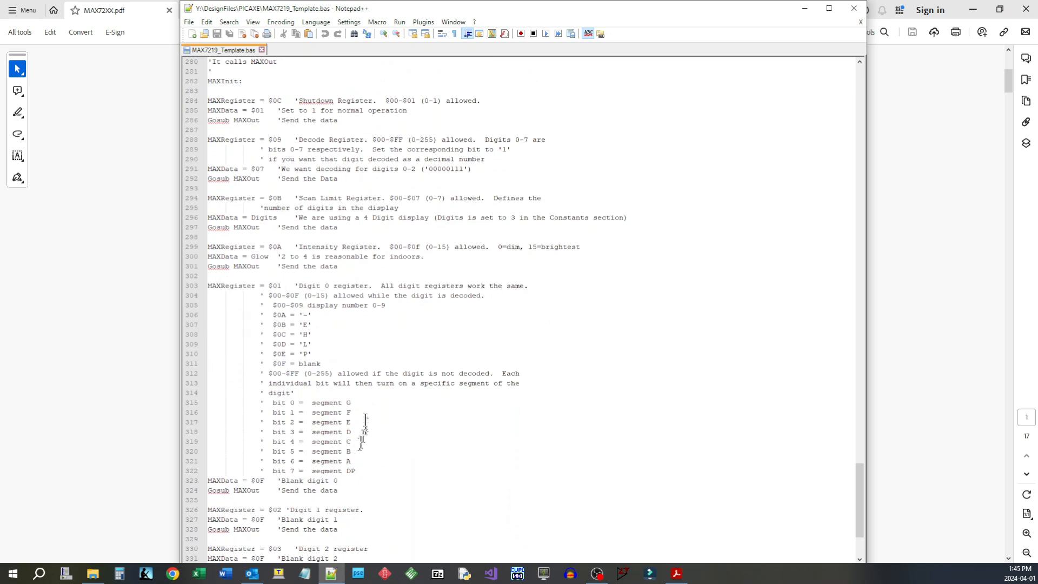
pyautogui.scroll(3)
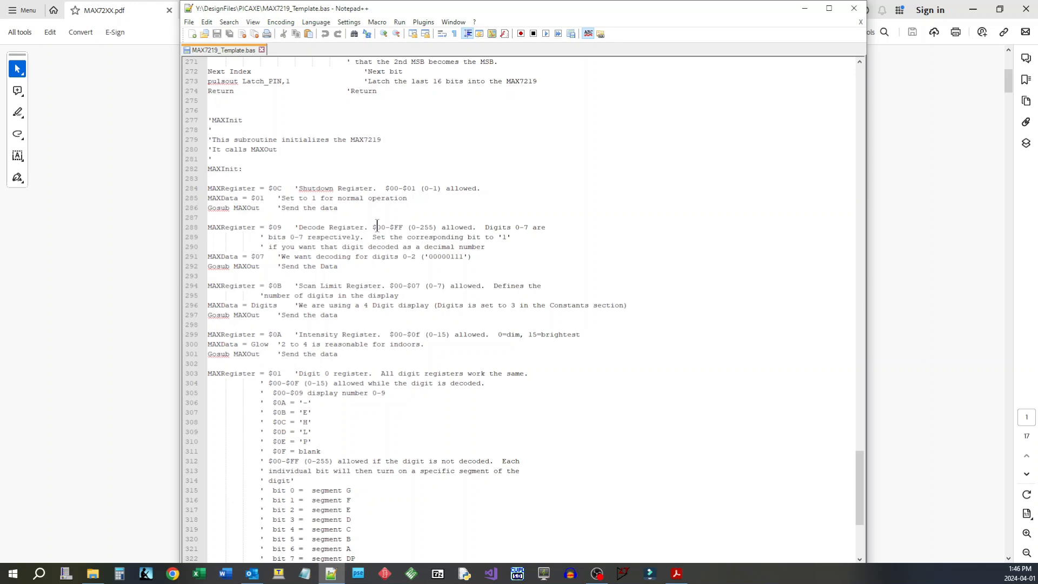
pyautogui.scroll(-3)
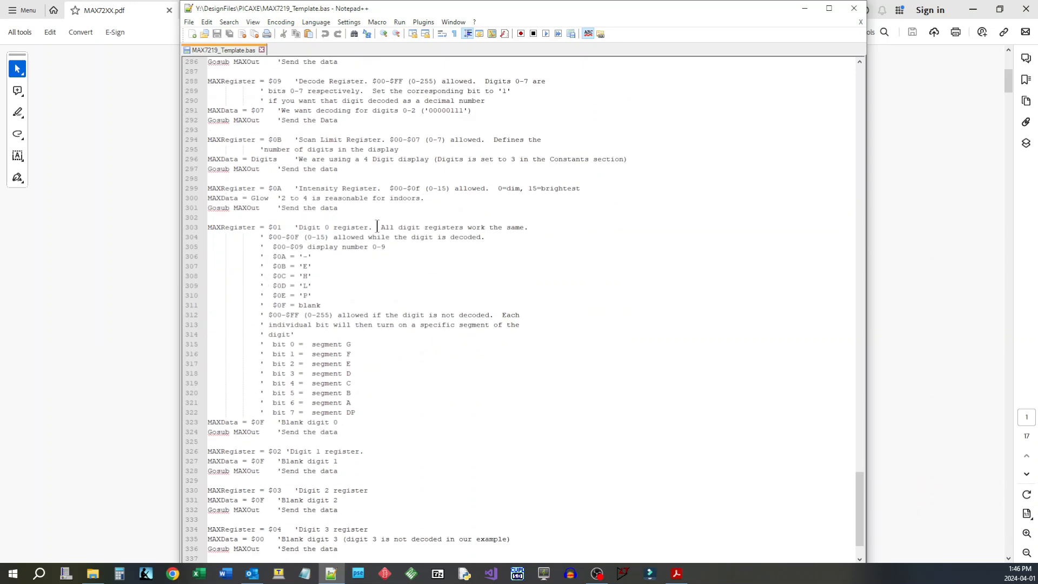
pyautogui.scroll(-3)
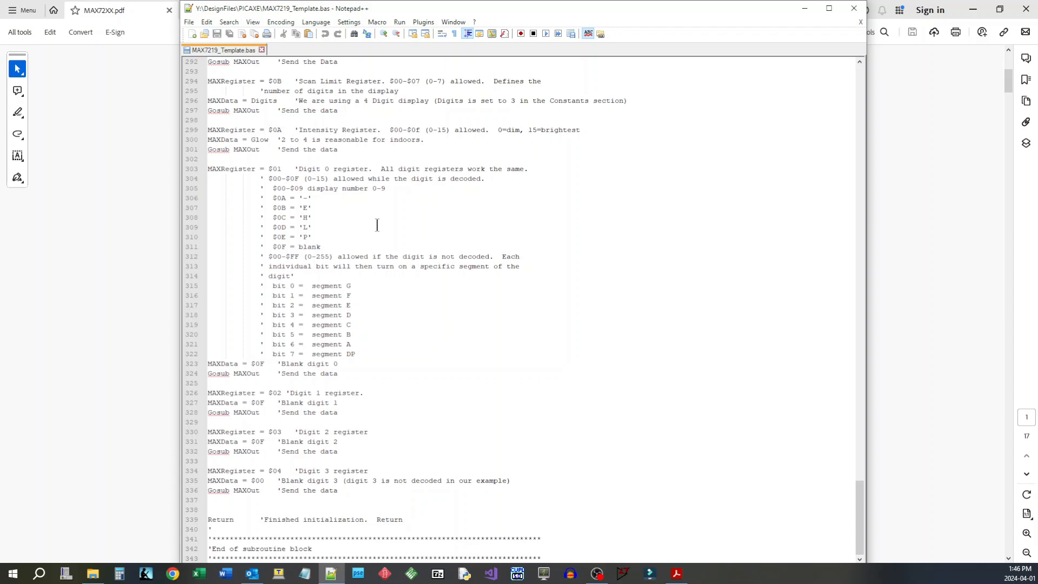
pyautogui.scroll(3)
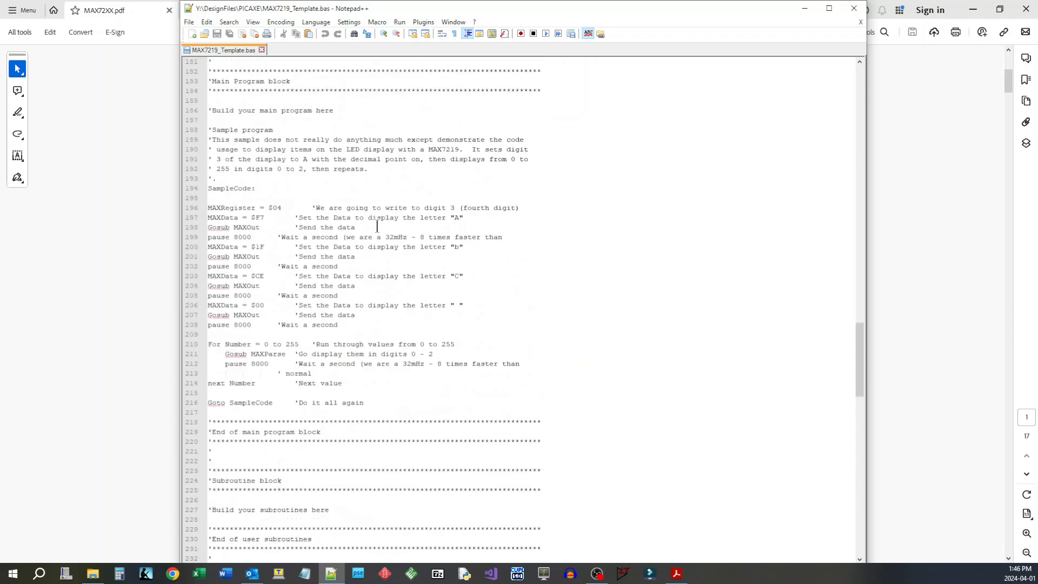
pyautogui.scroll(3)
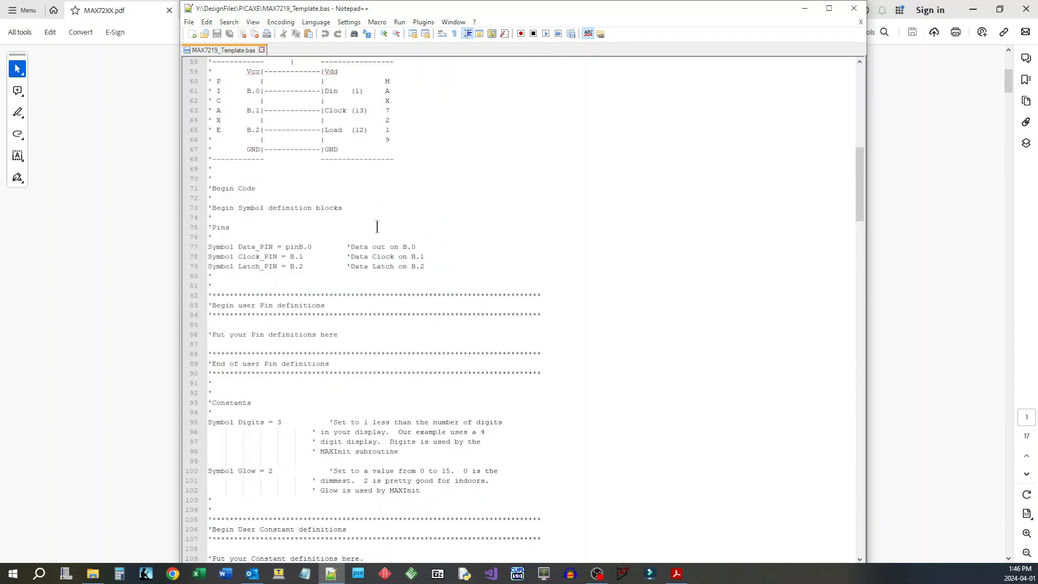
# Read datasheet page 10's display-test register and supply bypassing and wiring guidance
pyautogui.scroll(3)
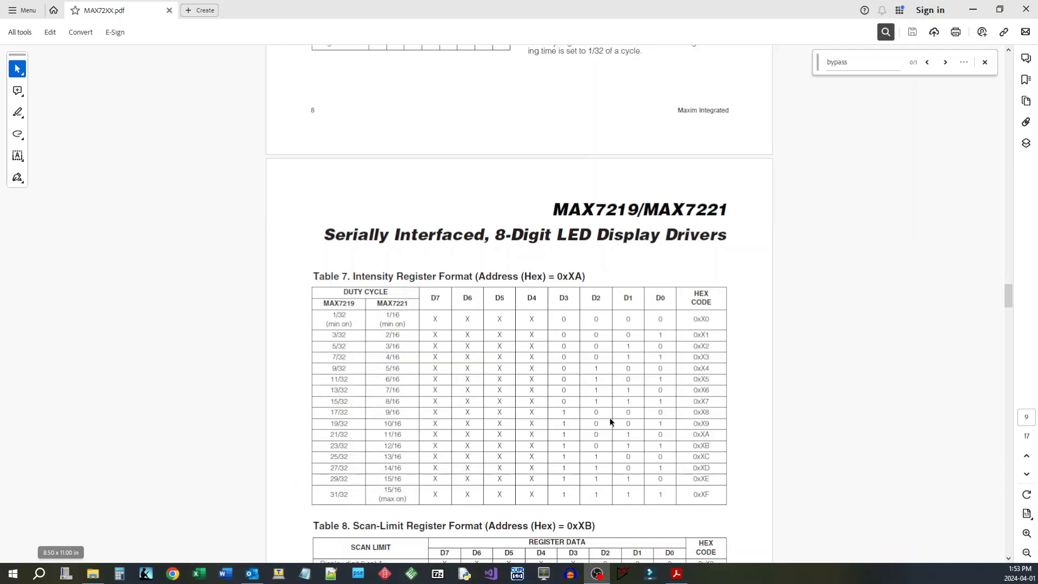
pyautogui.scroll(-3)
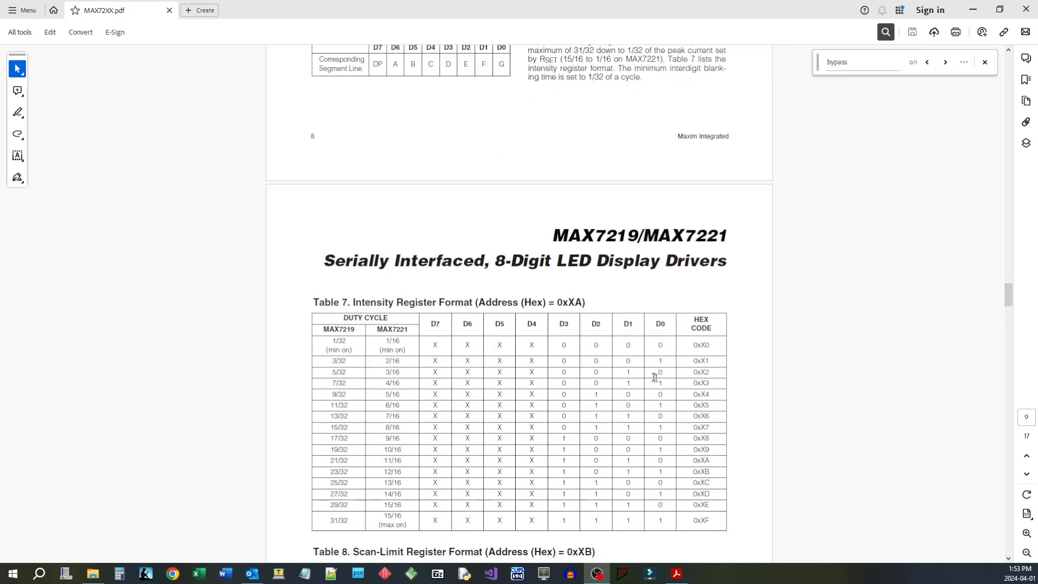
pyautogui.scroll(-3)
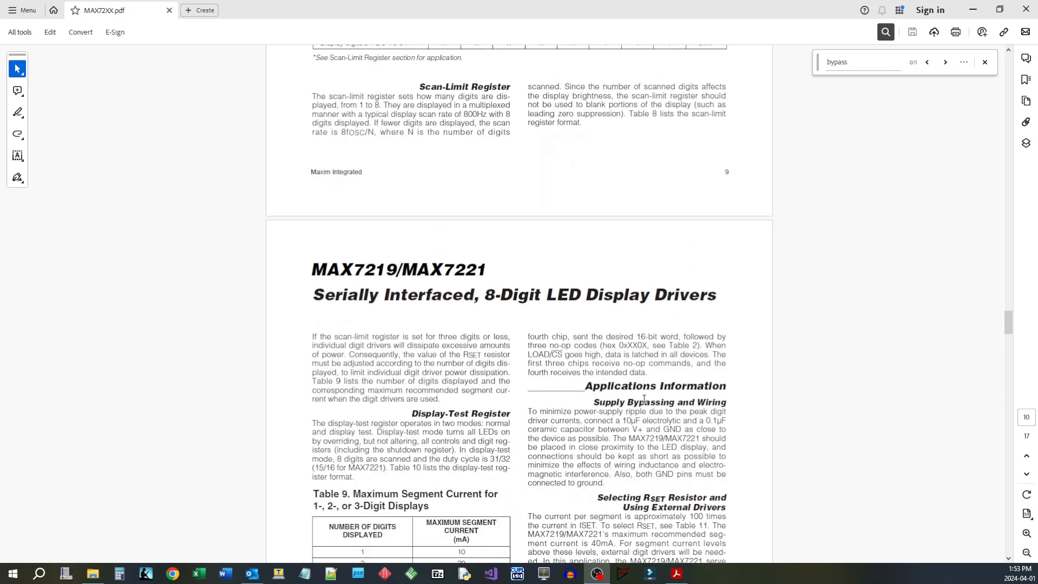
pyautogui.scroll(-3)
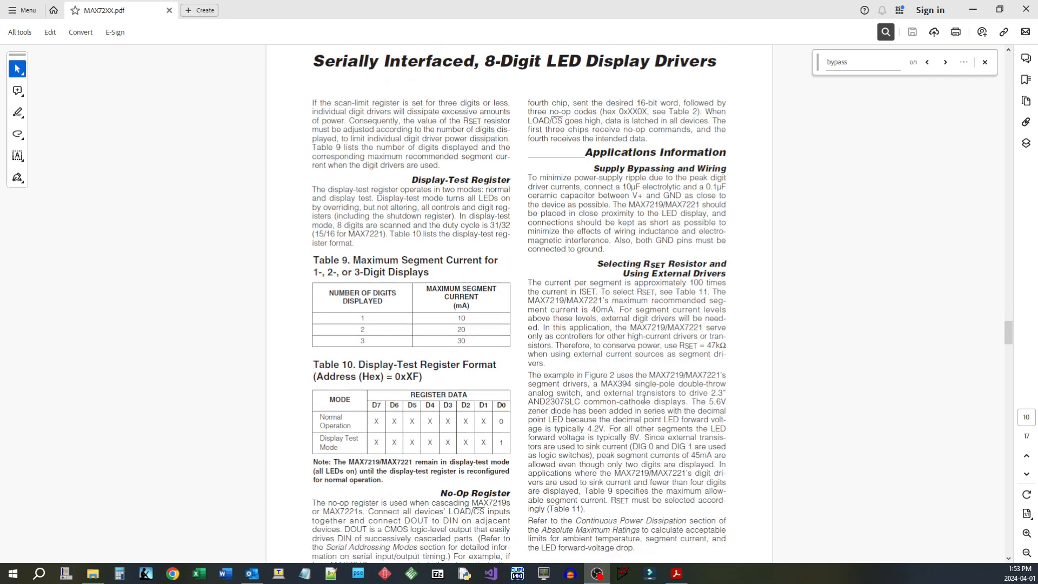
pyautogui.scroll(3)
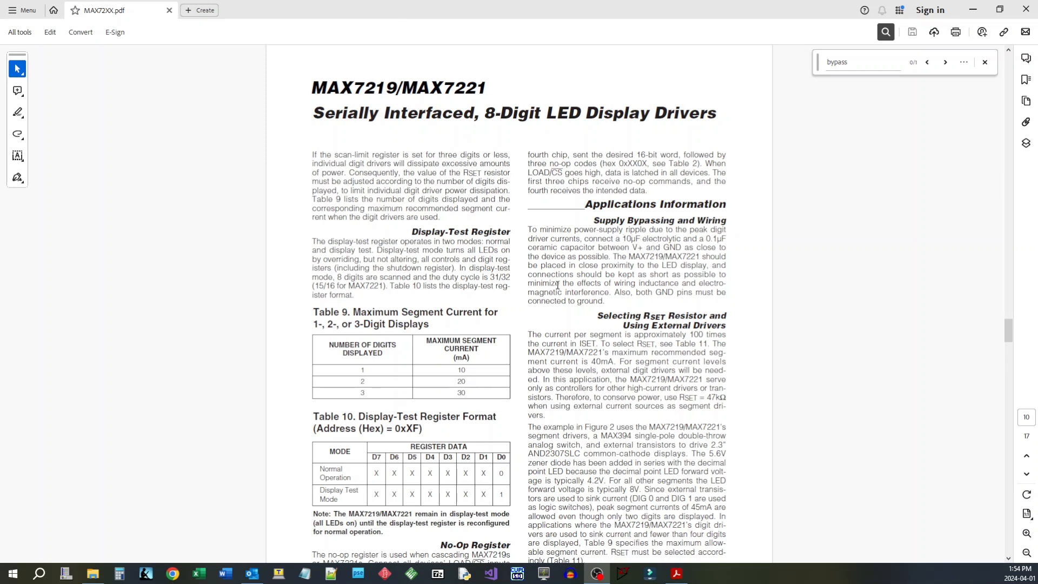
pyautogui.moveTo(721, 238)
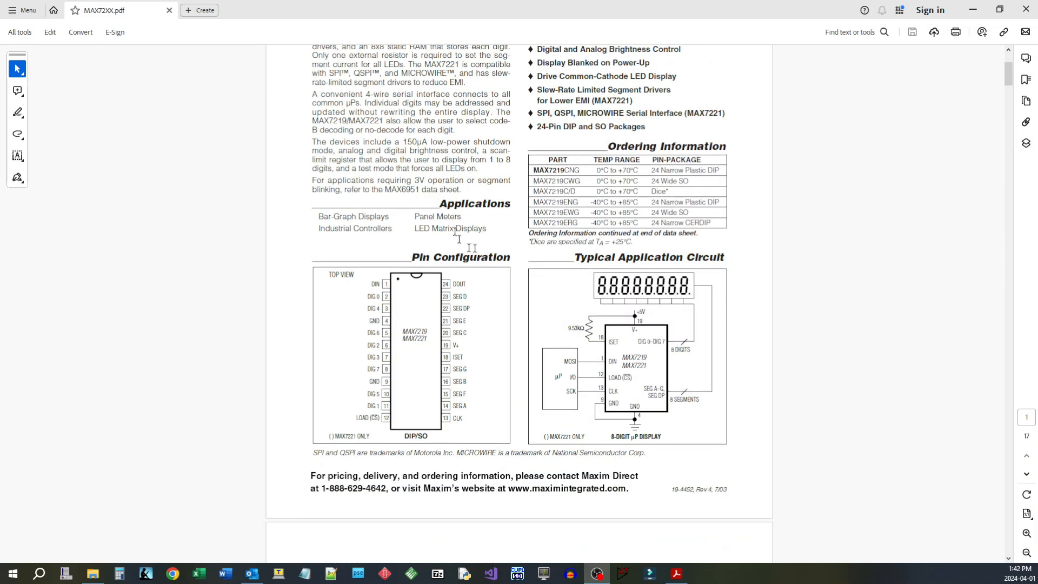
pyautogui.scroll(3)
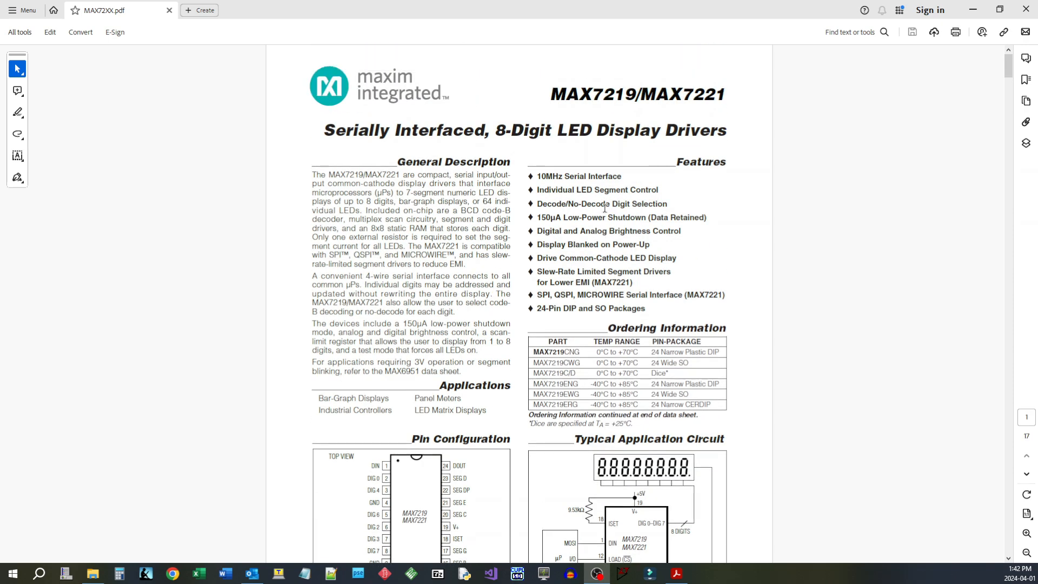
pyautogui.scroll(-3)
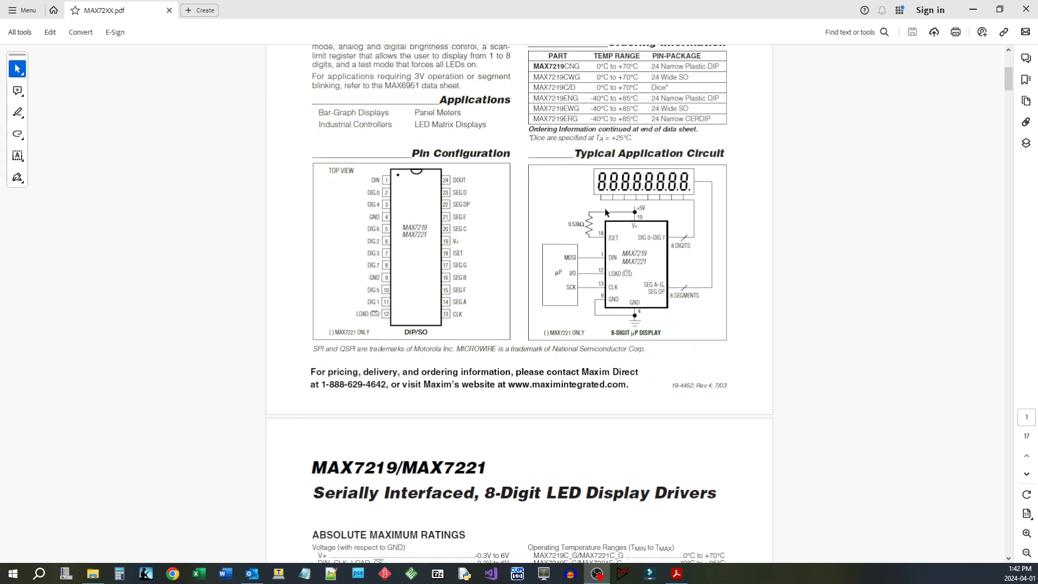
pyautogui.scroll(-3)
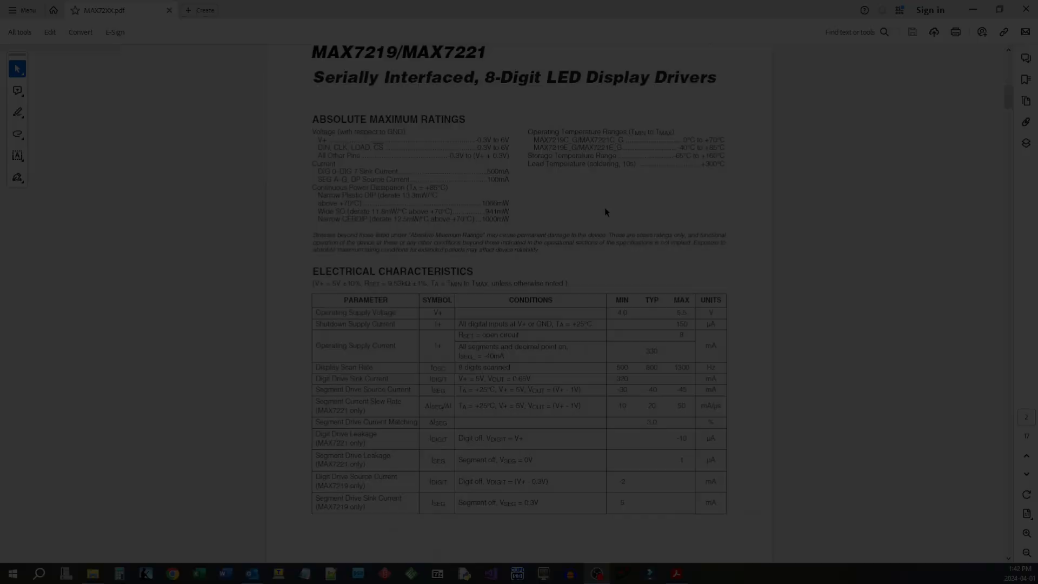